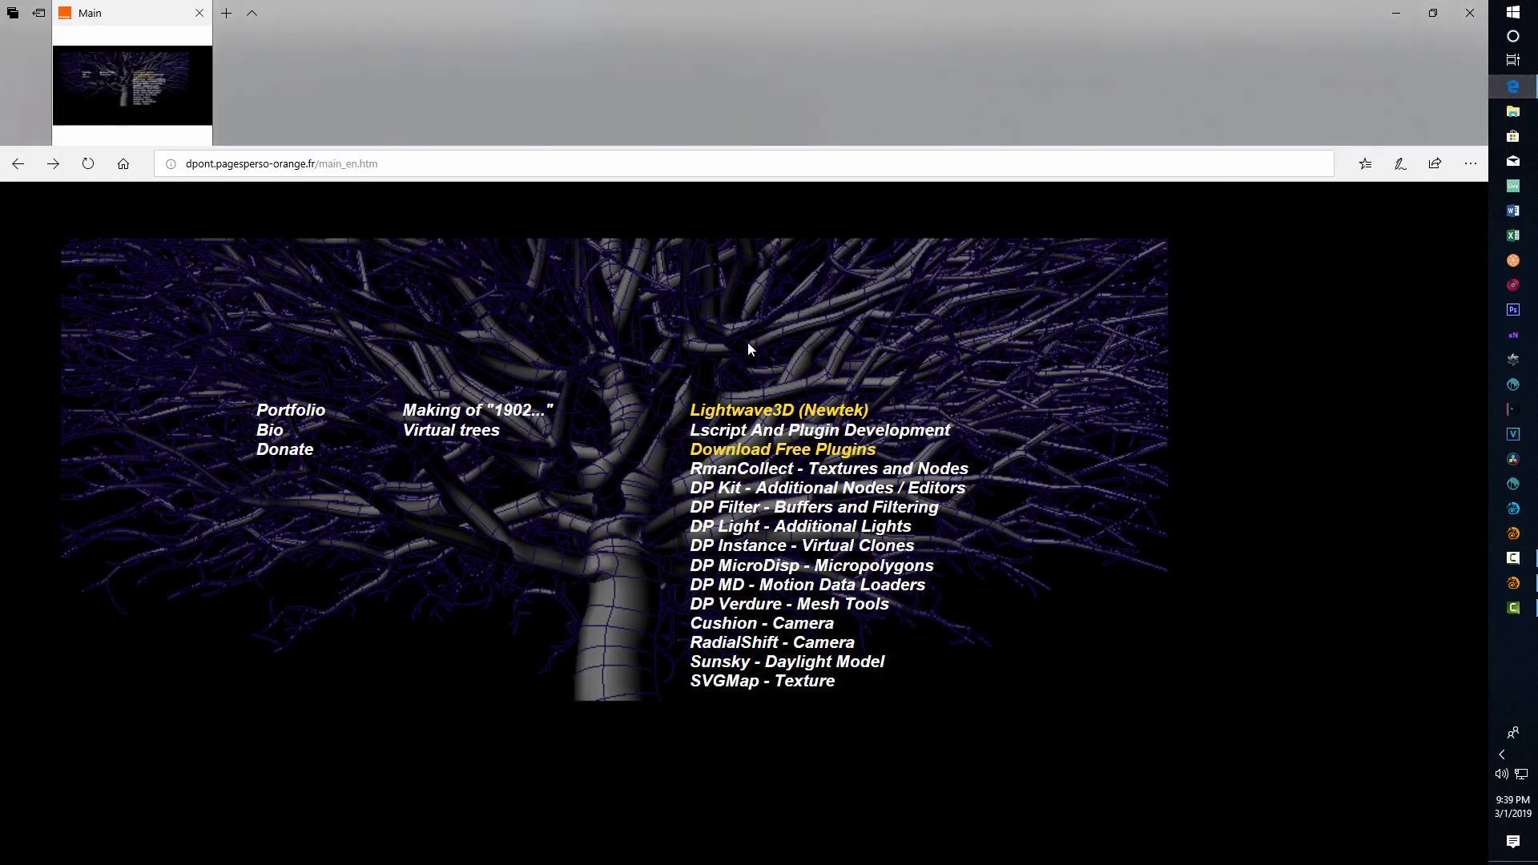
mouse_move(238, 186)
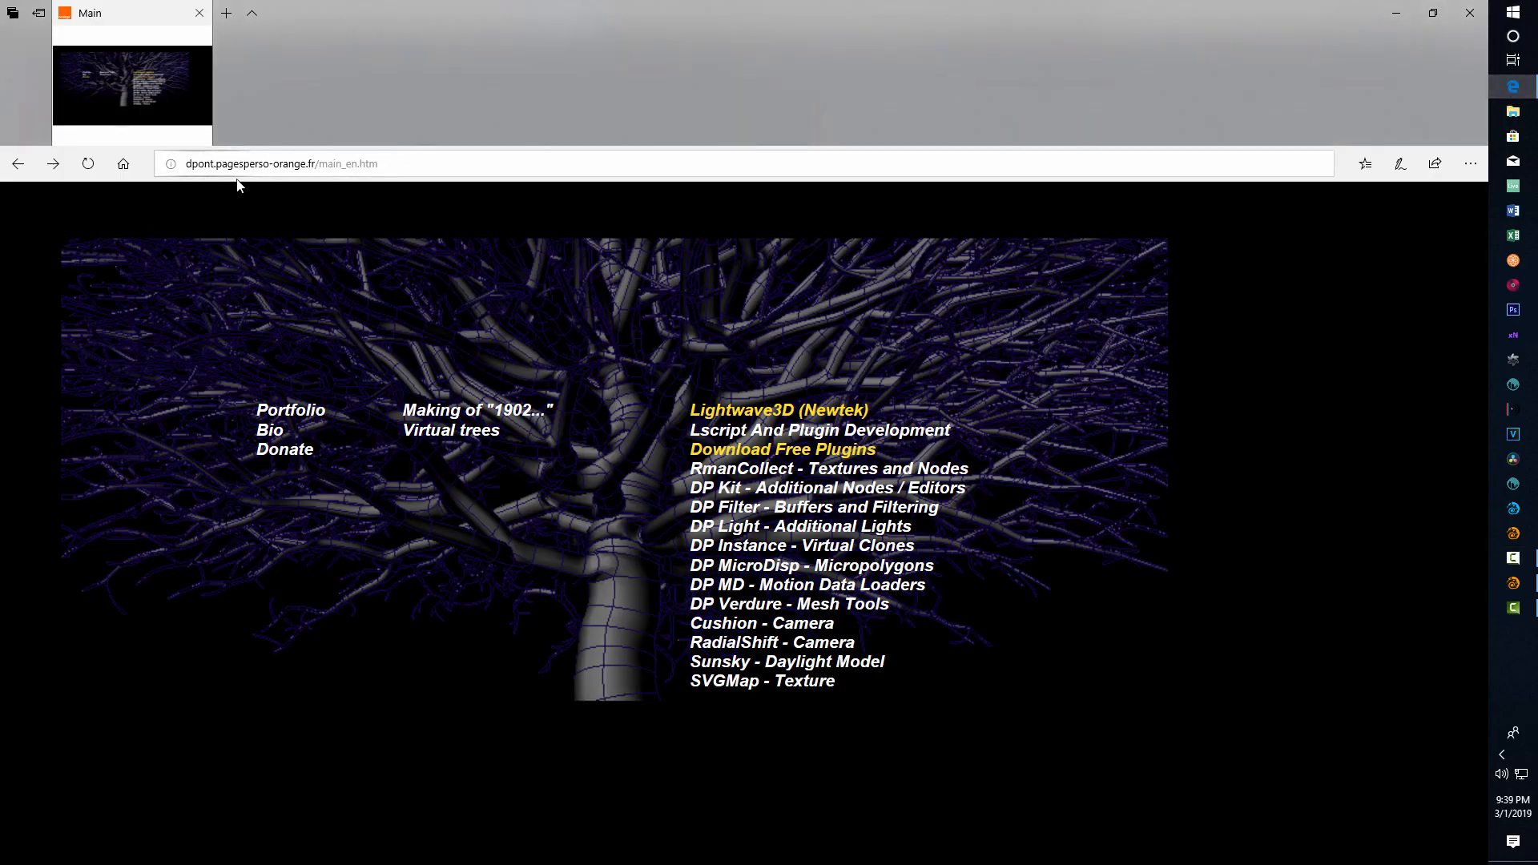
mouse_move(793, 429)
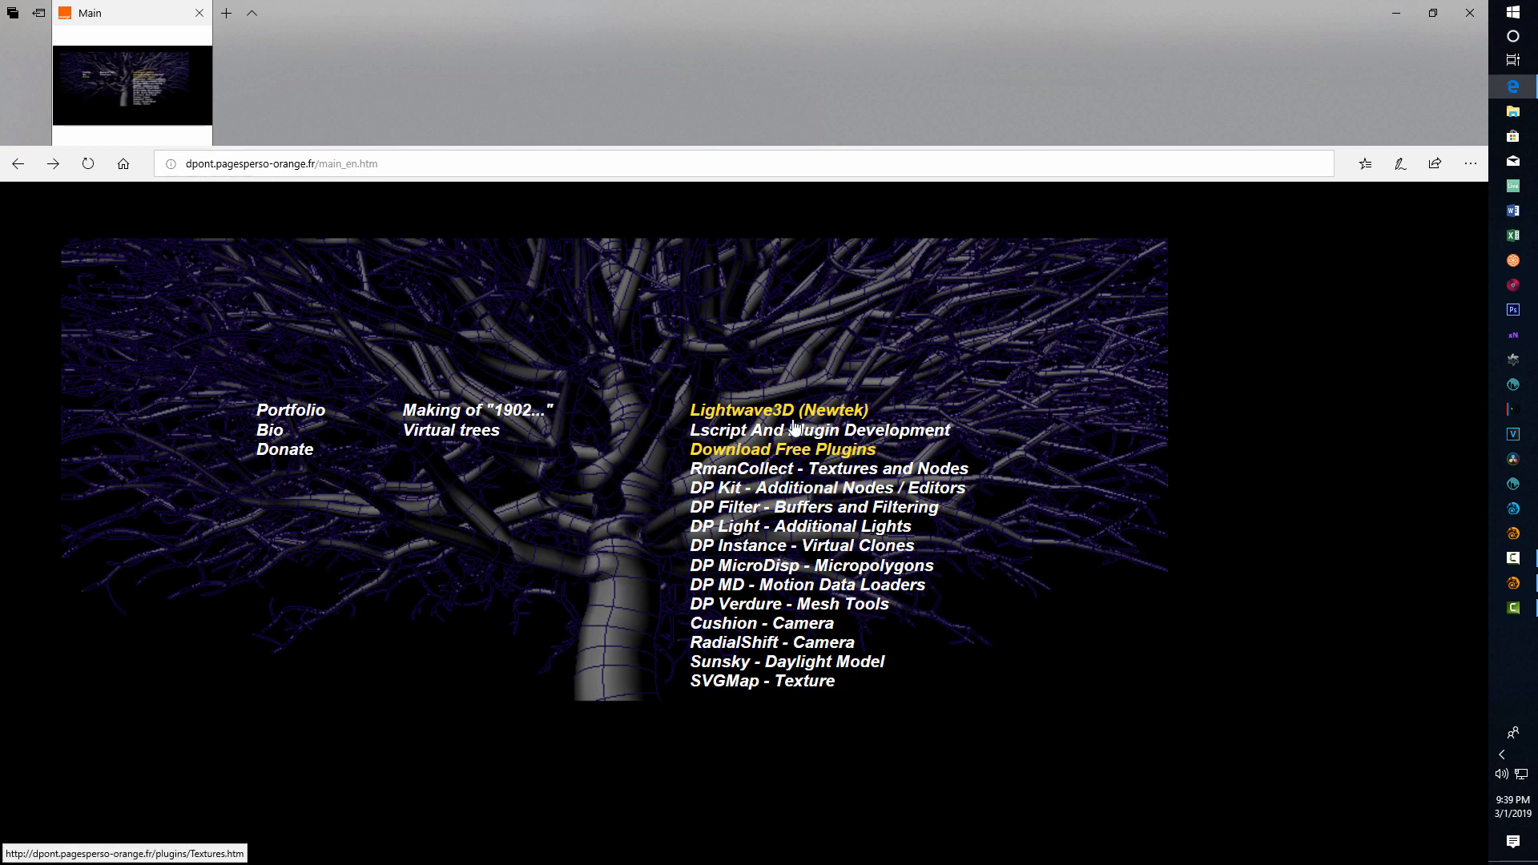
Step: Browse the DP Verdure plugin page and return to the main plugin listing
left_click(788, 604)
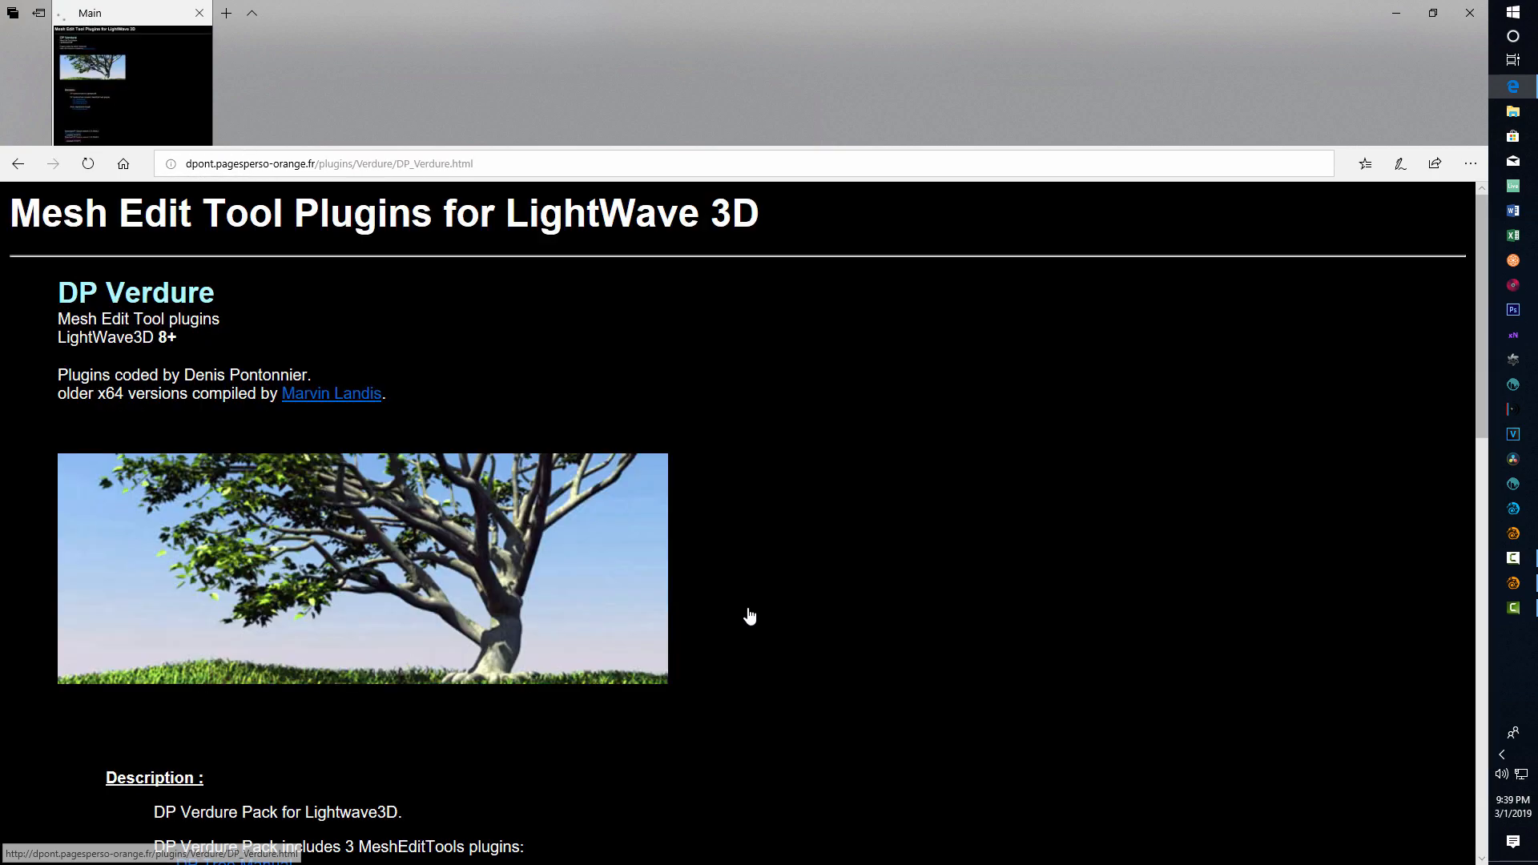
scroll("down", 3)
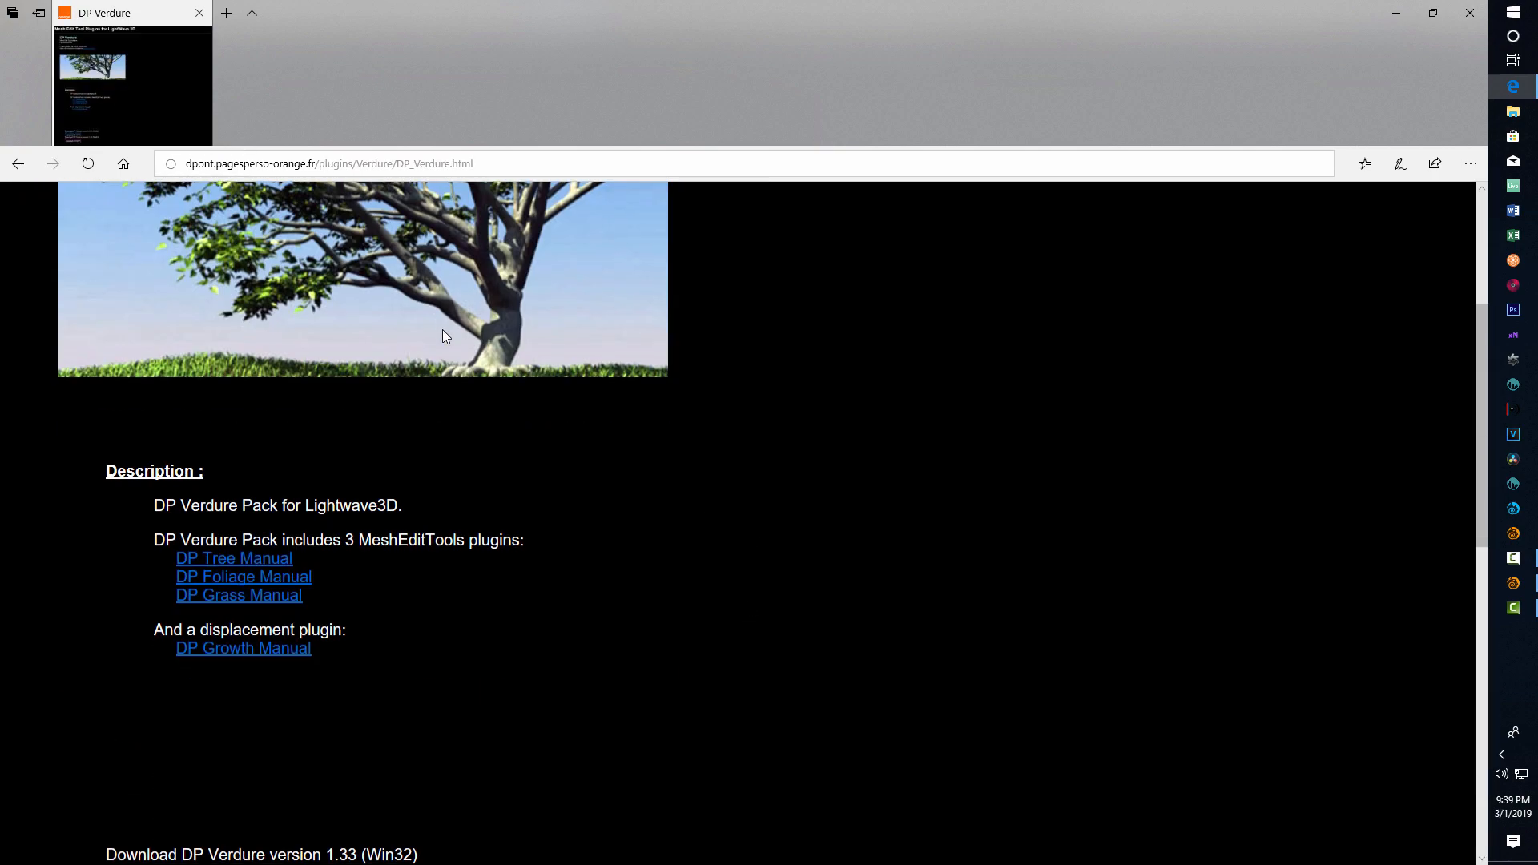
scroll("down", 3)
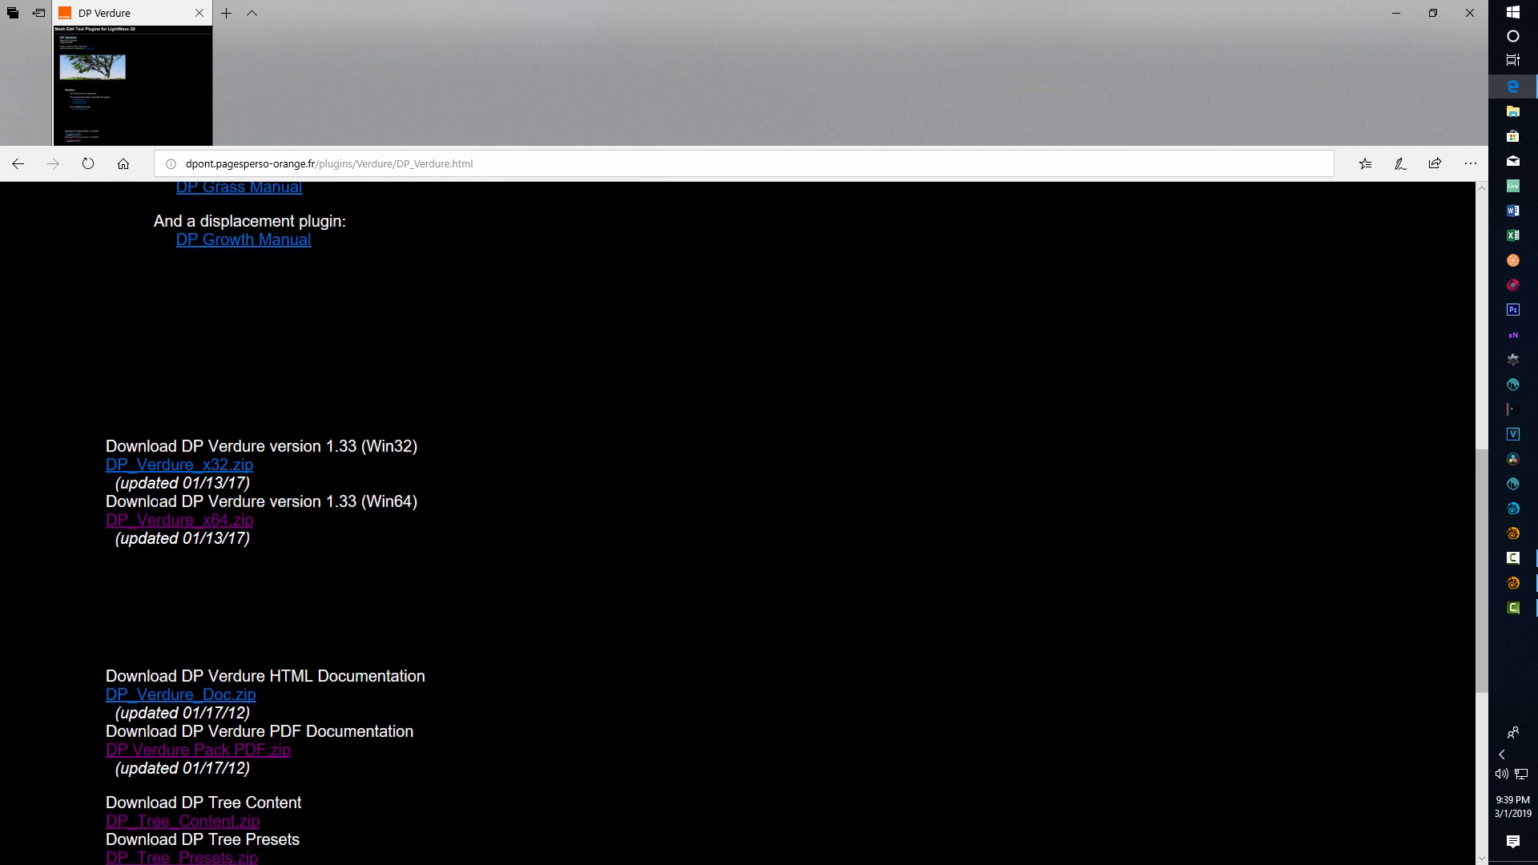
scroll("up", 3)
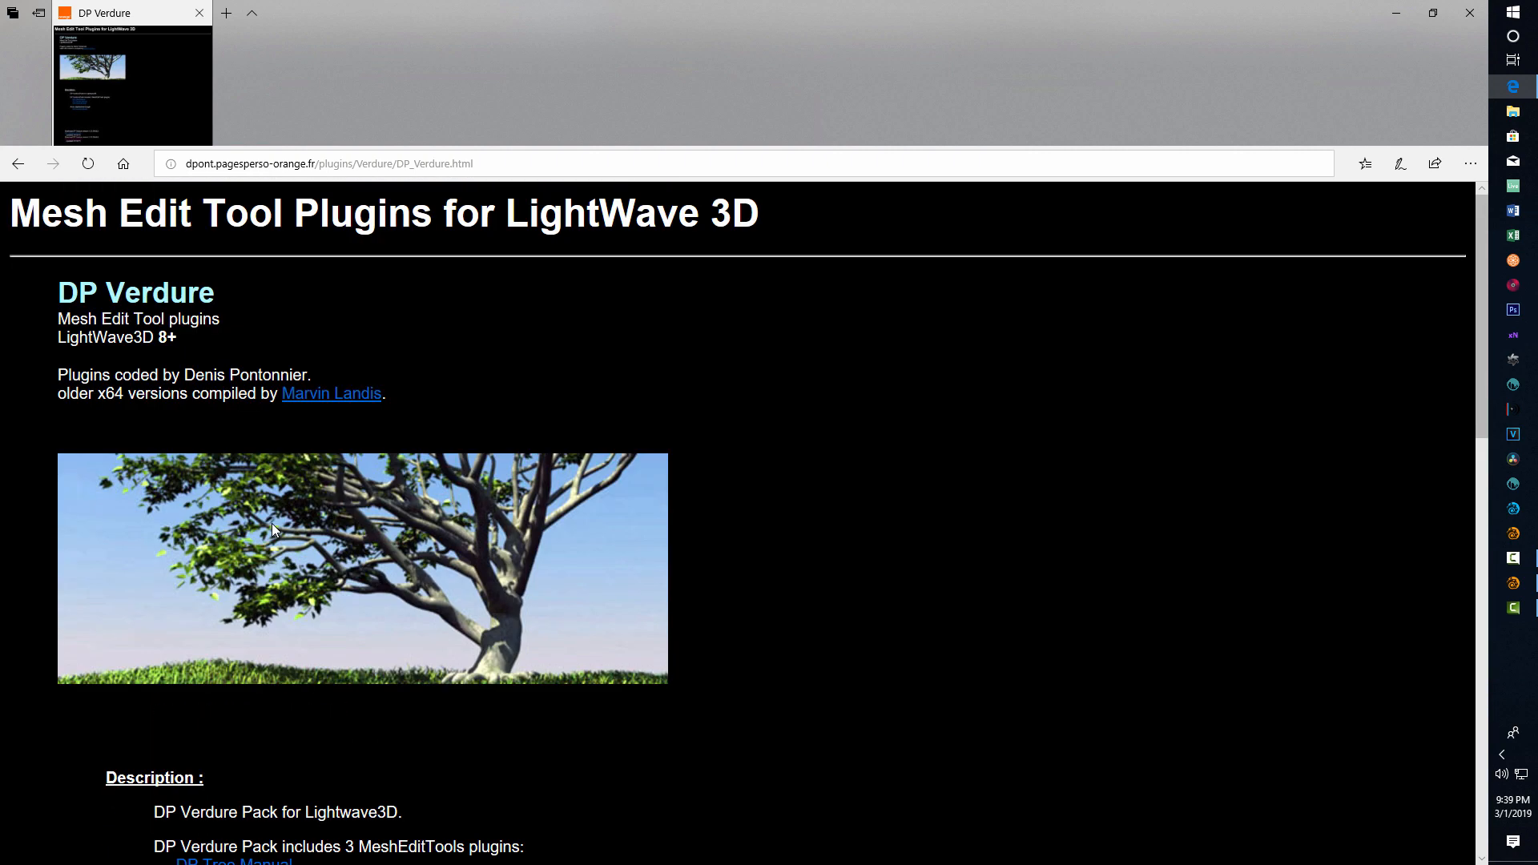
mouse_move(1295, 375)
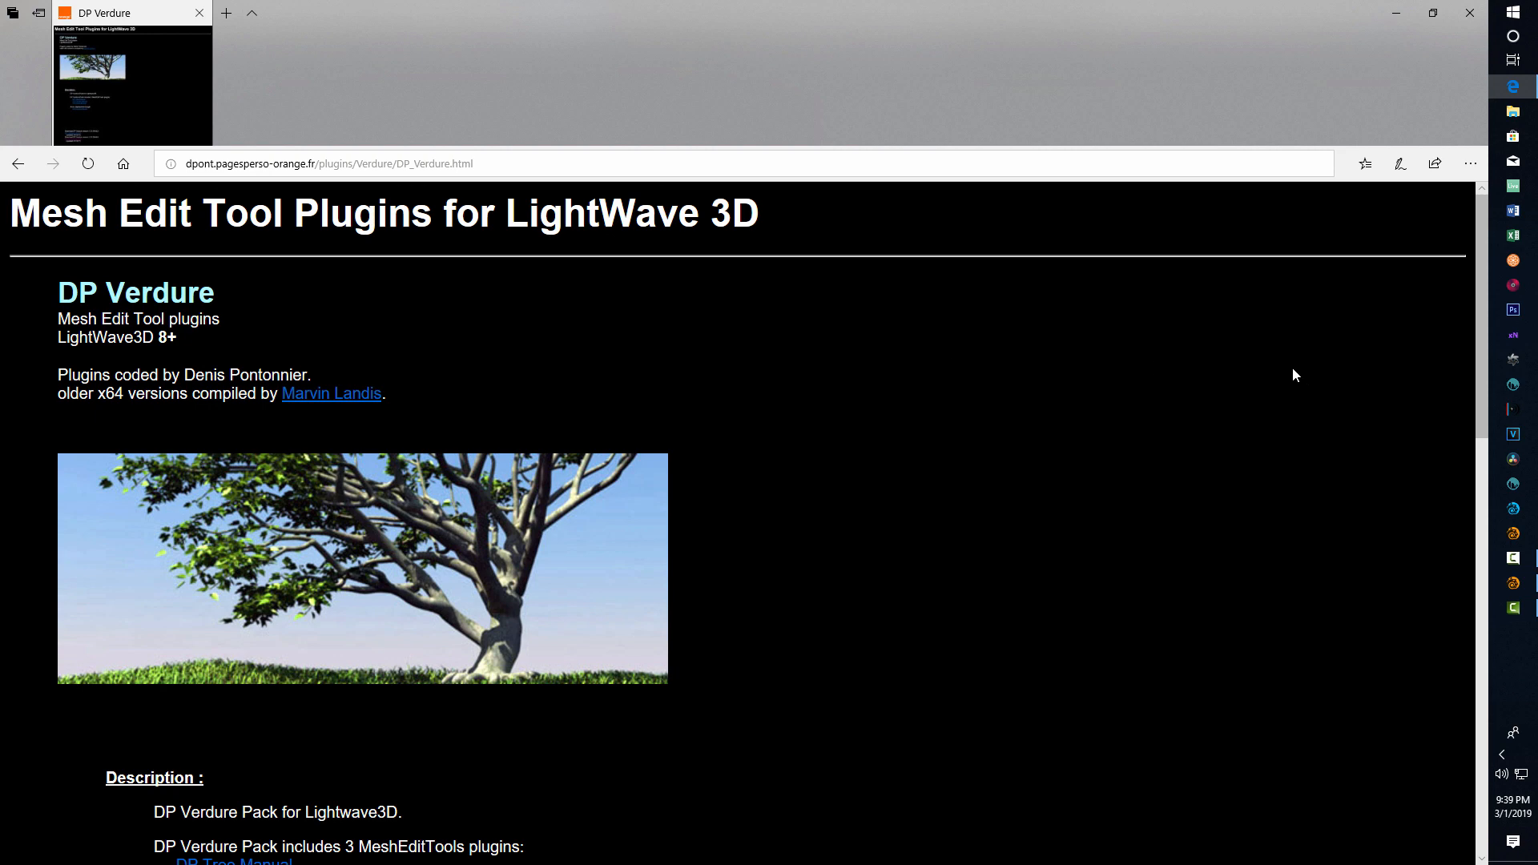
left_click(17, 163)
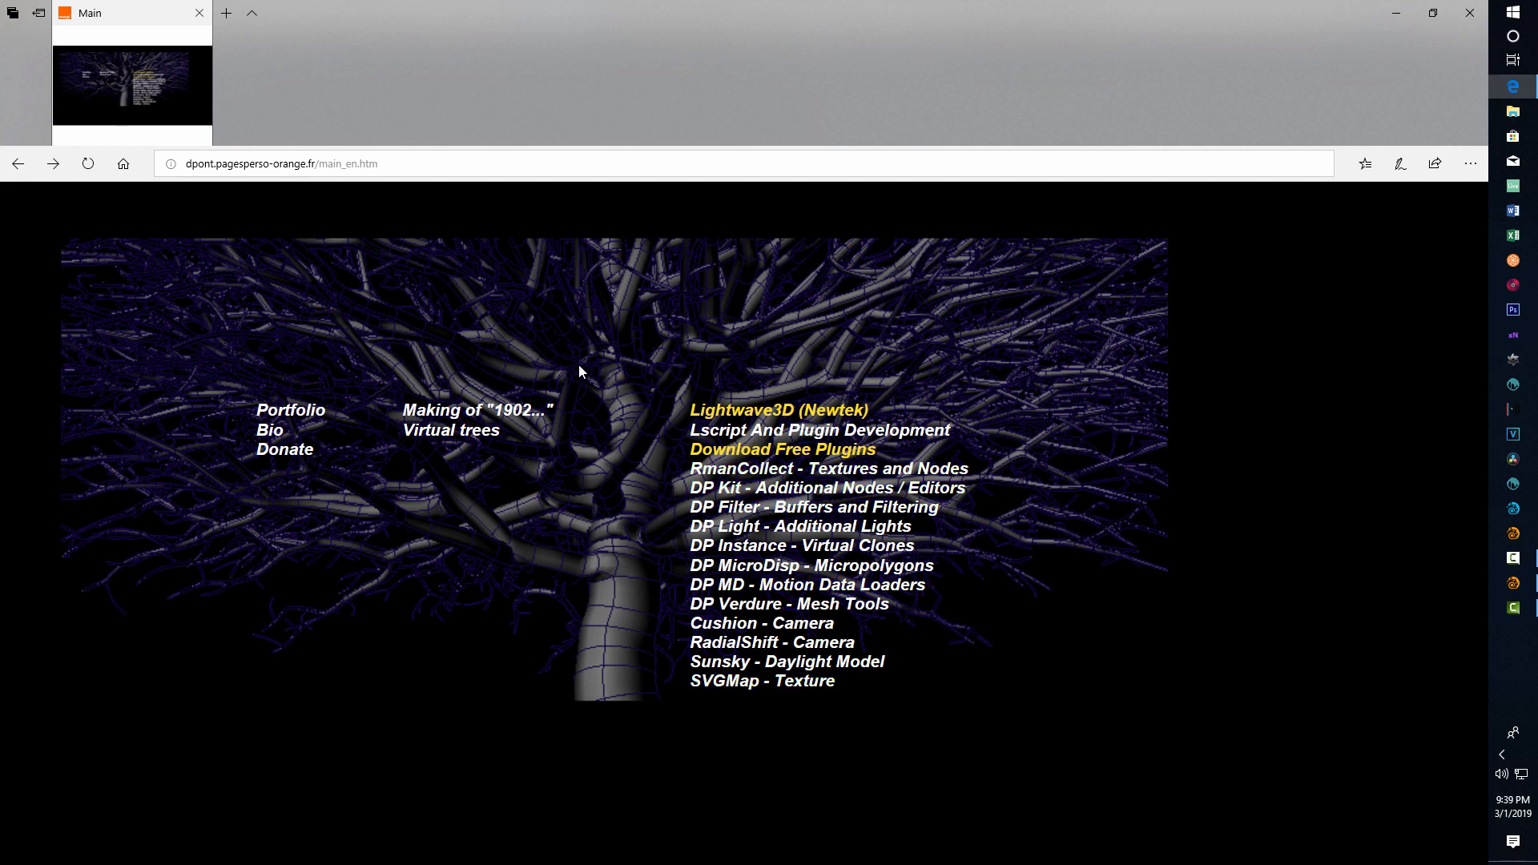
mouse_move(286, 449)
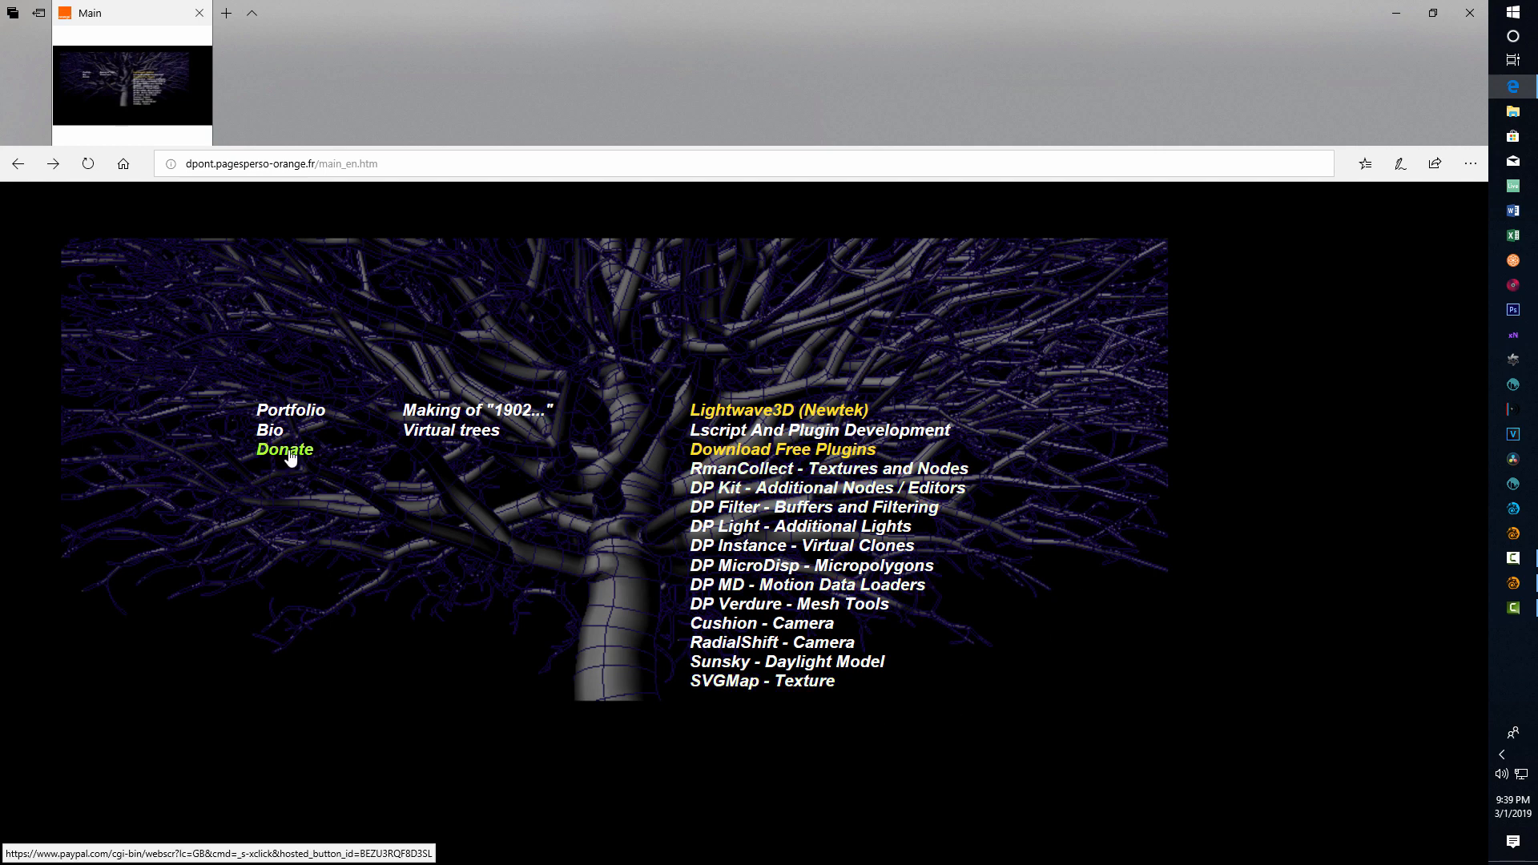
mouse_move(1317, 487)
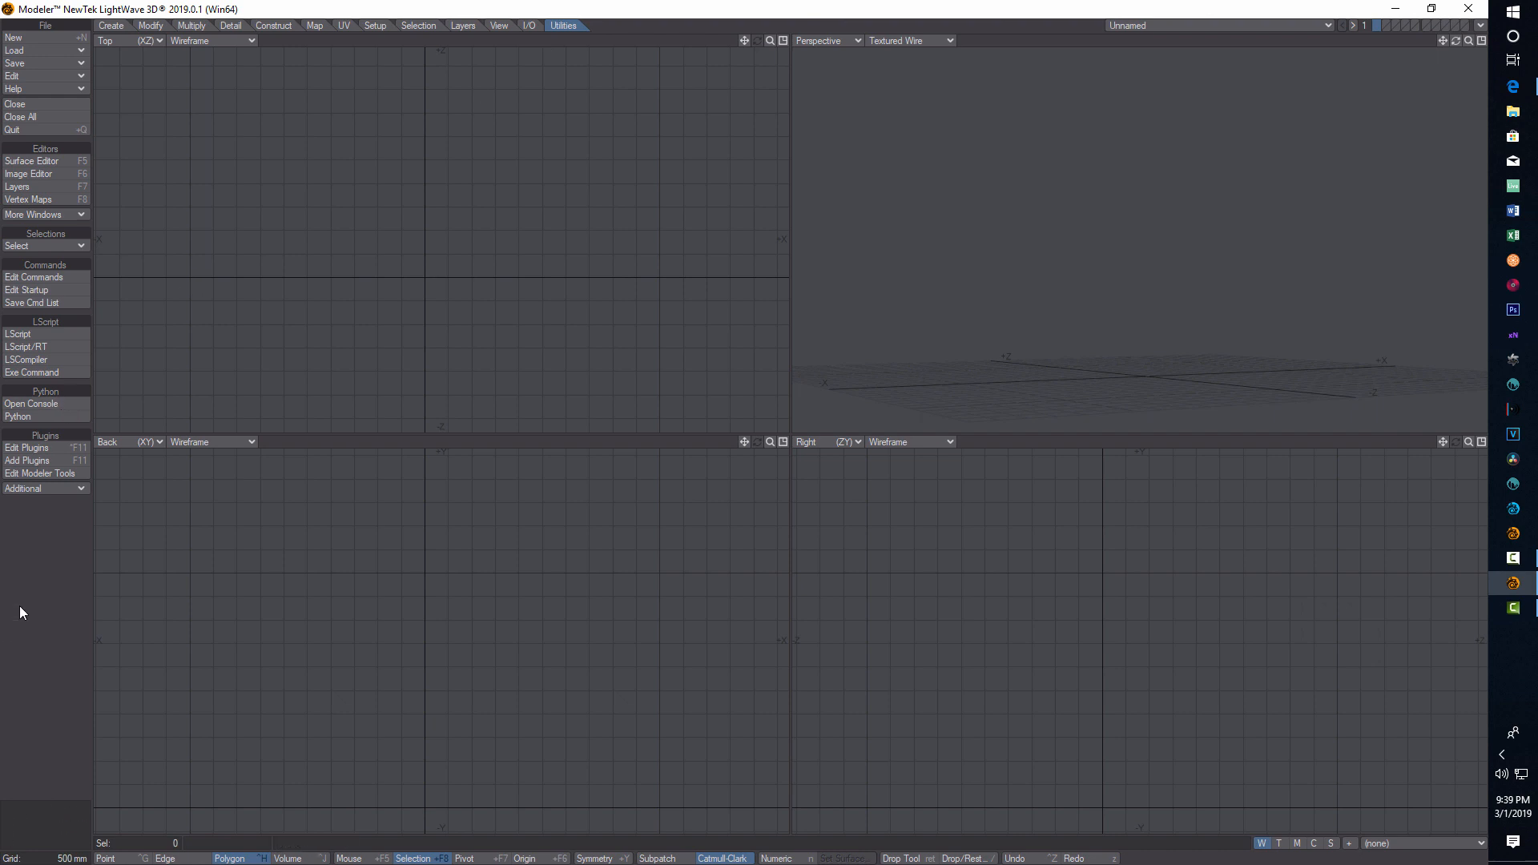
Step: Start a new empty object and create a flattened ball with the Ball tool
left_click(45, 489)
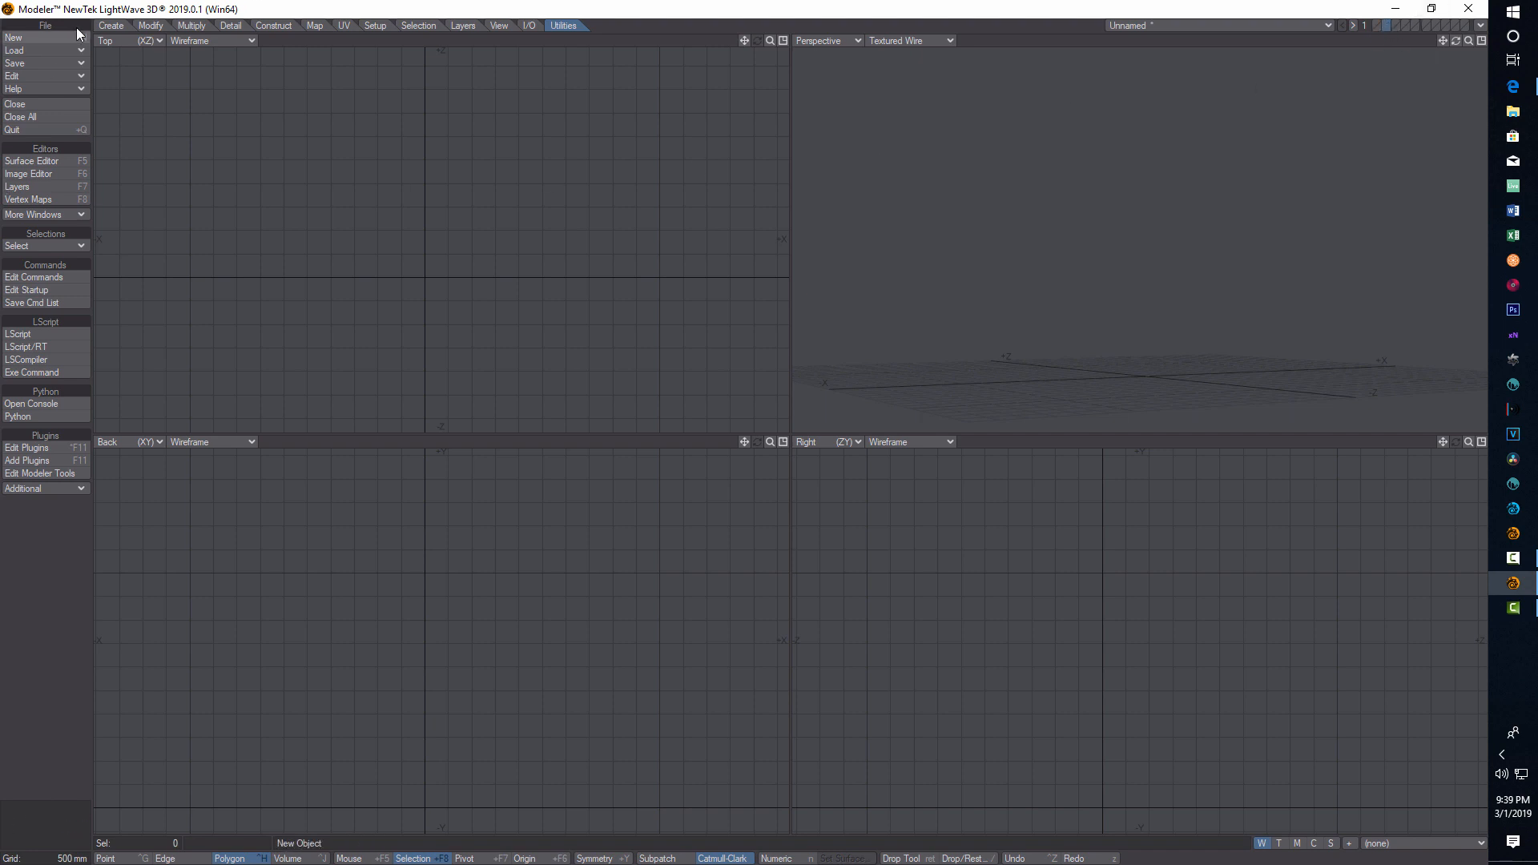
left_click(110, 24)
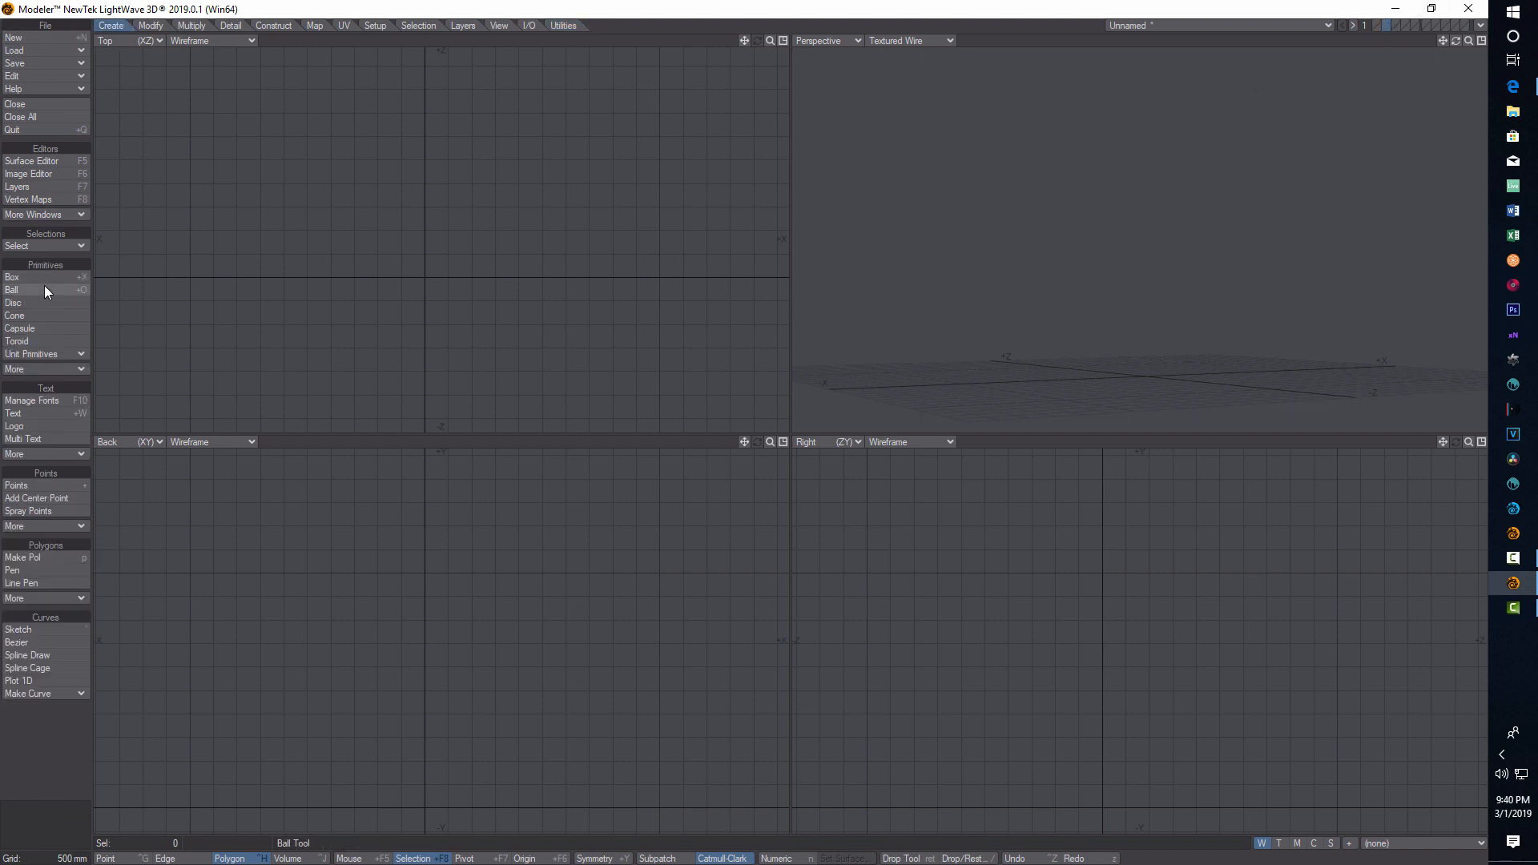
left_click(11, 290)
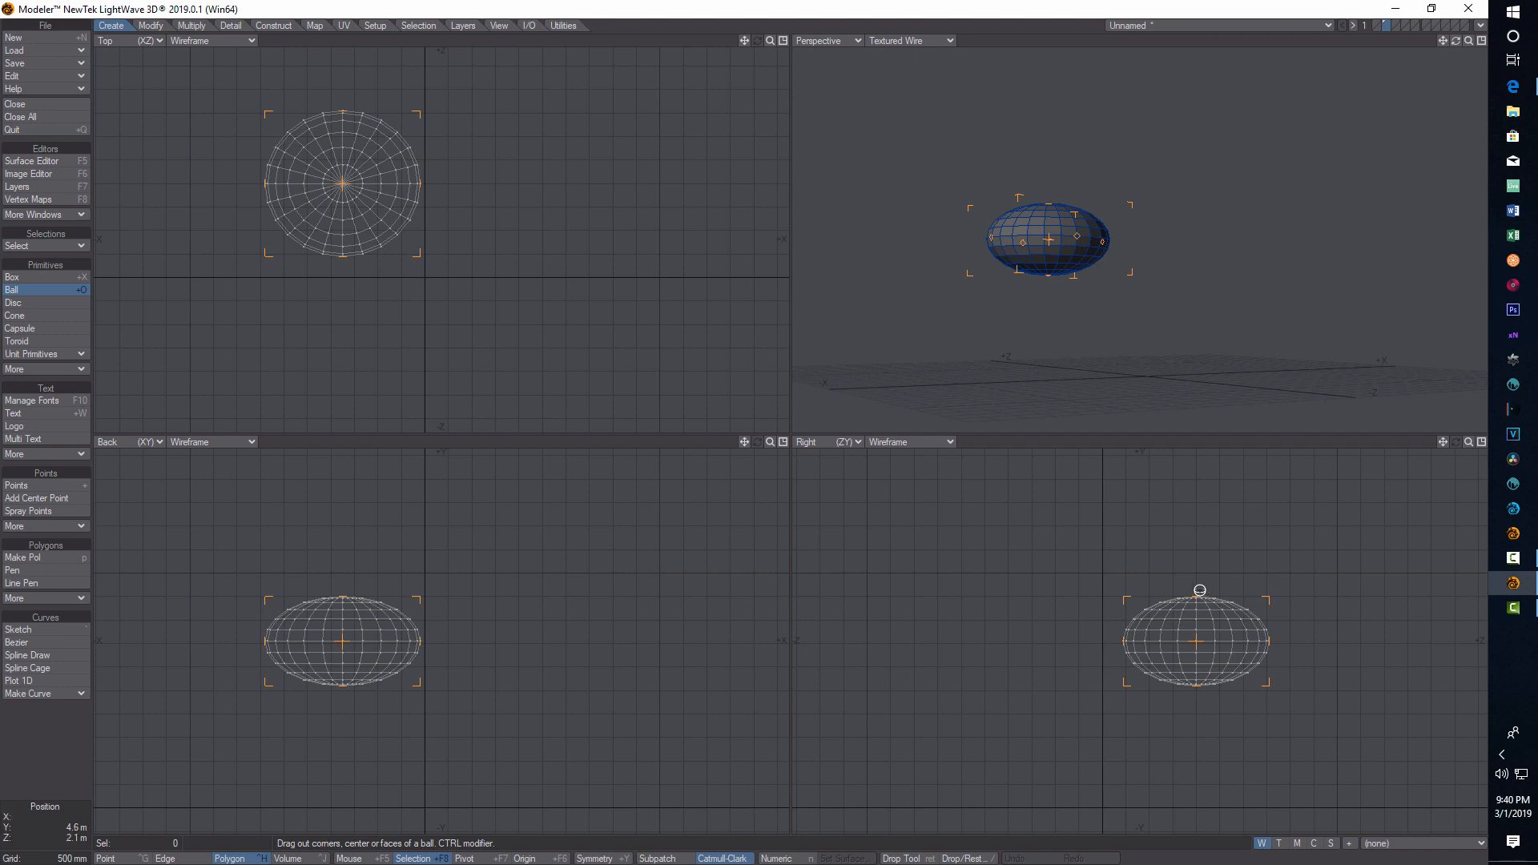
mouse_move(1168, 546)
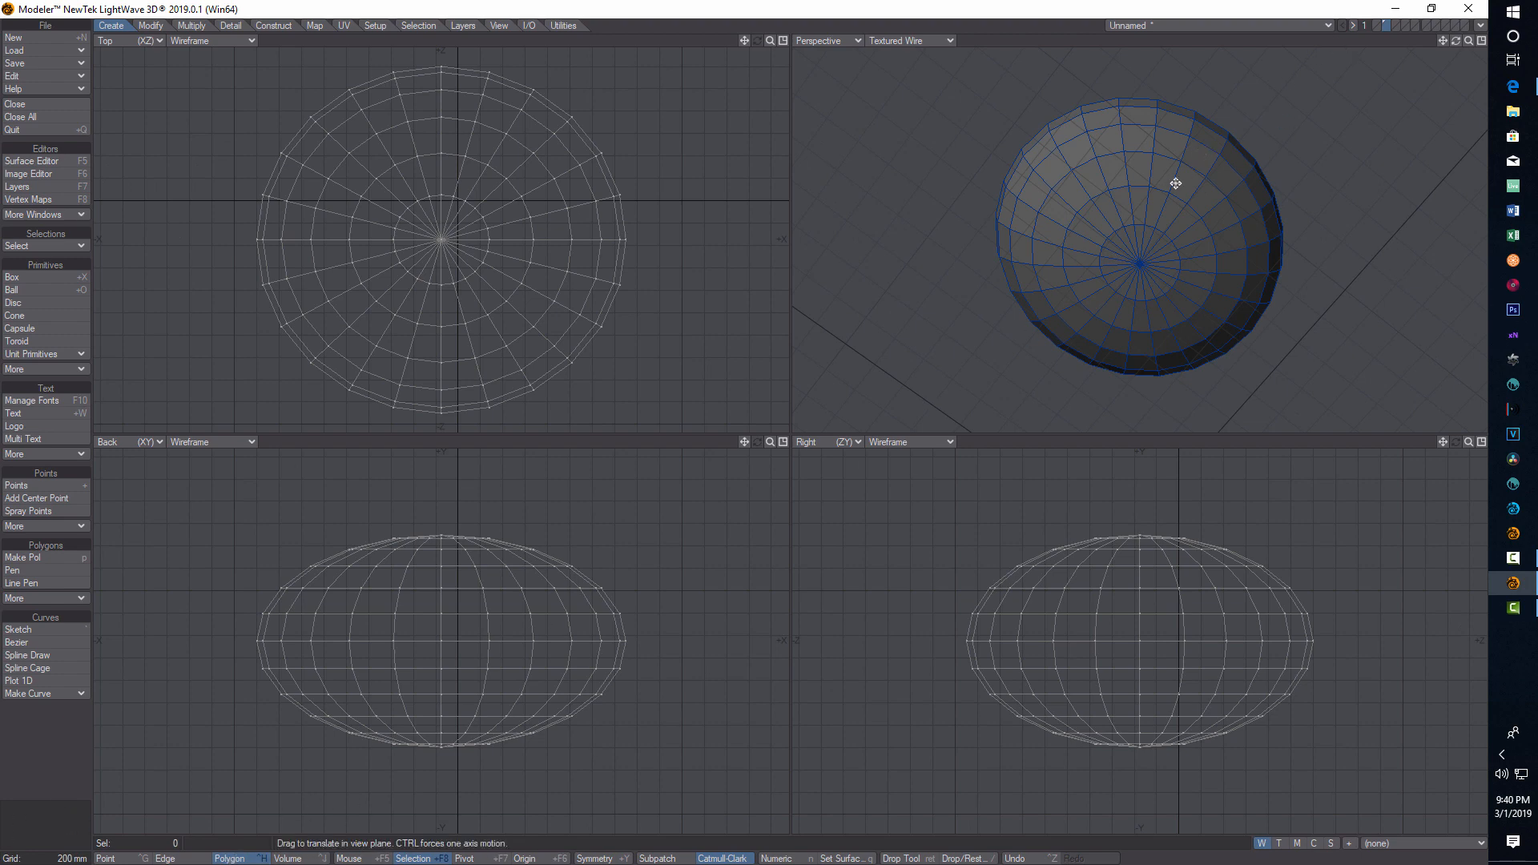
mouse_move(1161, 191)
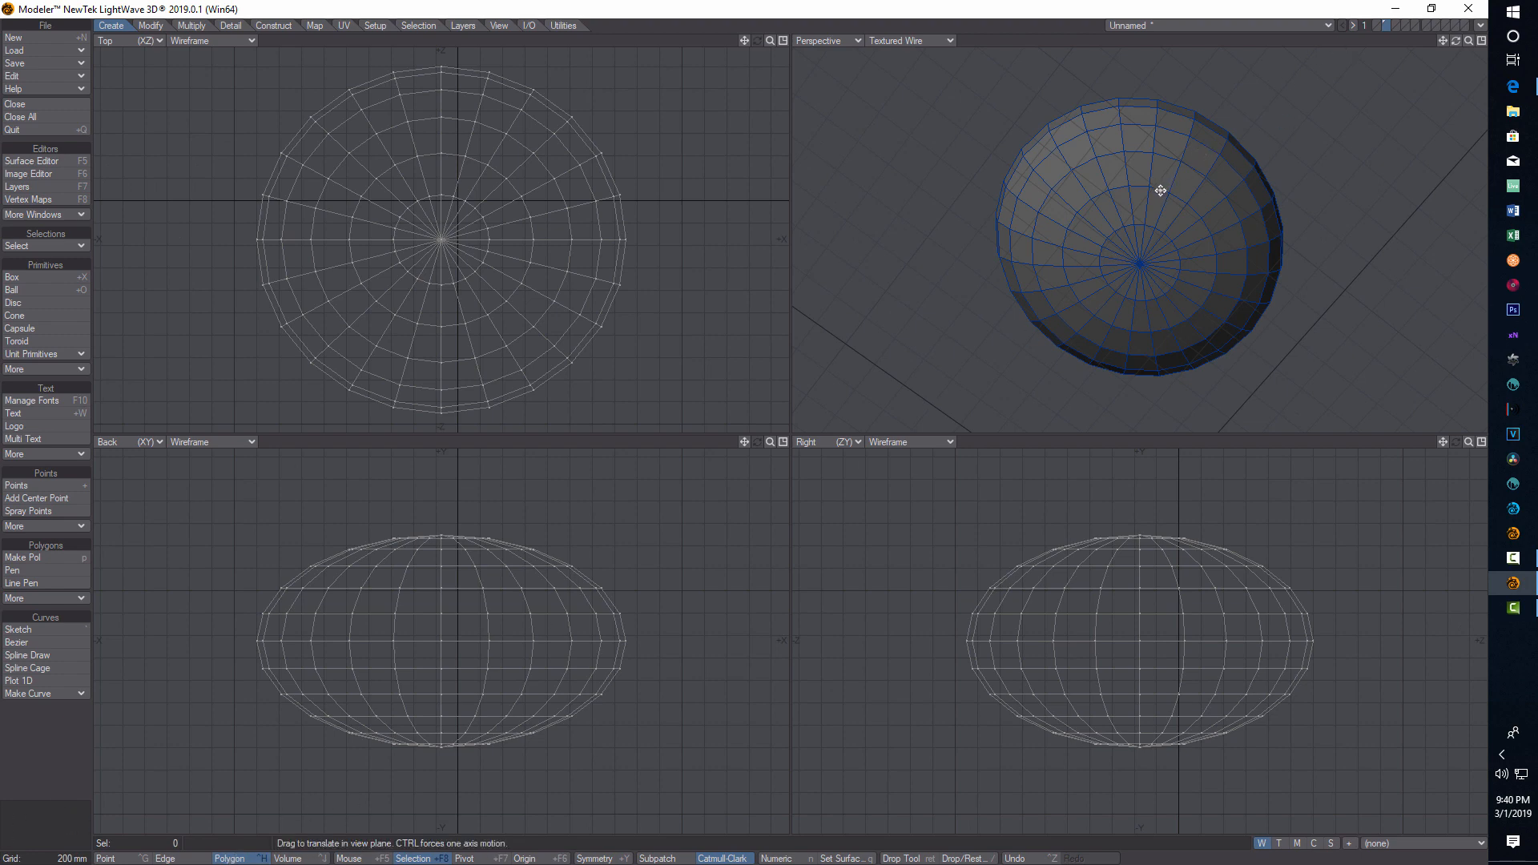
left_click(1164, 168)
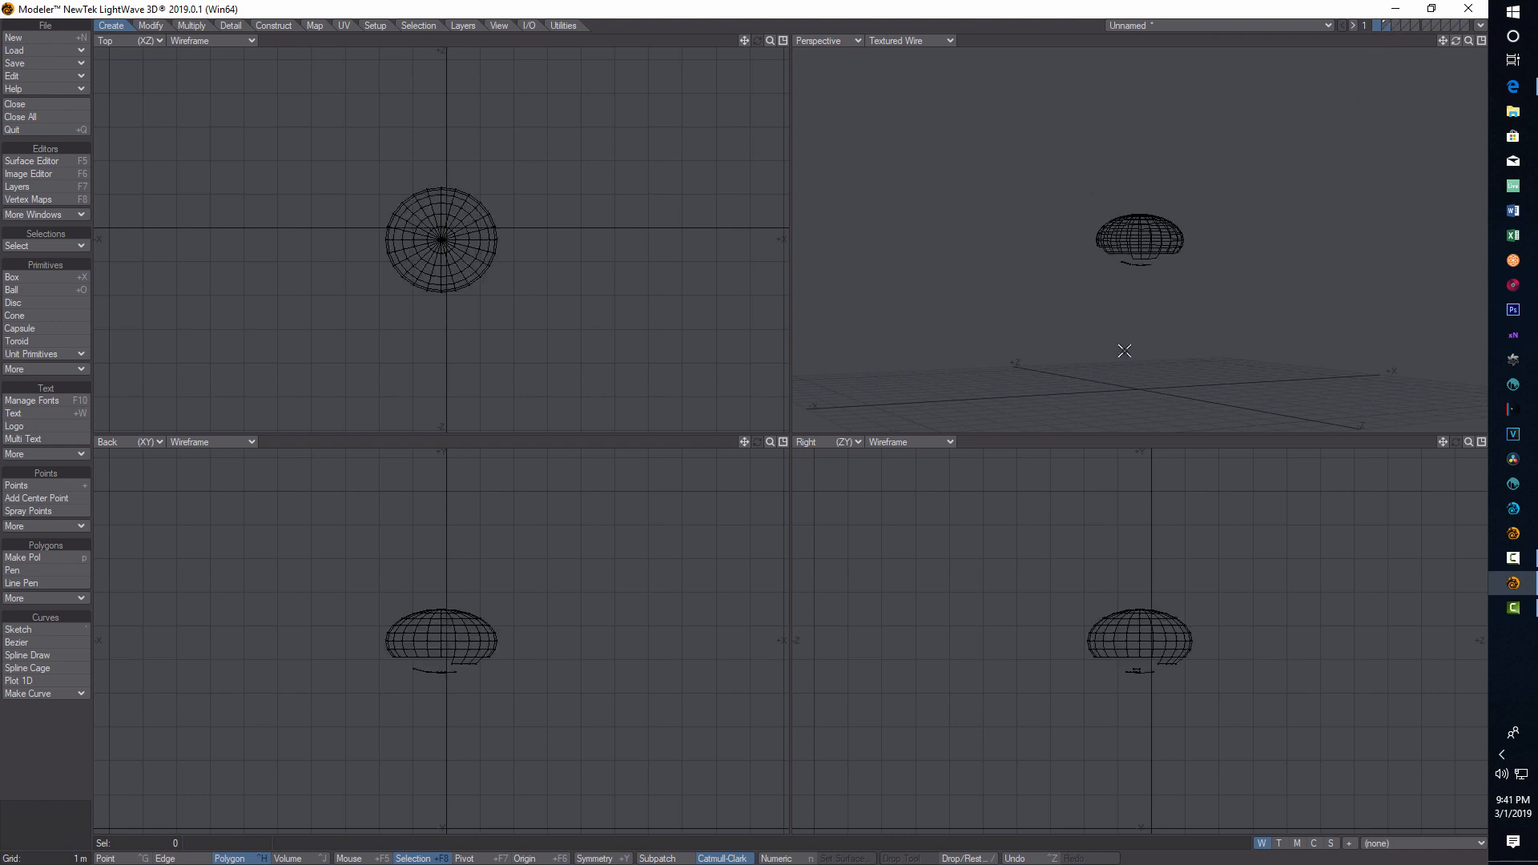
mouse_move(582, 30)
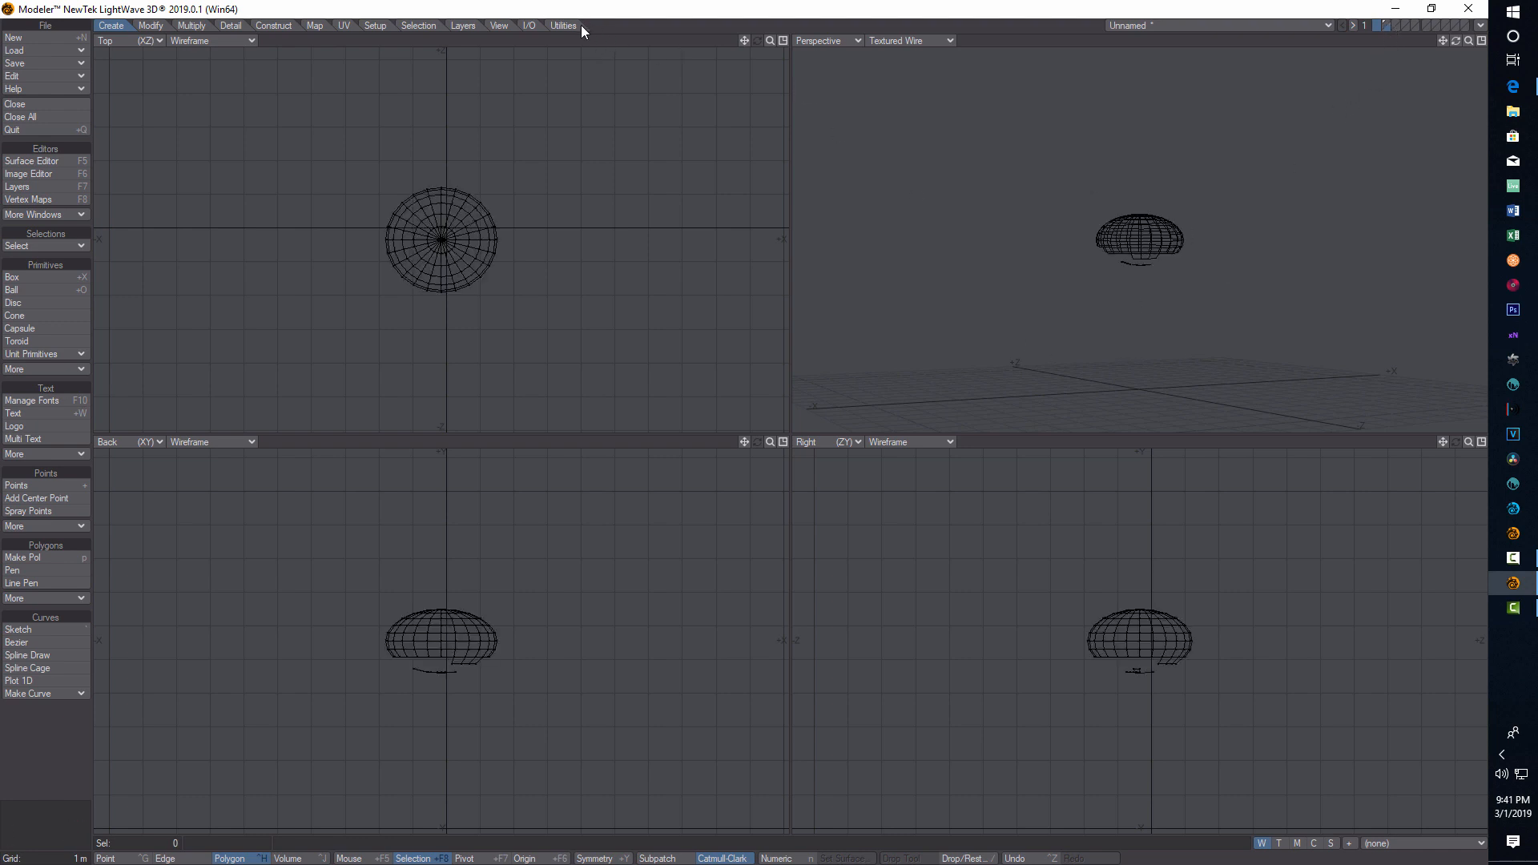
Step: Launch the DP Tree plugin from the Utilities commands, showing its numeric settings
left_click(562, 24)
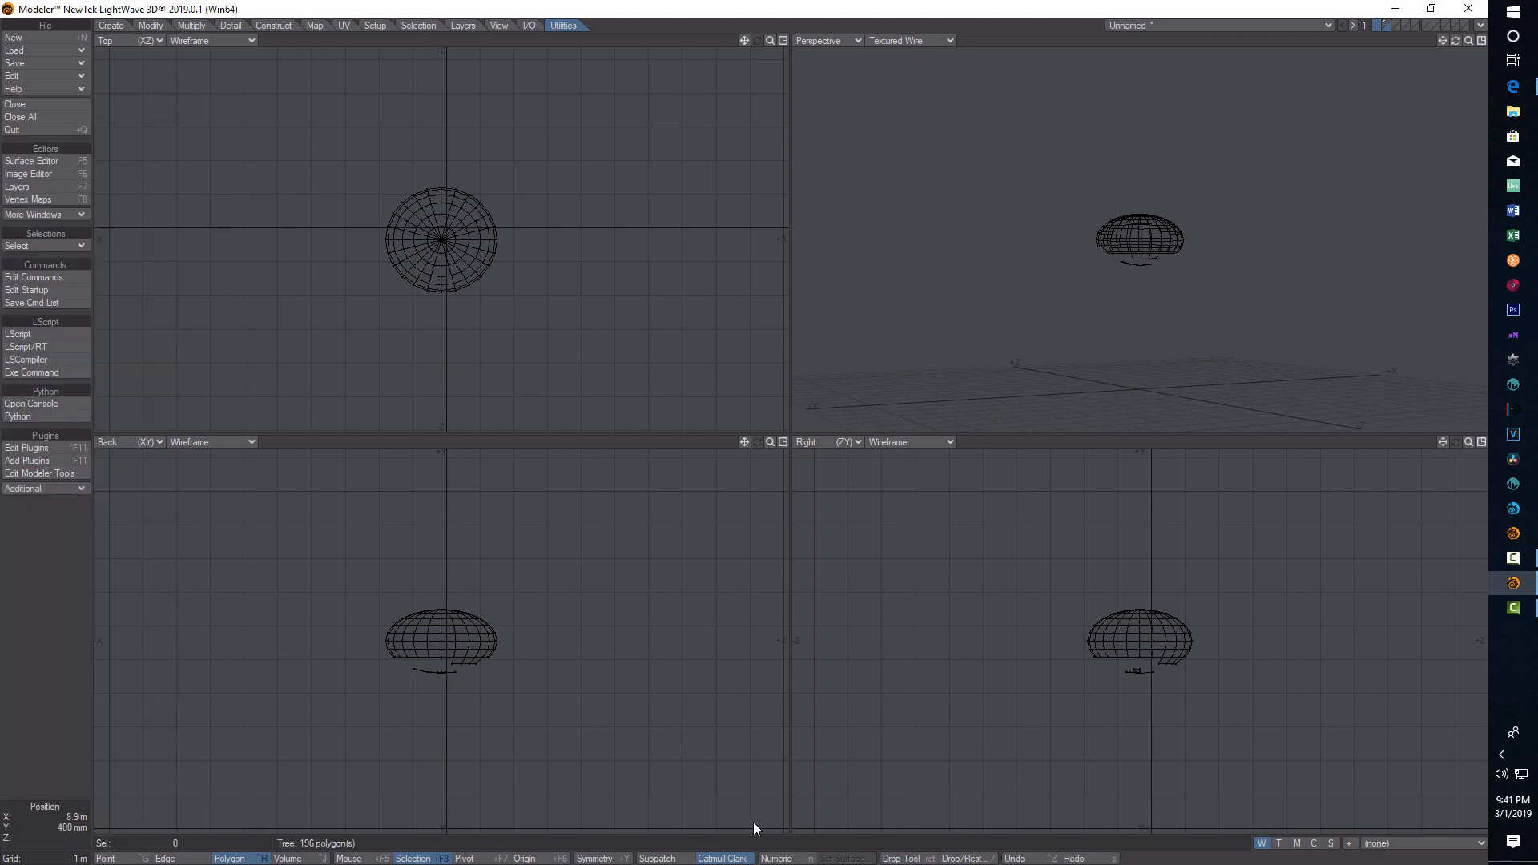
left_click(776, 859)
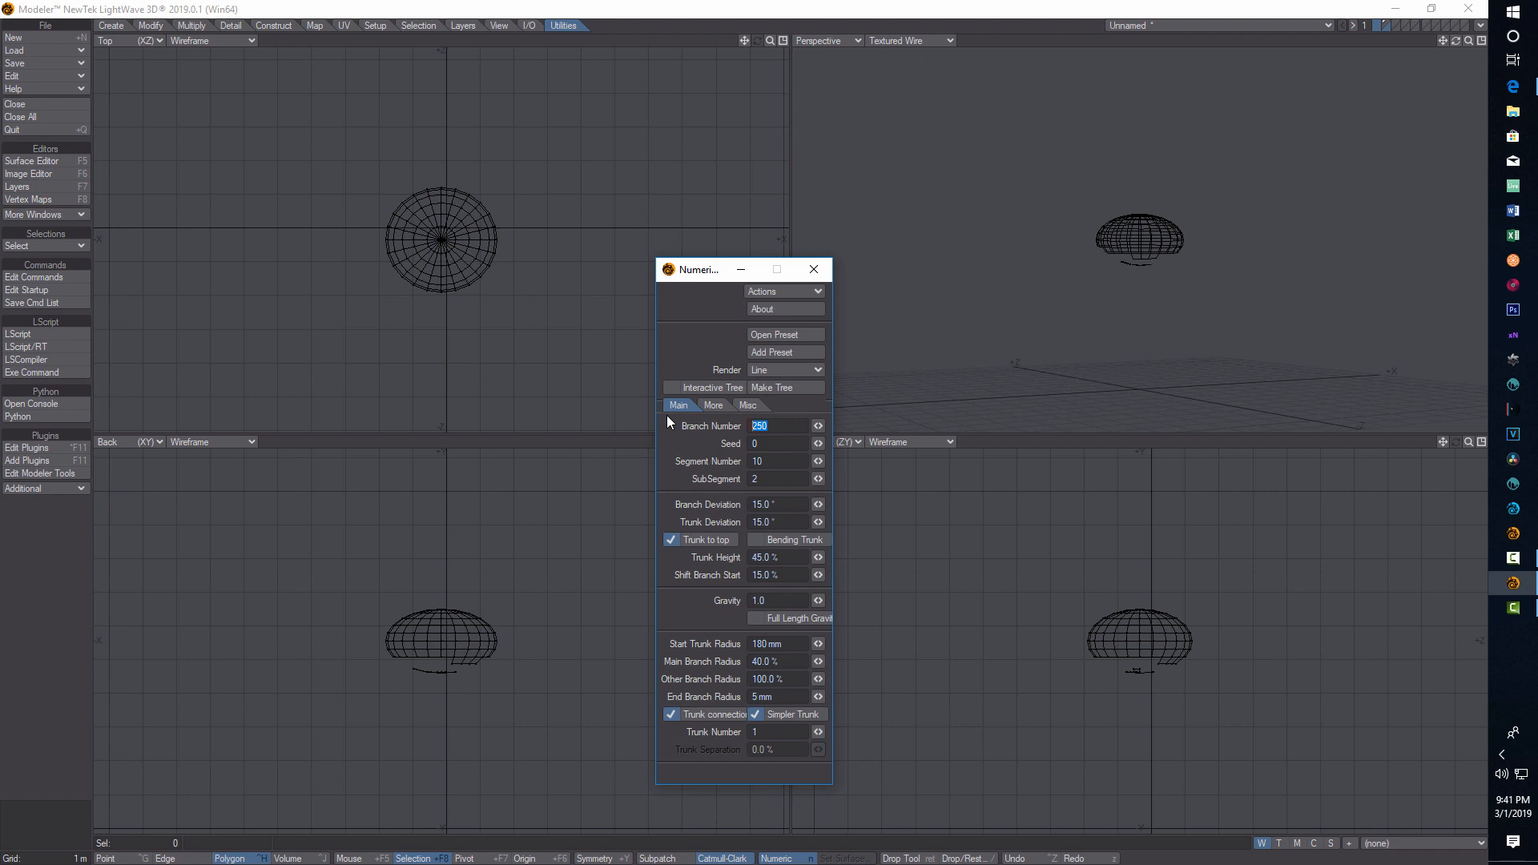
Step: Generate a SubD tree with 11 branches inside the ball and close the DP Tree panel
type("77")
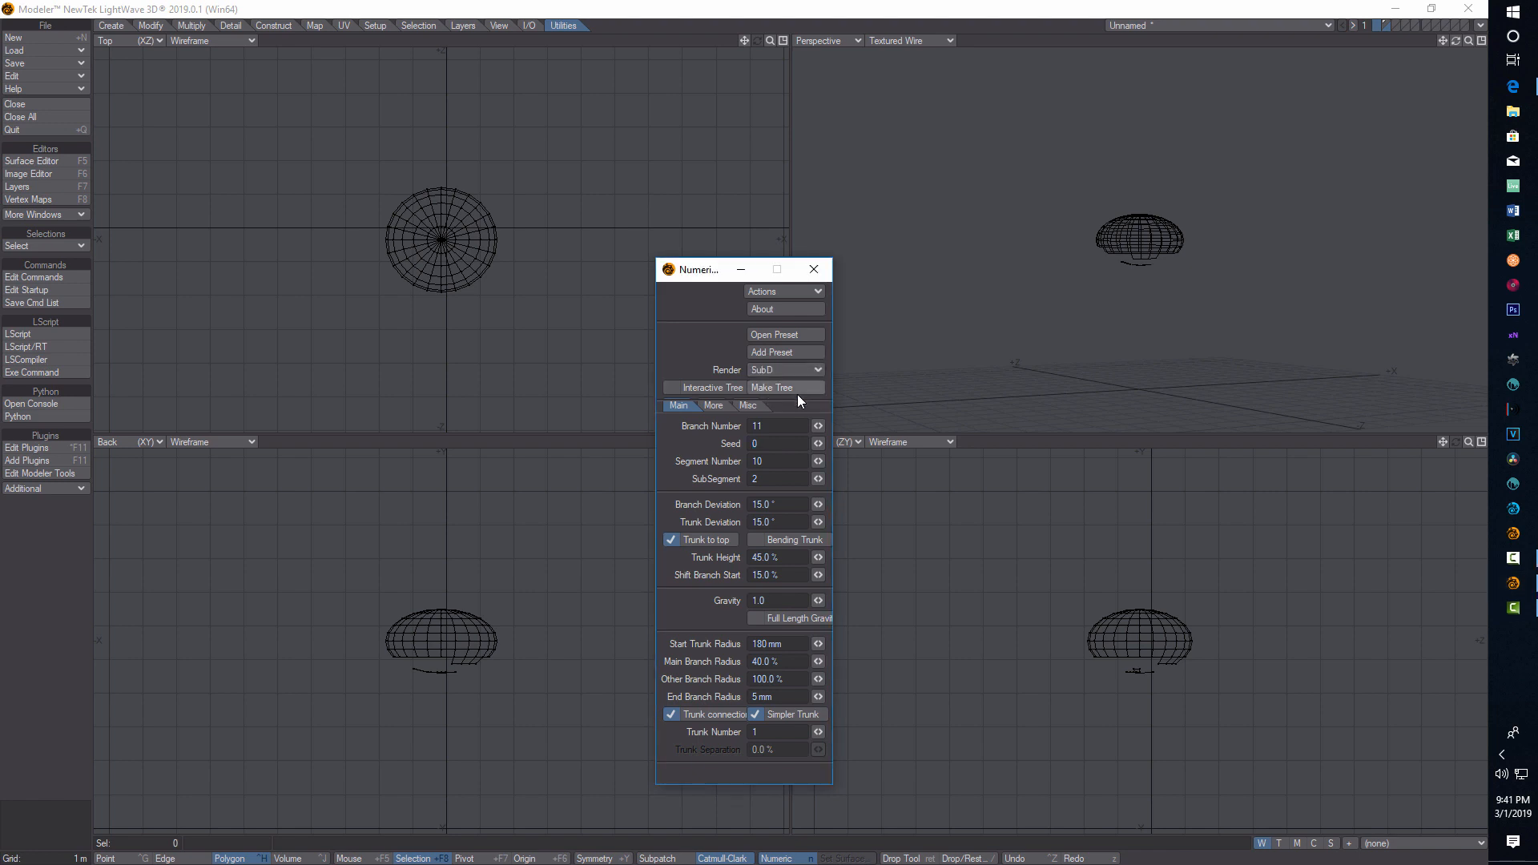
left_click(784, 388)
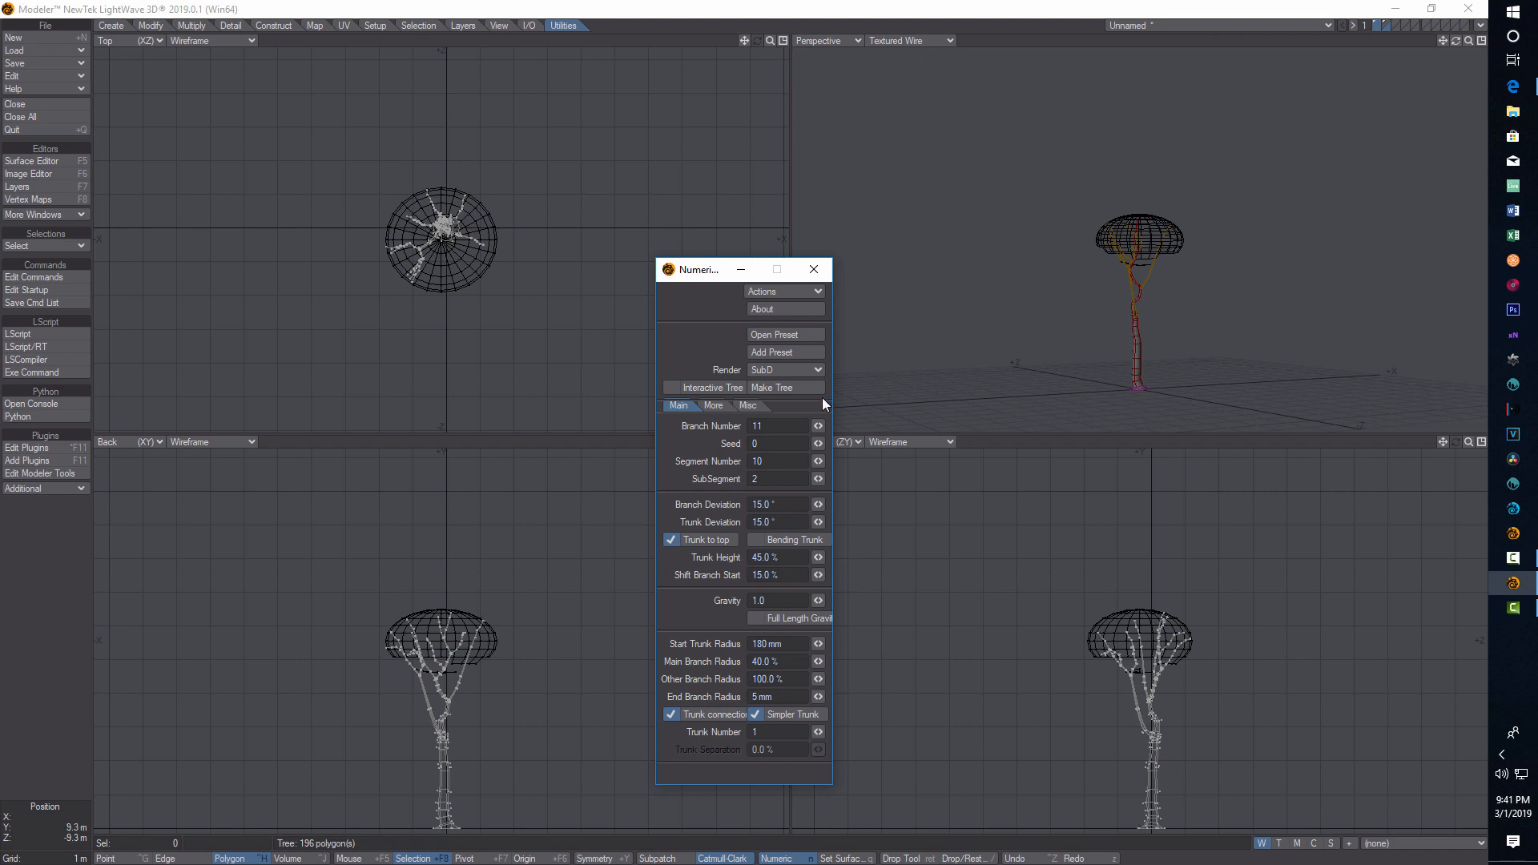
left_click(813, 269)
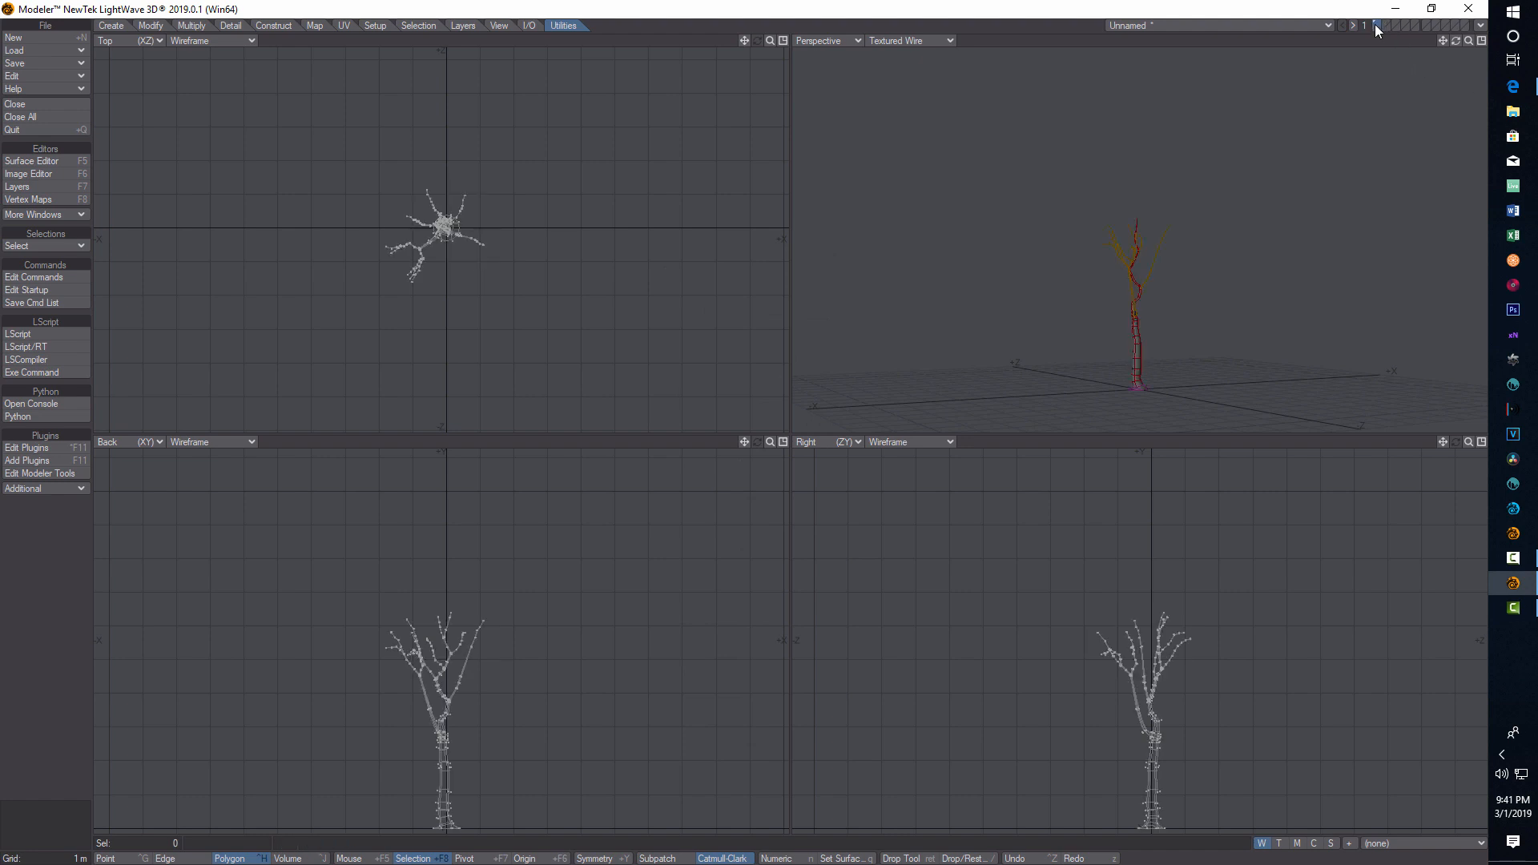
mouse_move(45, 63)
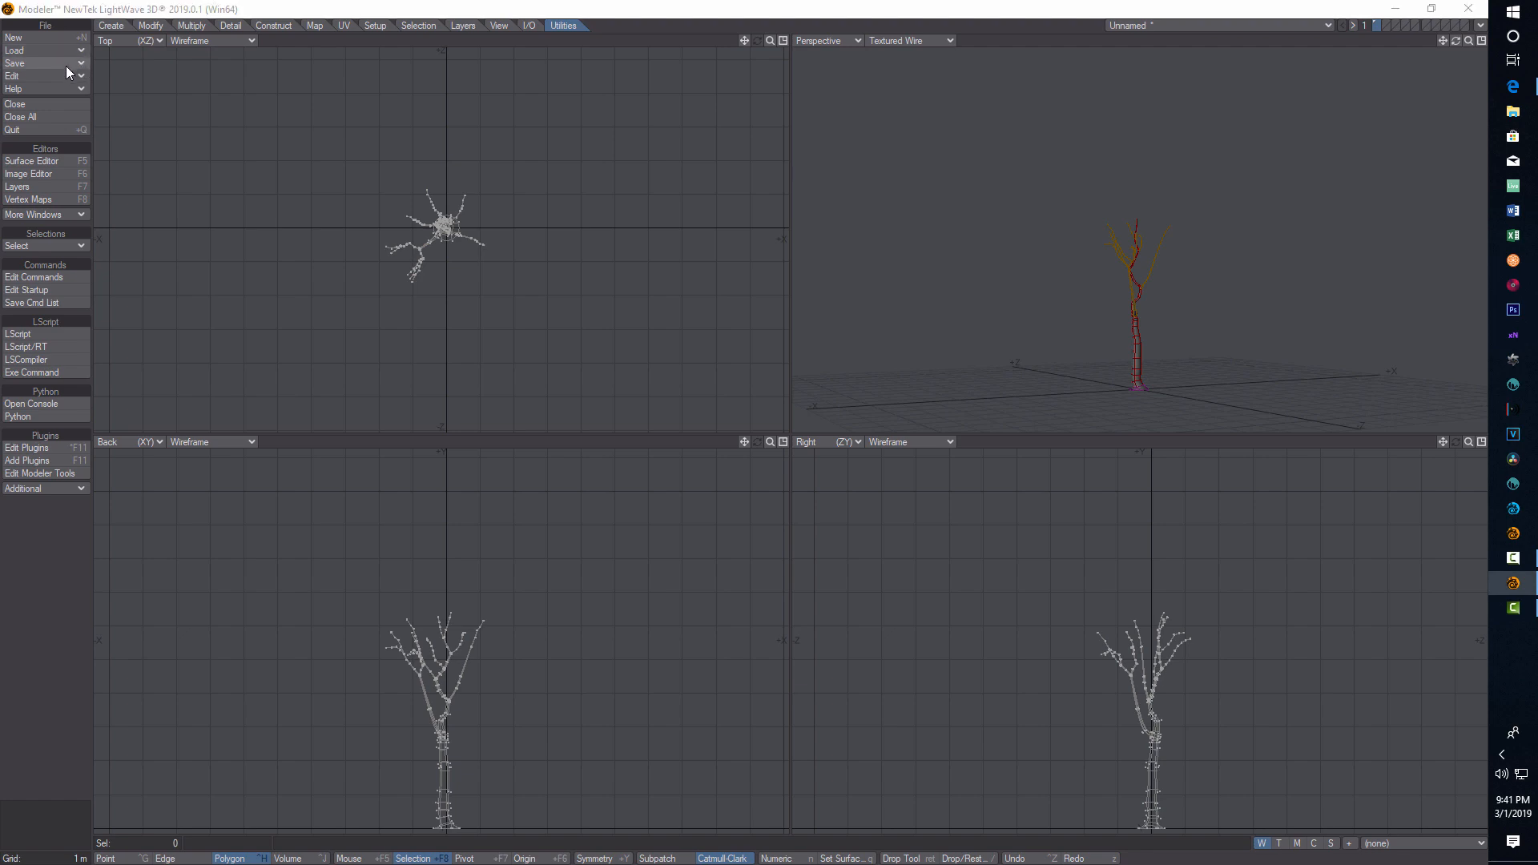
Step: Save the tree object as 'tree7' in the DP_Tree objects folder
left_click(15, 63)
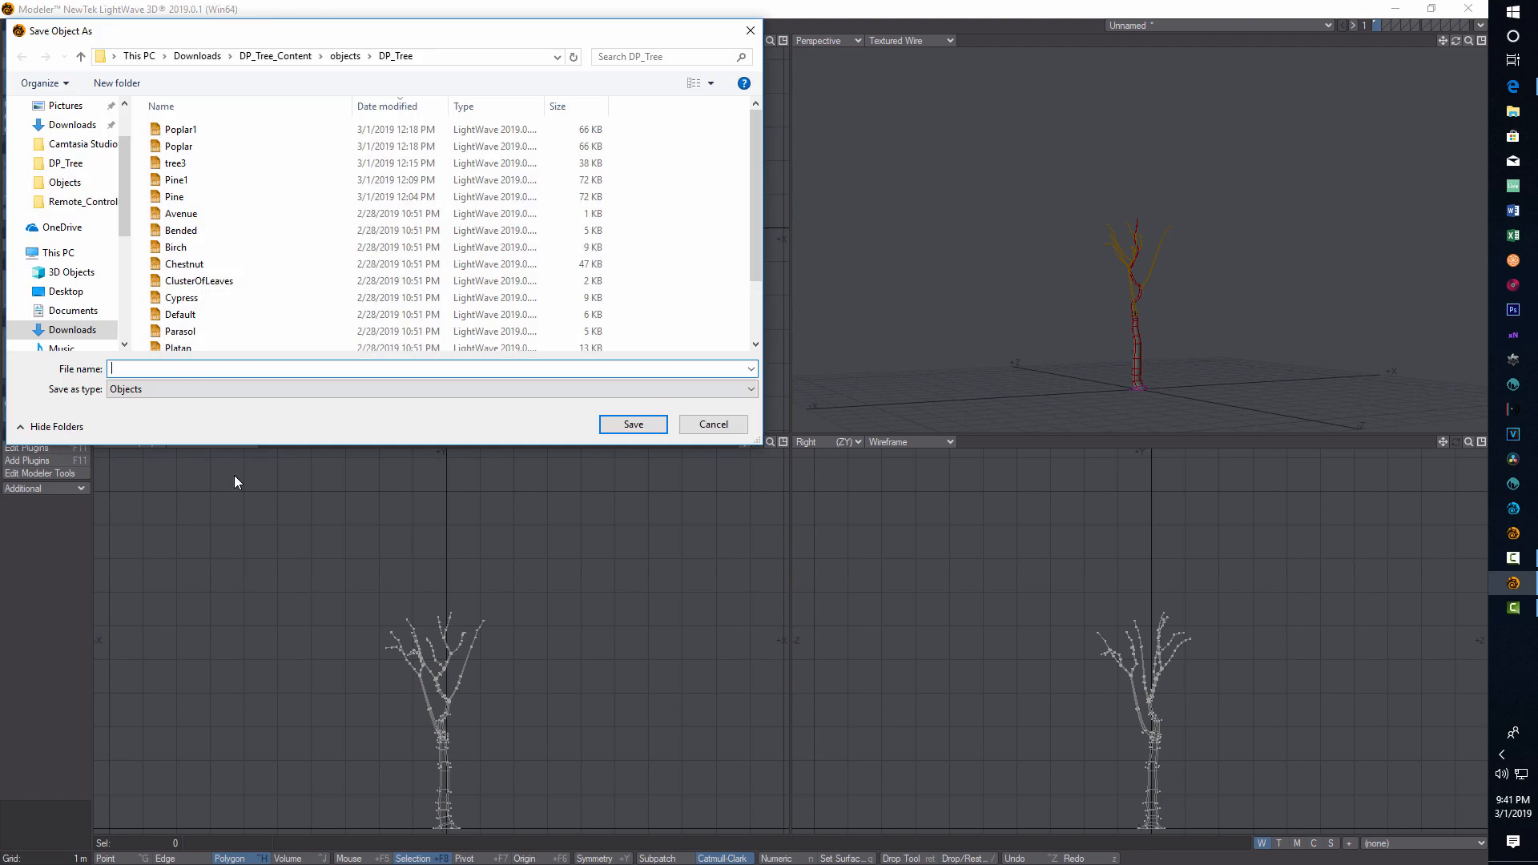
type("tree7")
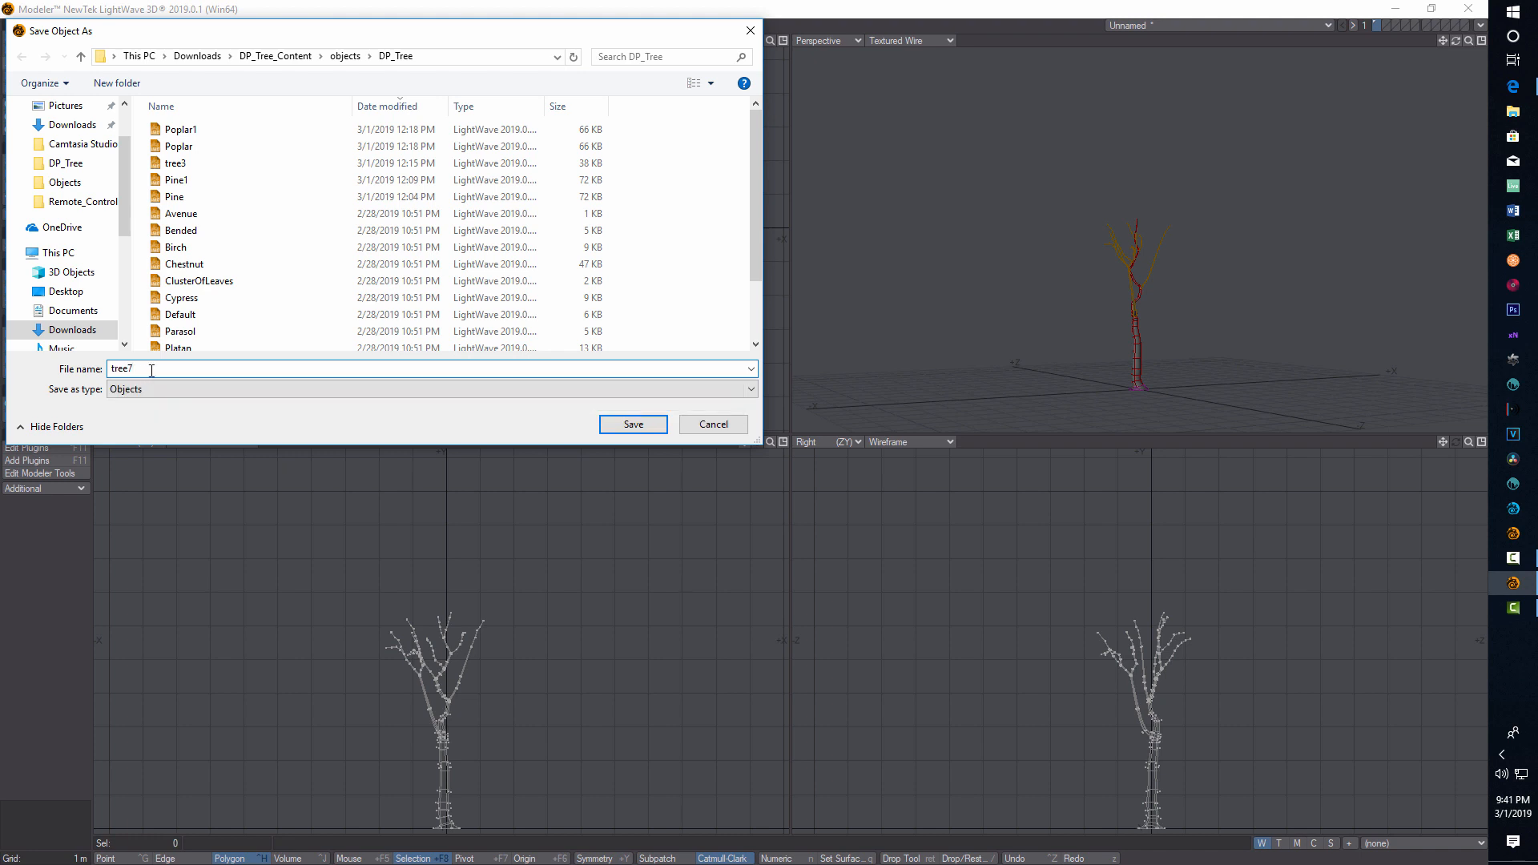
left_click(631, 423)
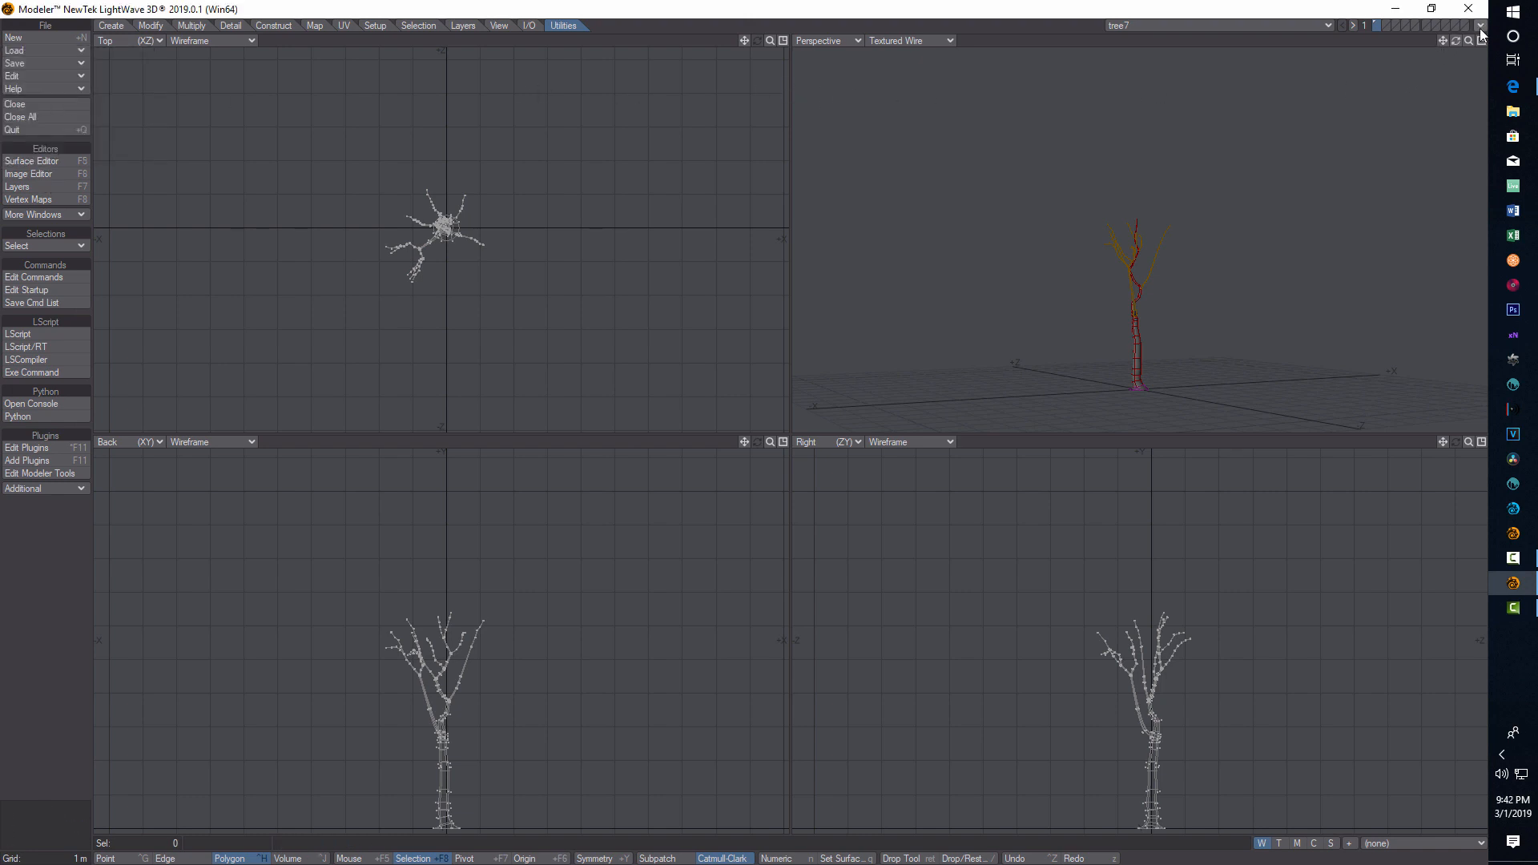
Step: Synchronize Layout from the Modeler link menu so tree7 appears in the Layout scene
left_click(1481, 24)
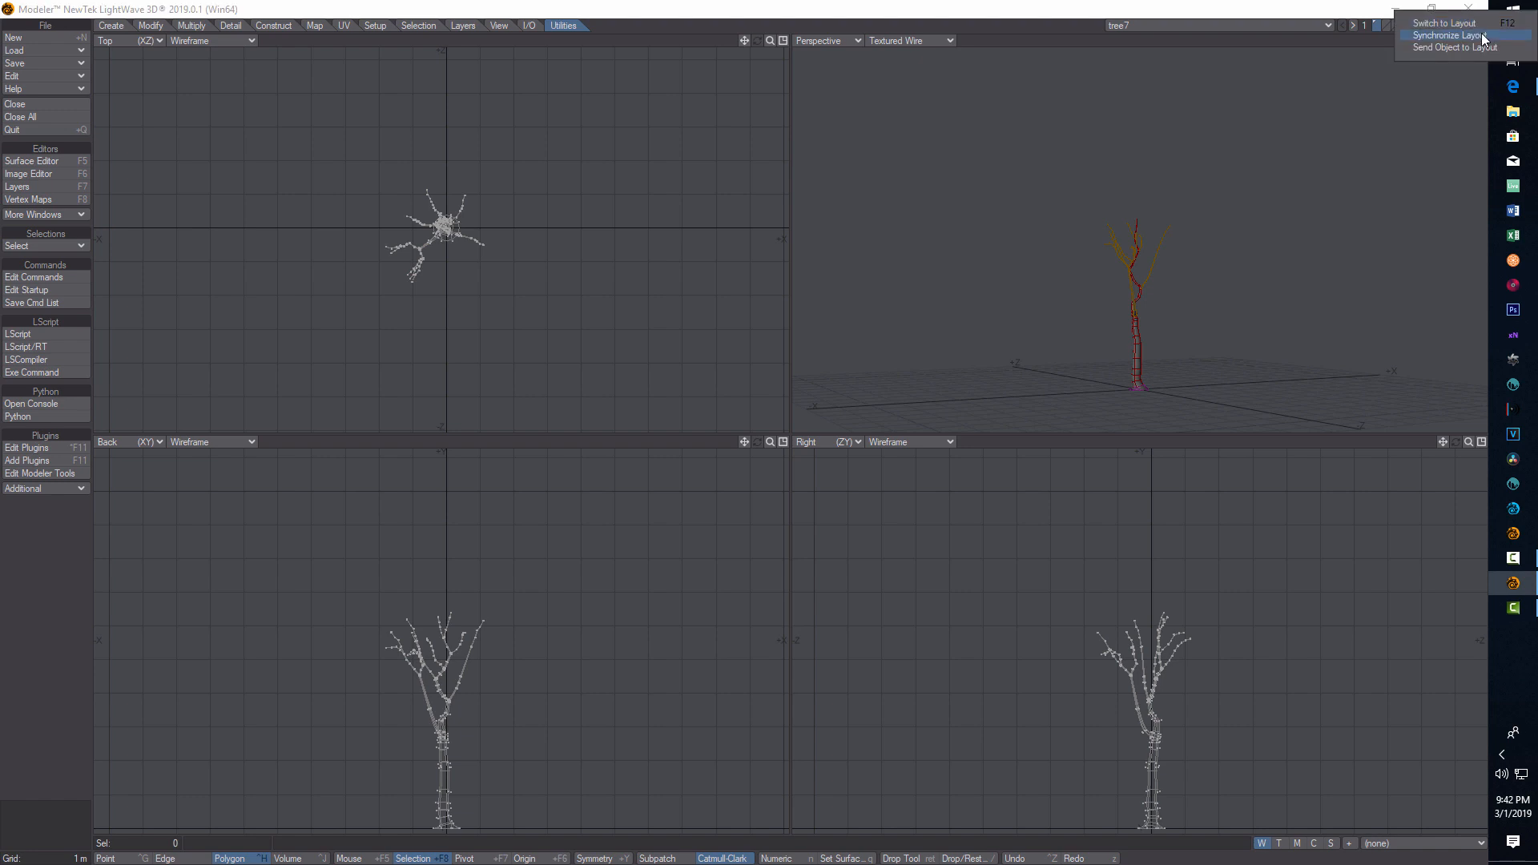
mouse_move(1443, 21)
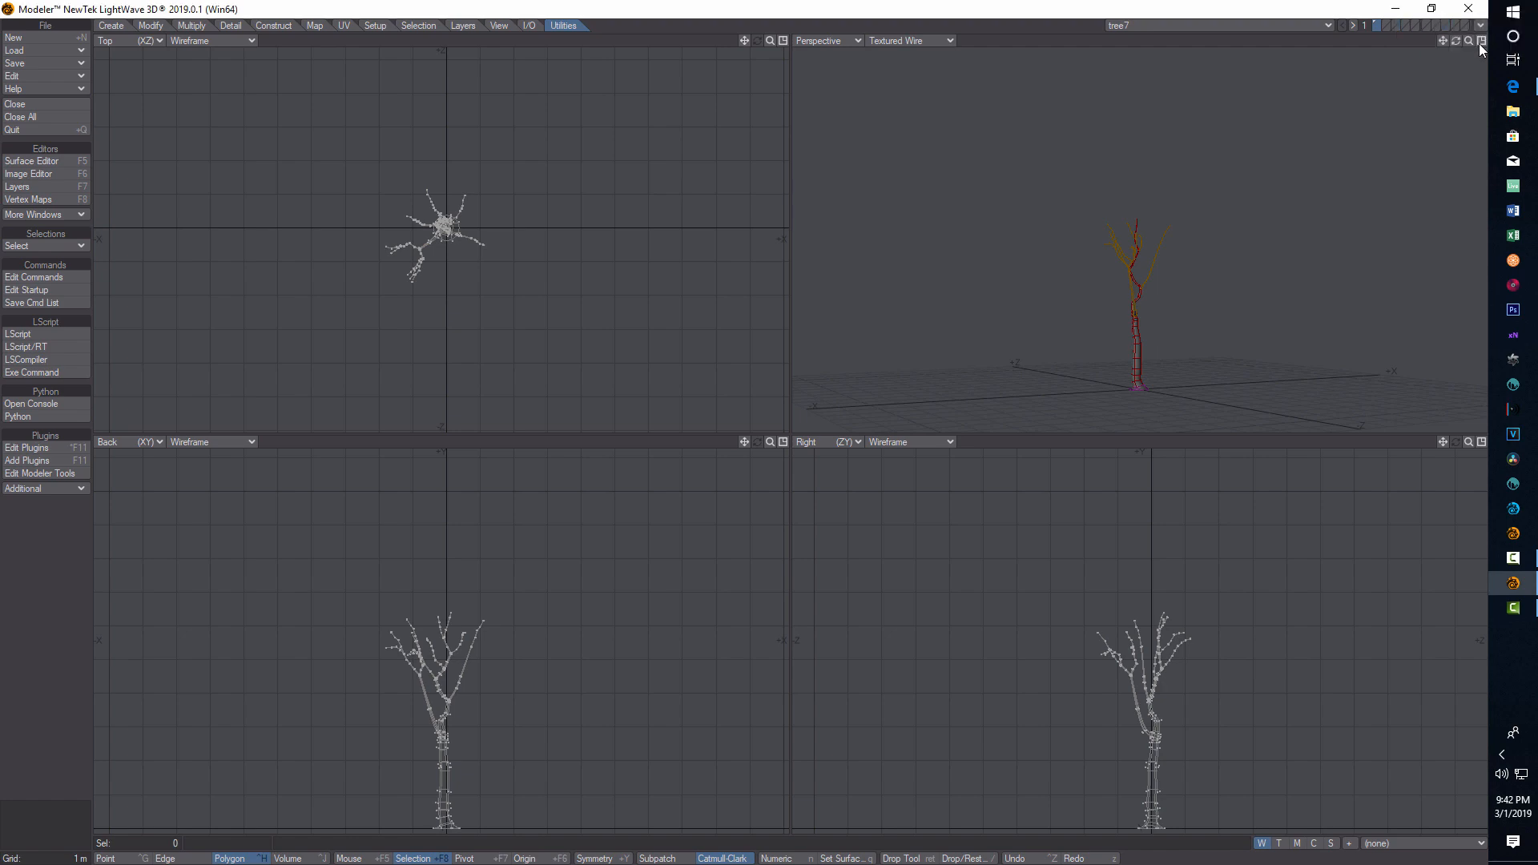
left_click(1432, 27)
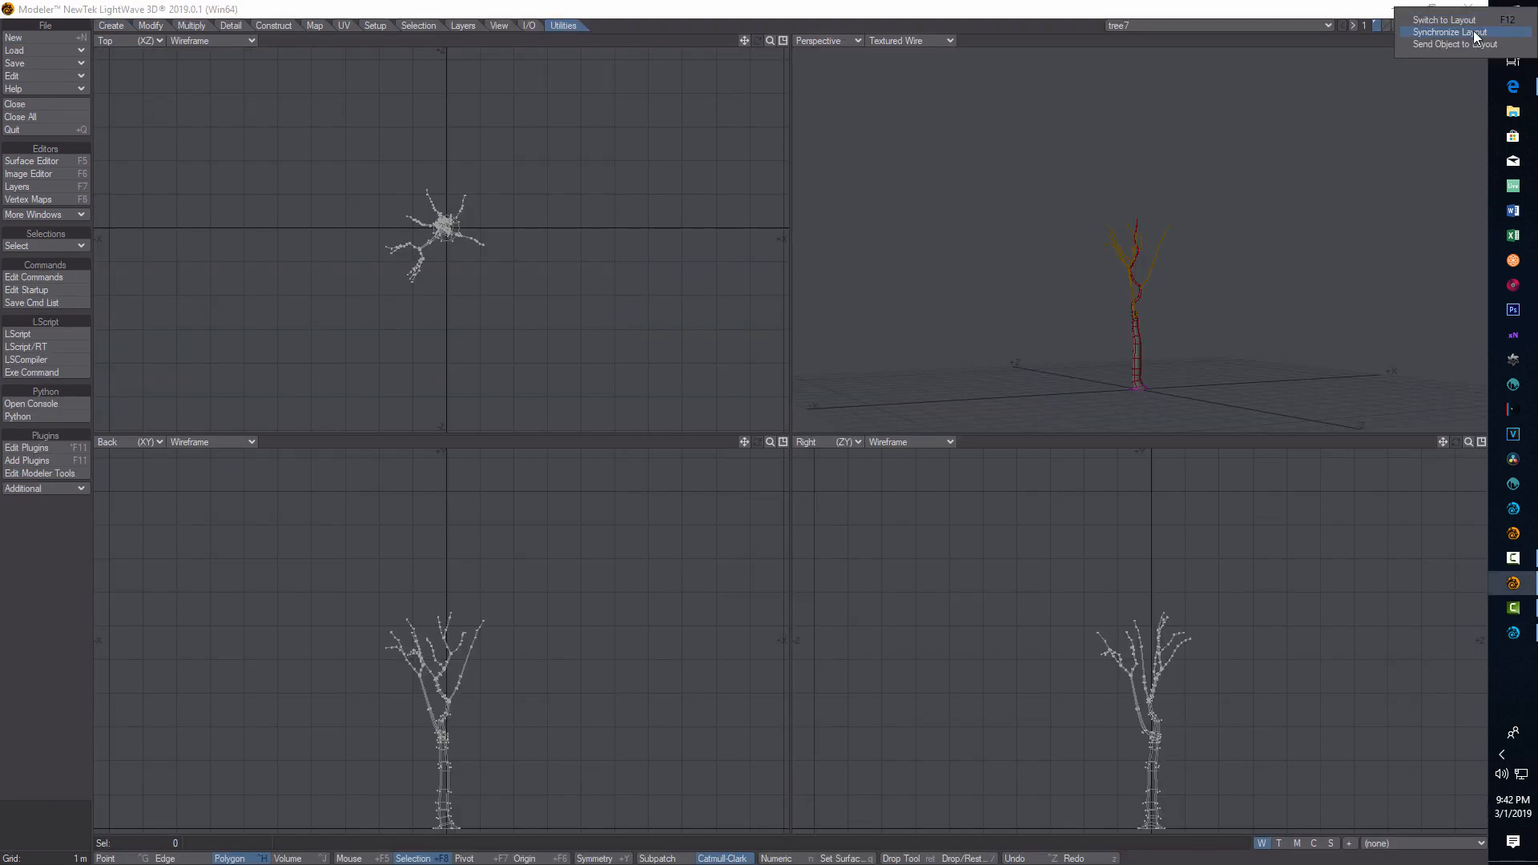
left_click(1444, 19)
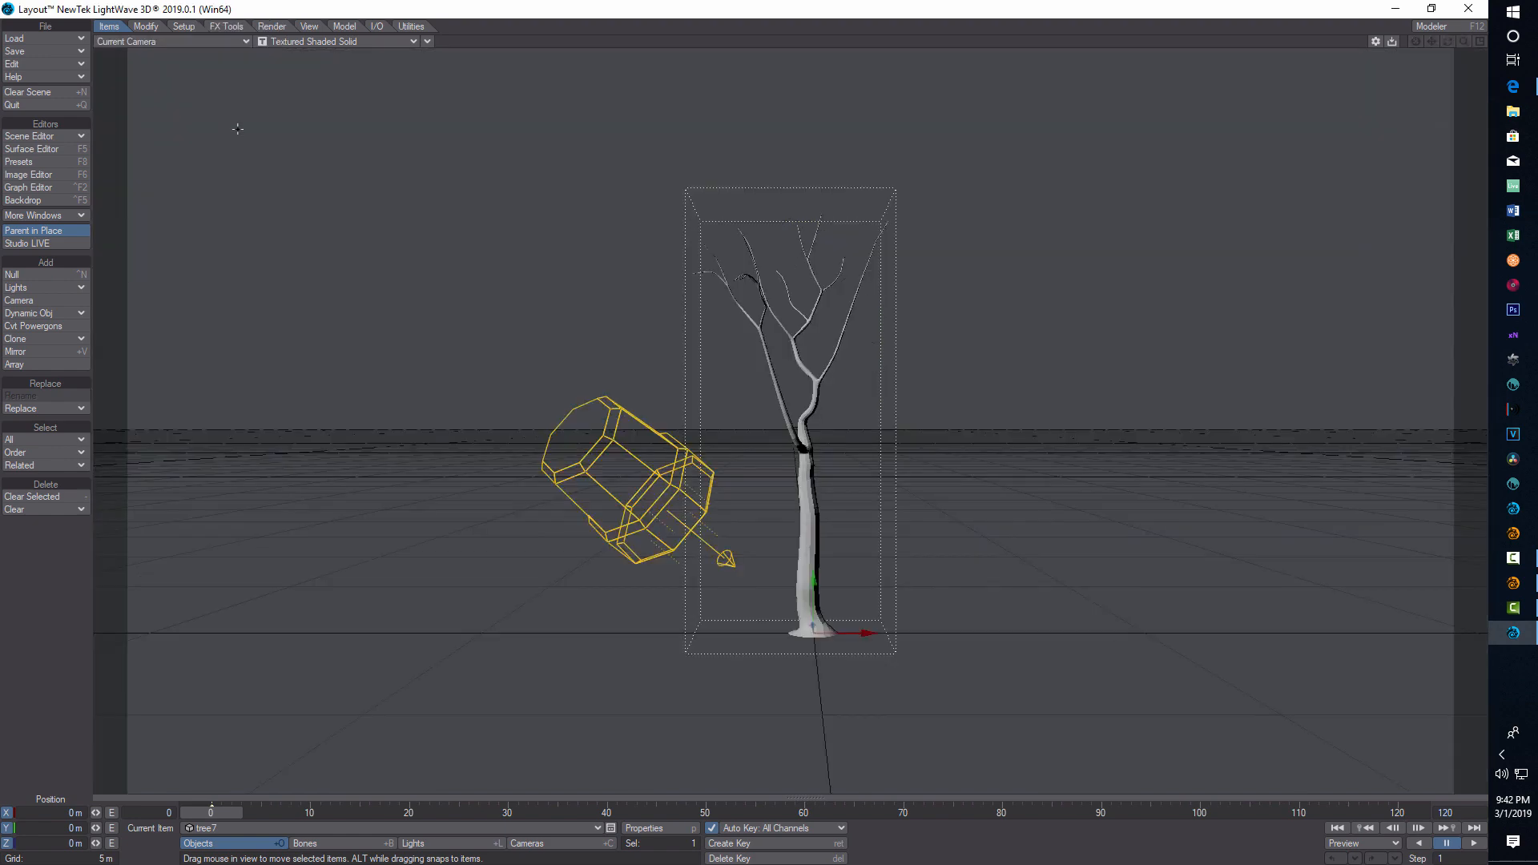
mouse_move(986, 277)
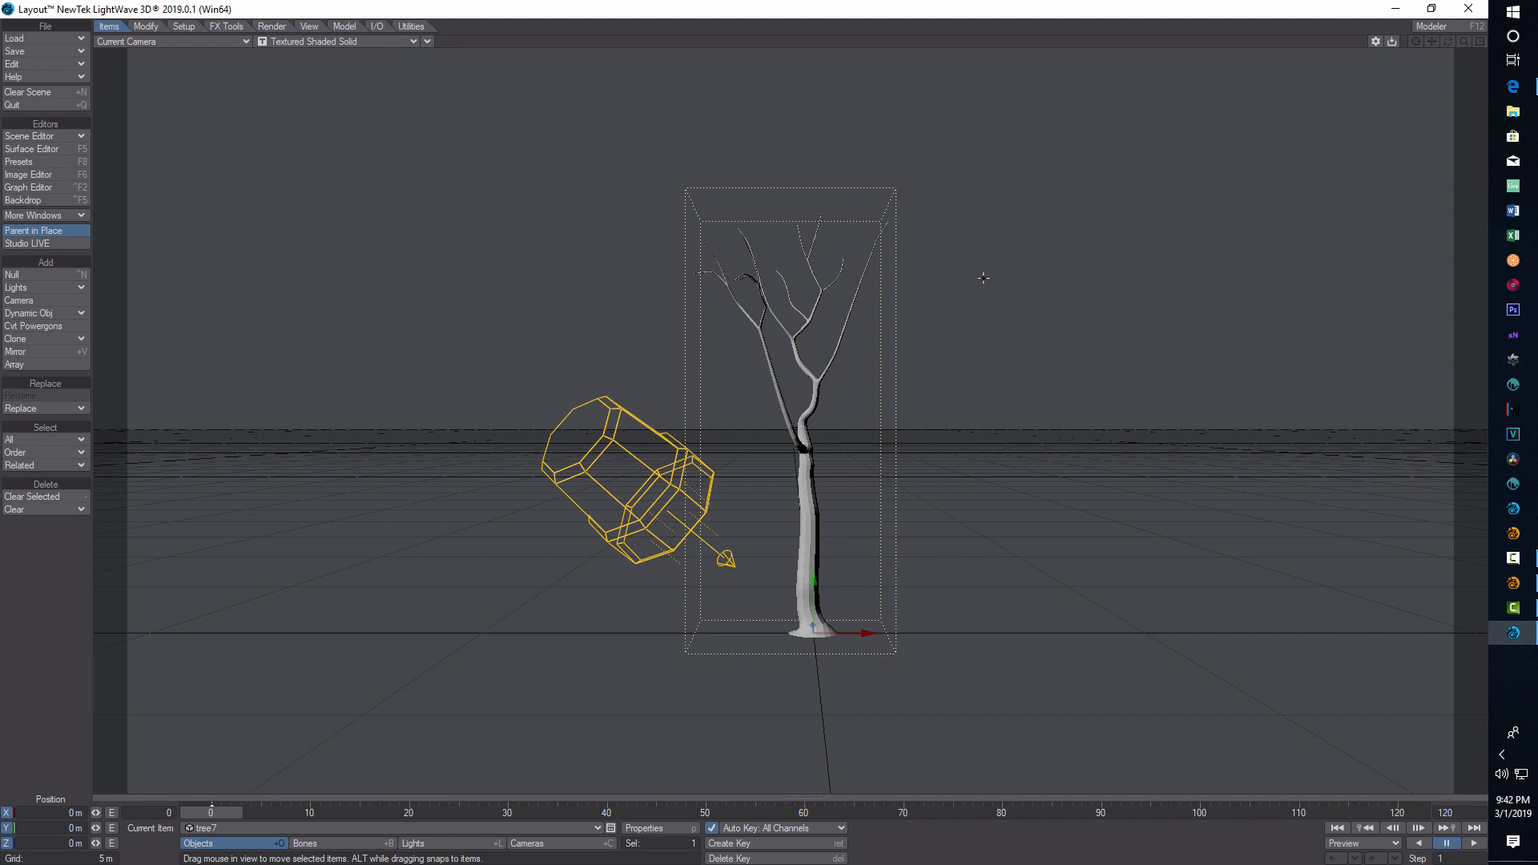
mouse_move(731, 617)
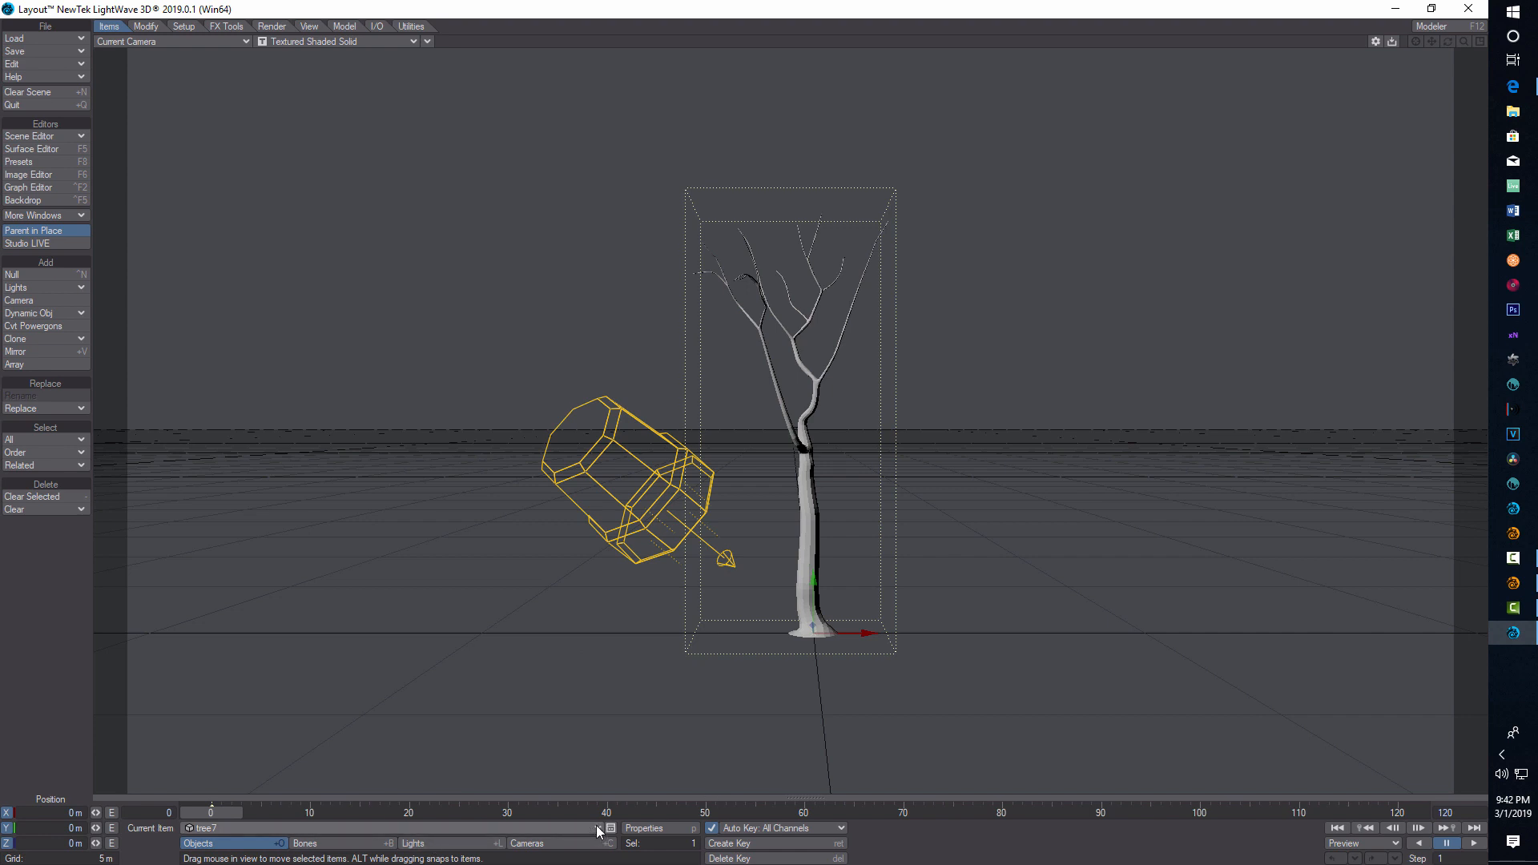
Step: Add an Instance Generator to tree7, instancing tree7 distributed over its polygons
left_click(645, 829)
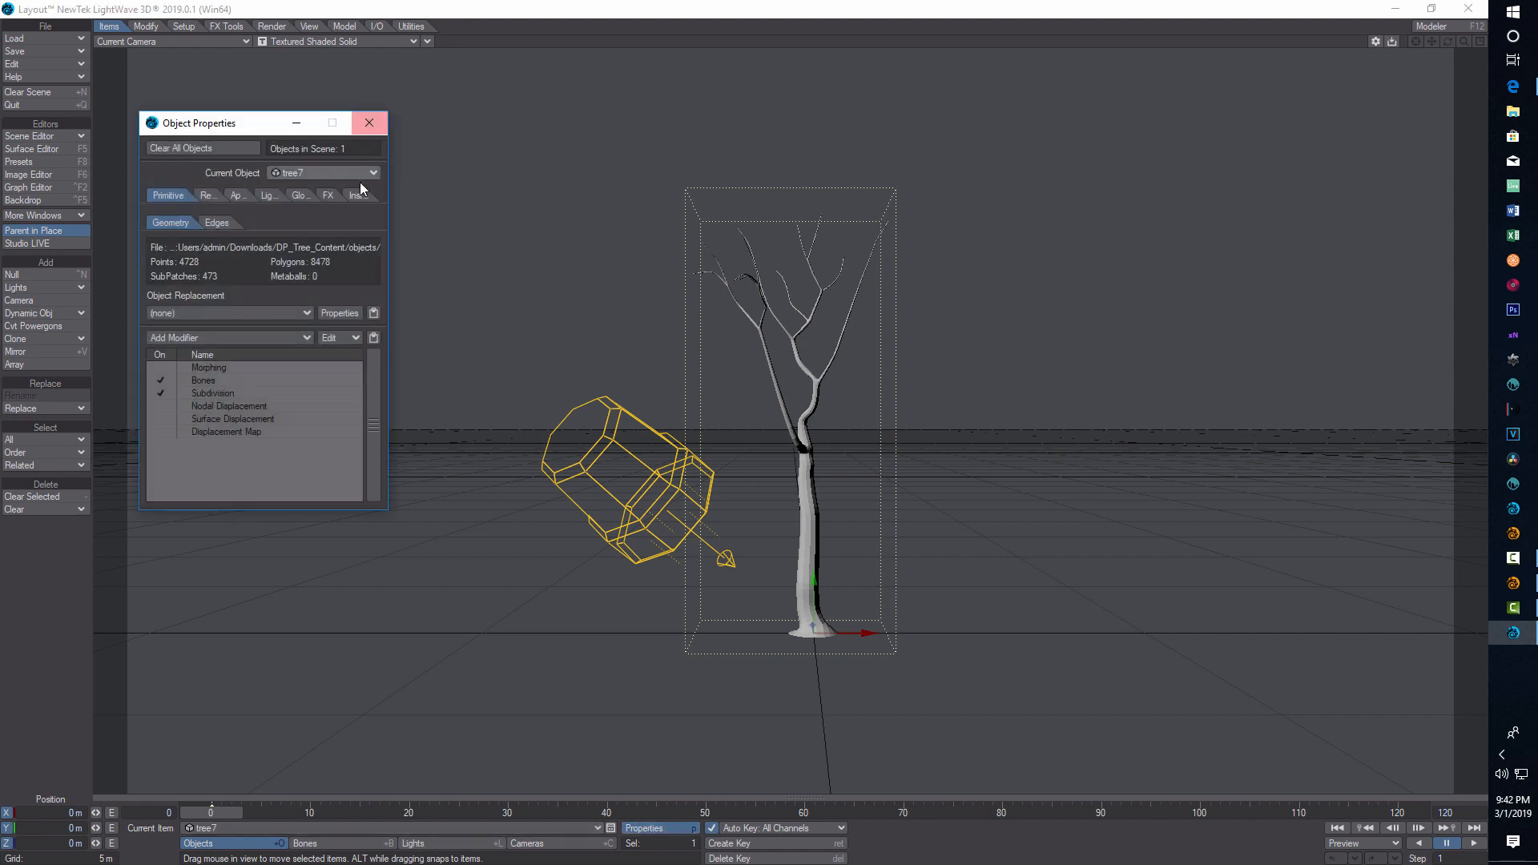
left_click(346, 195)
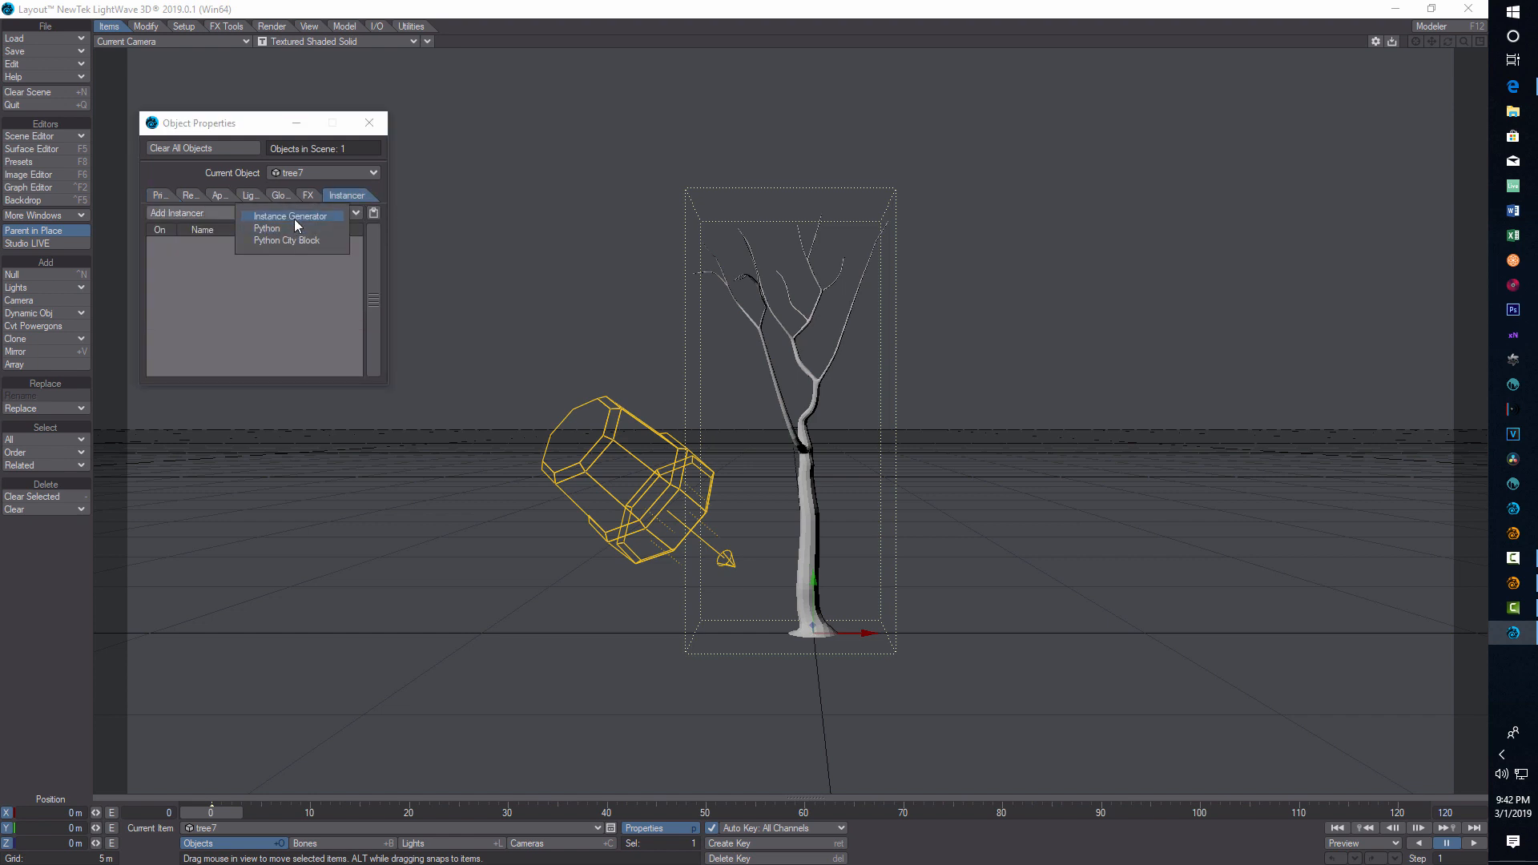
left_click(290, 216)
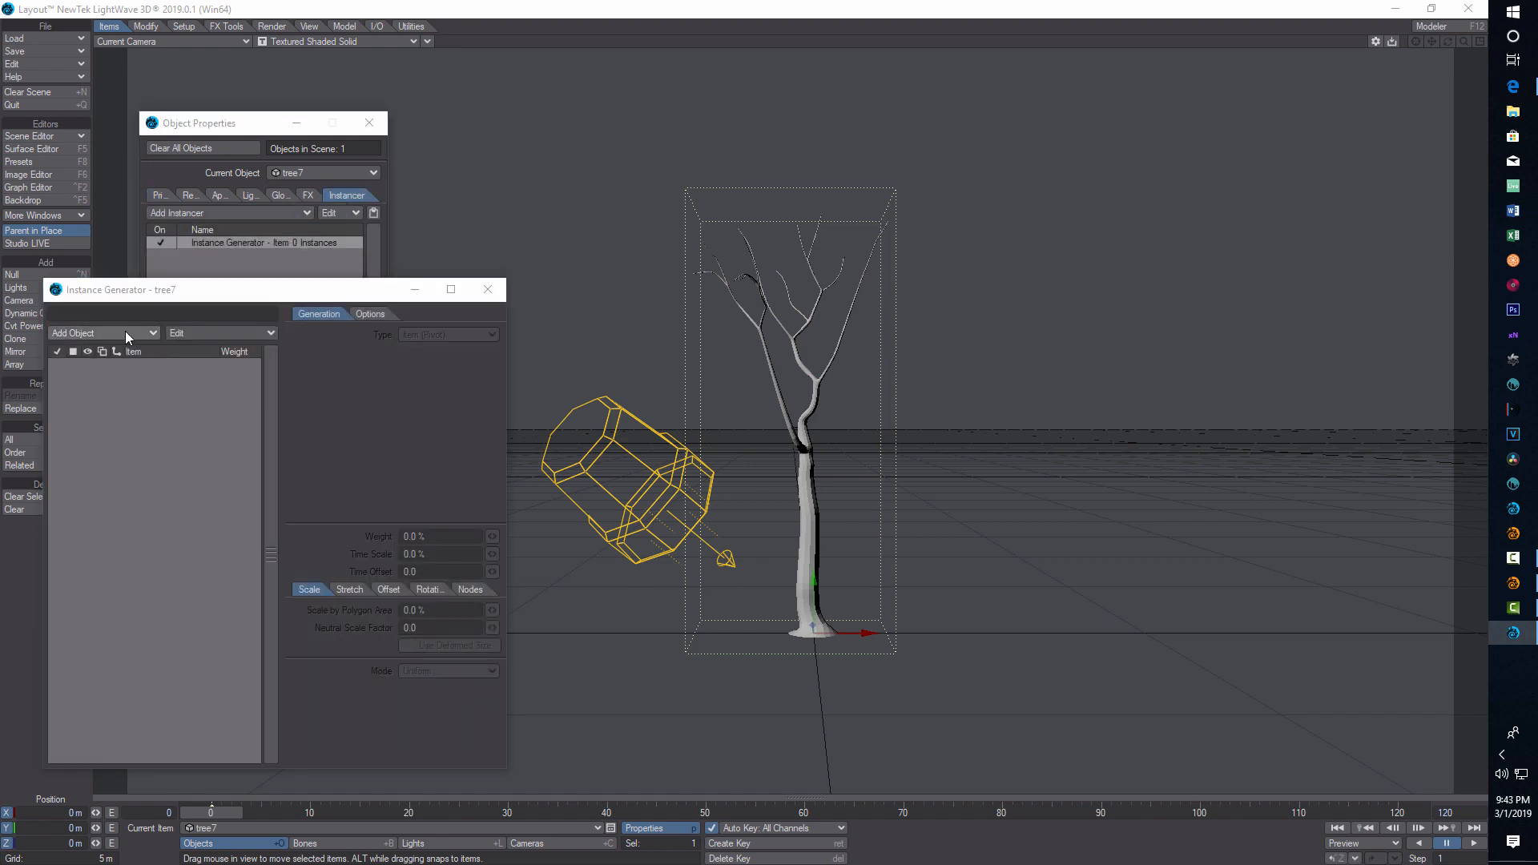
left_click(98, 333)
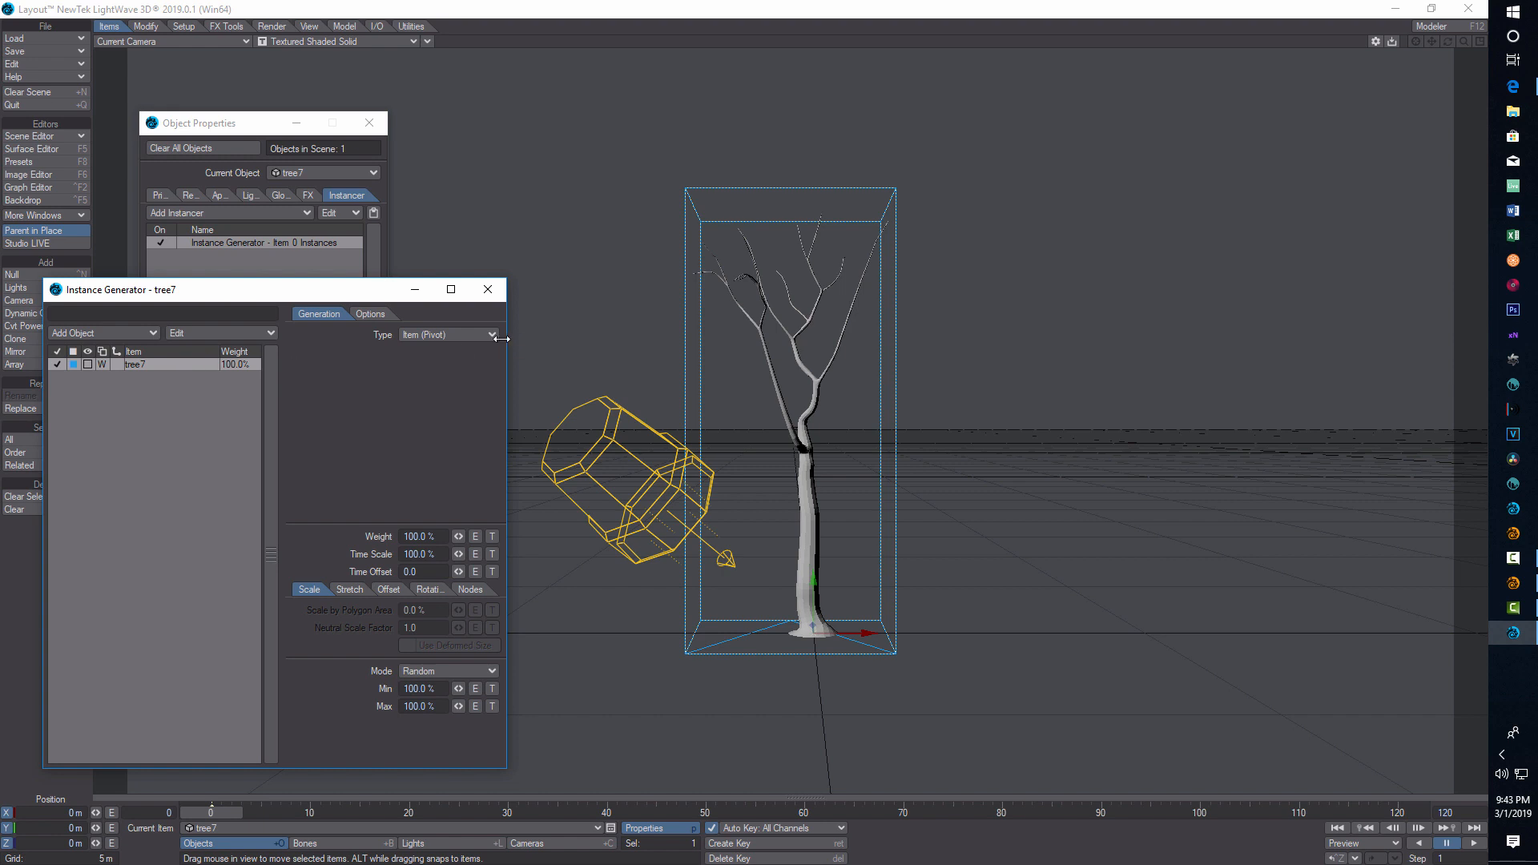
left_click(447, 335)
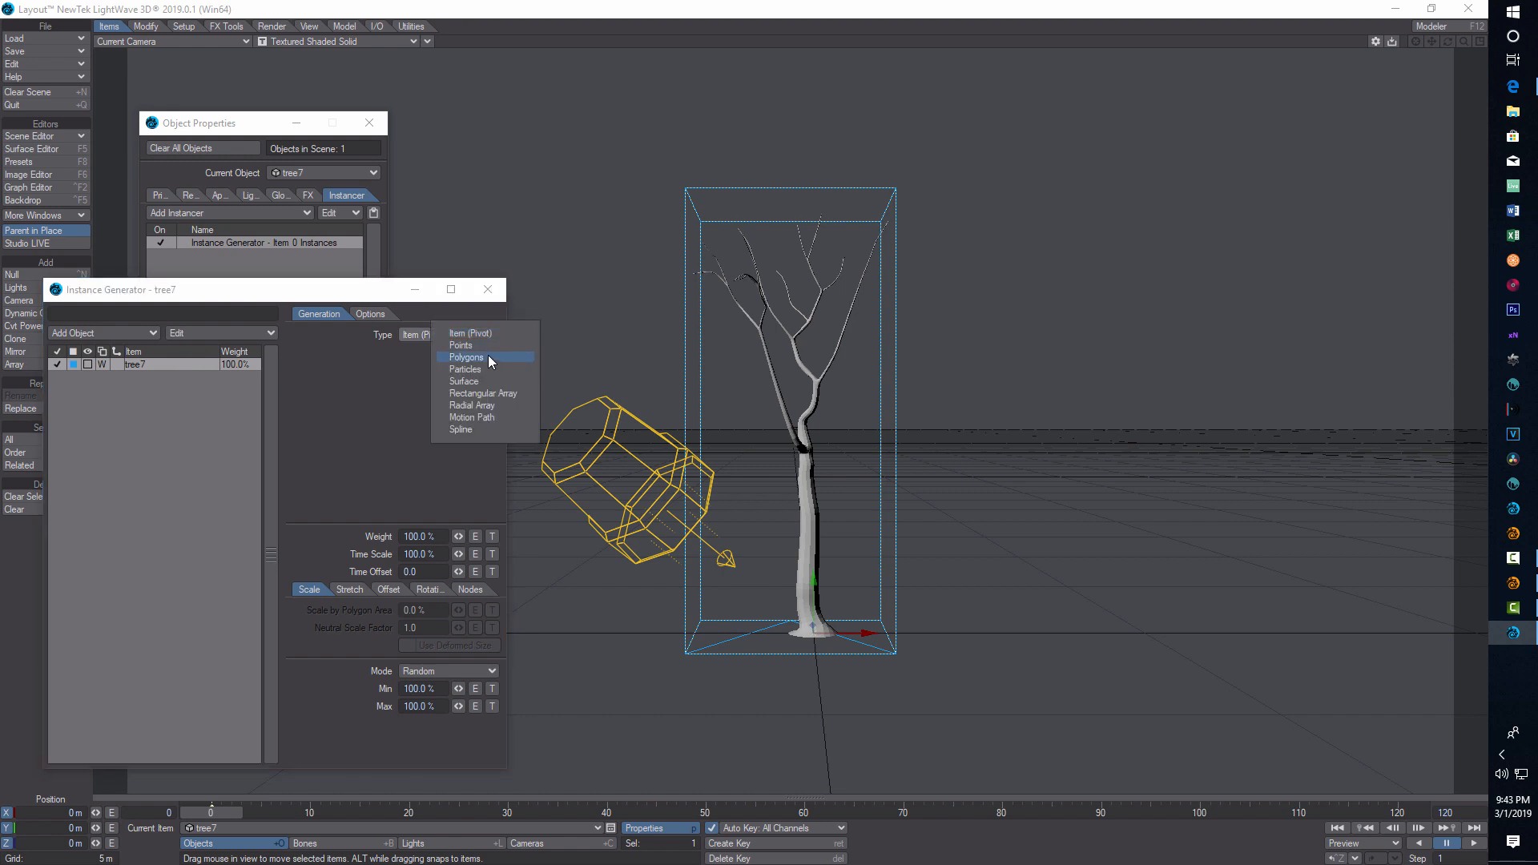
left_click(465, 358)
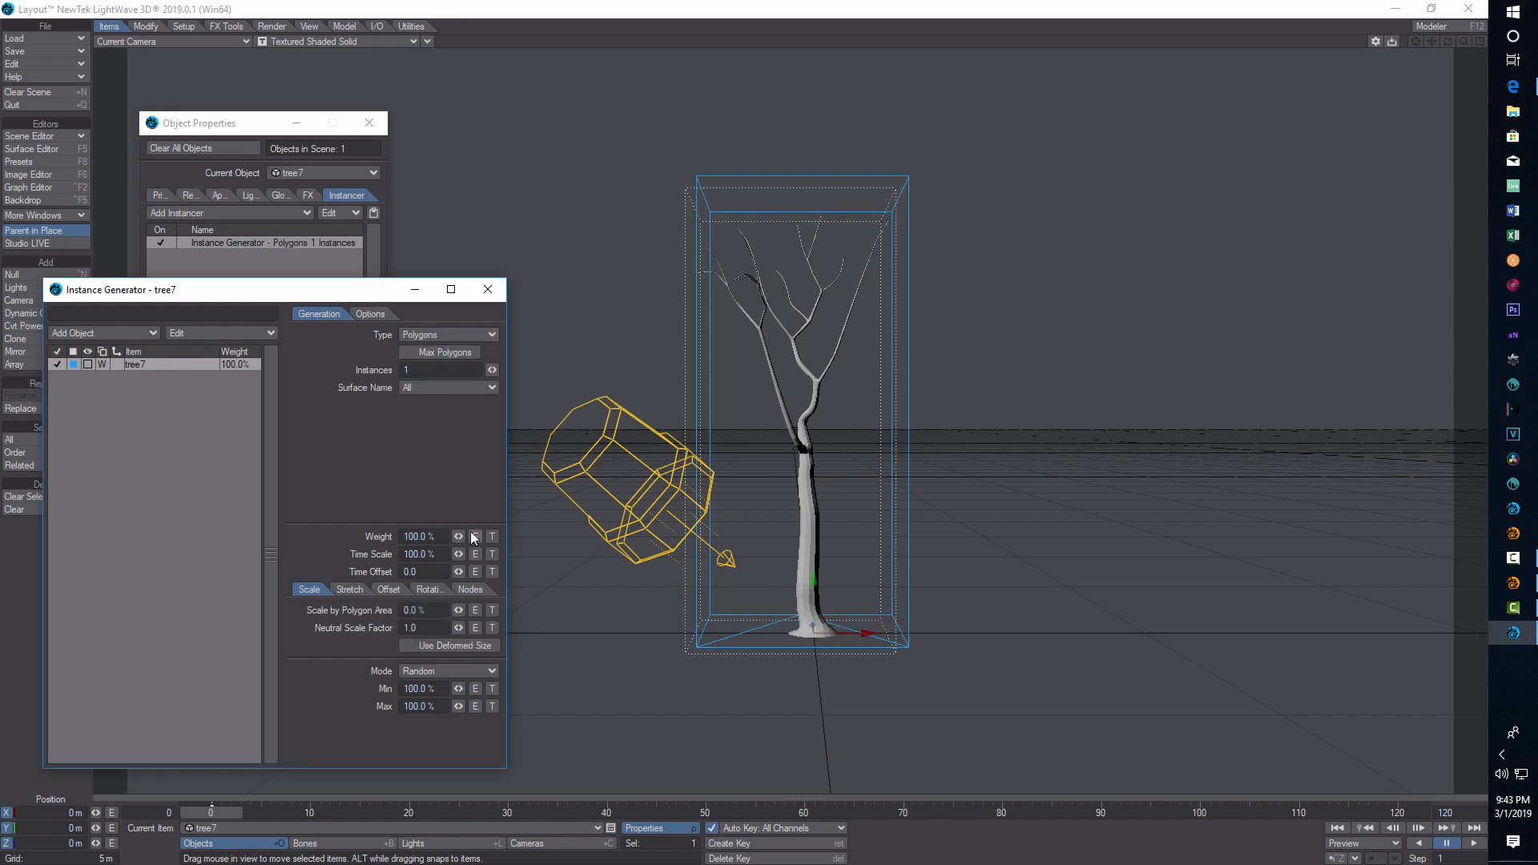
Step: Set the random offset maximum to 30 m in X and Z
left_click(388, 588)
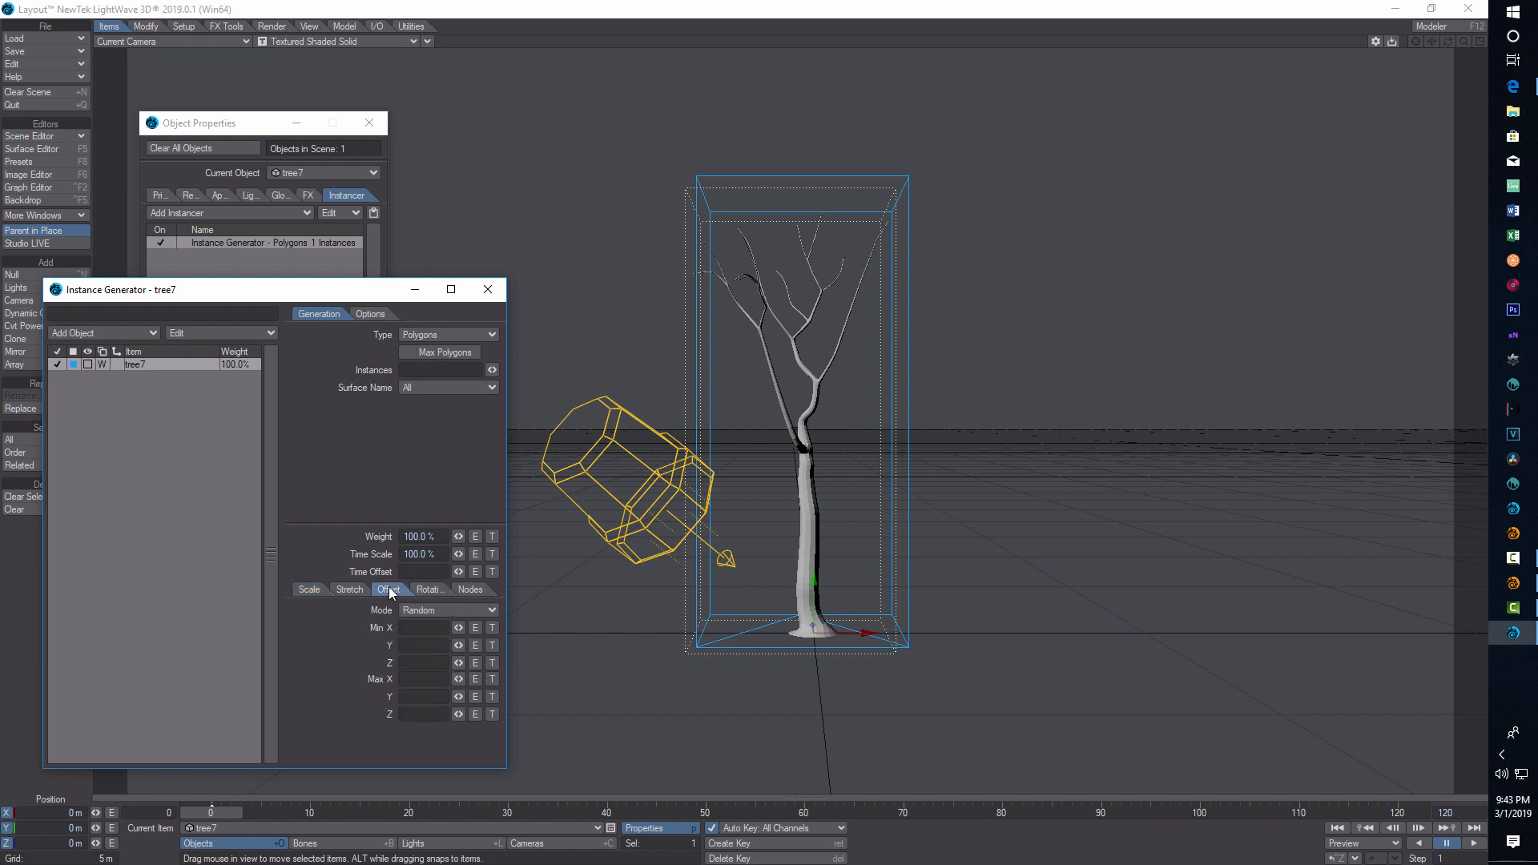
left_click(387, 589)
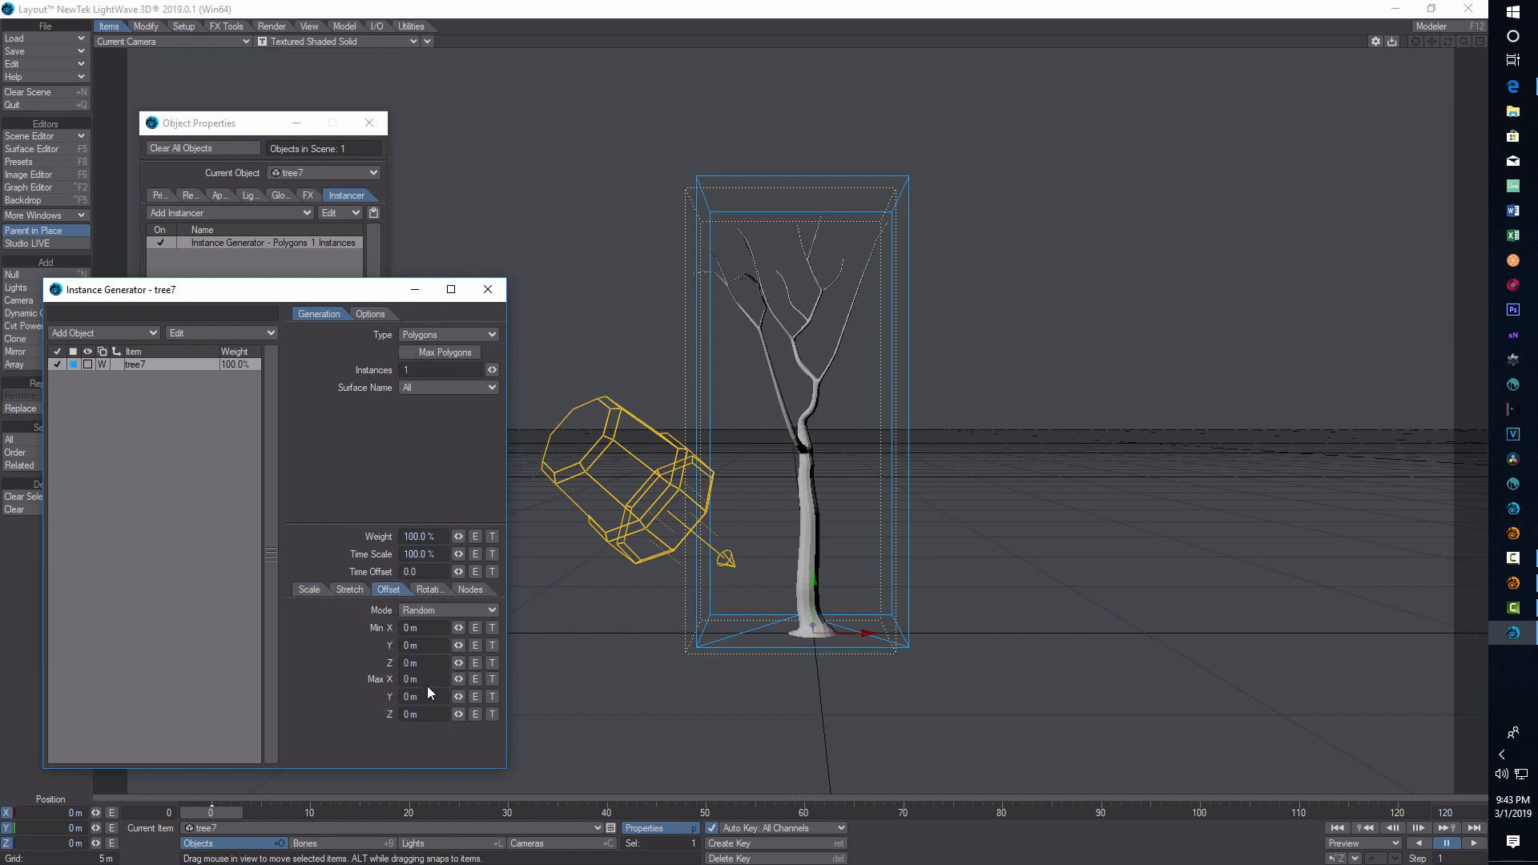
left_click(417, 679)
type("15")
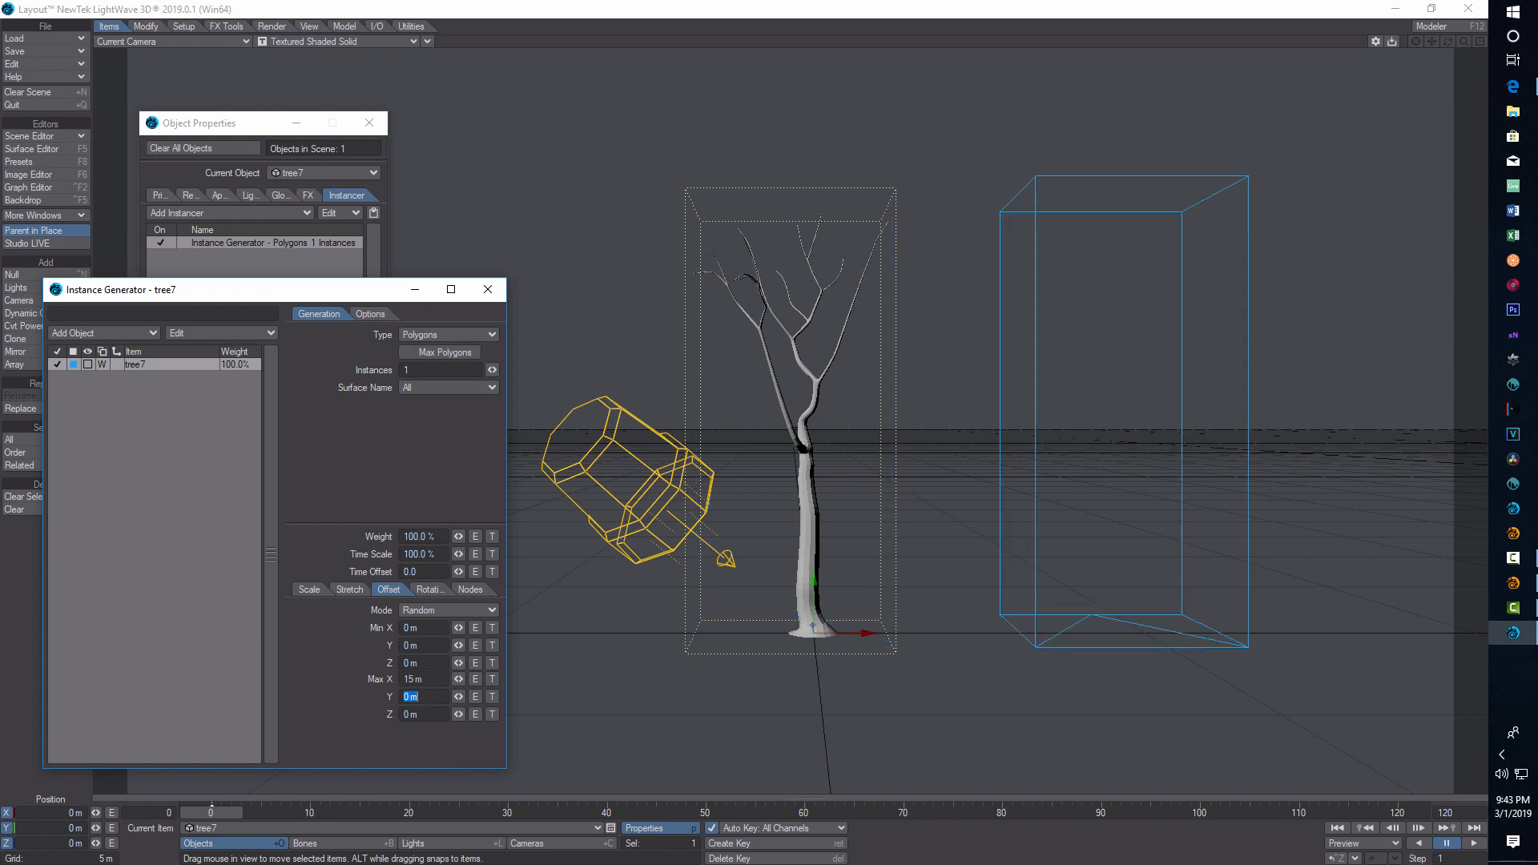
left_click(410, 713)
type("15")
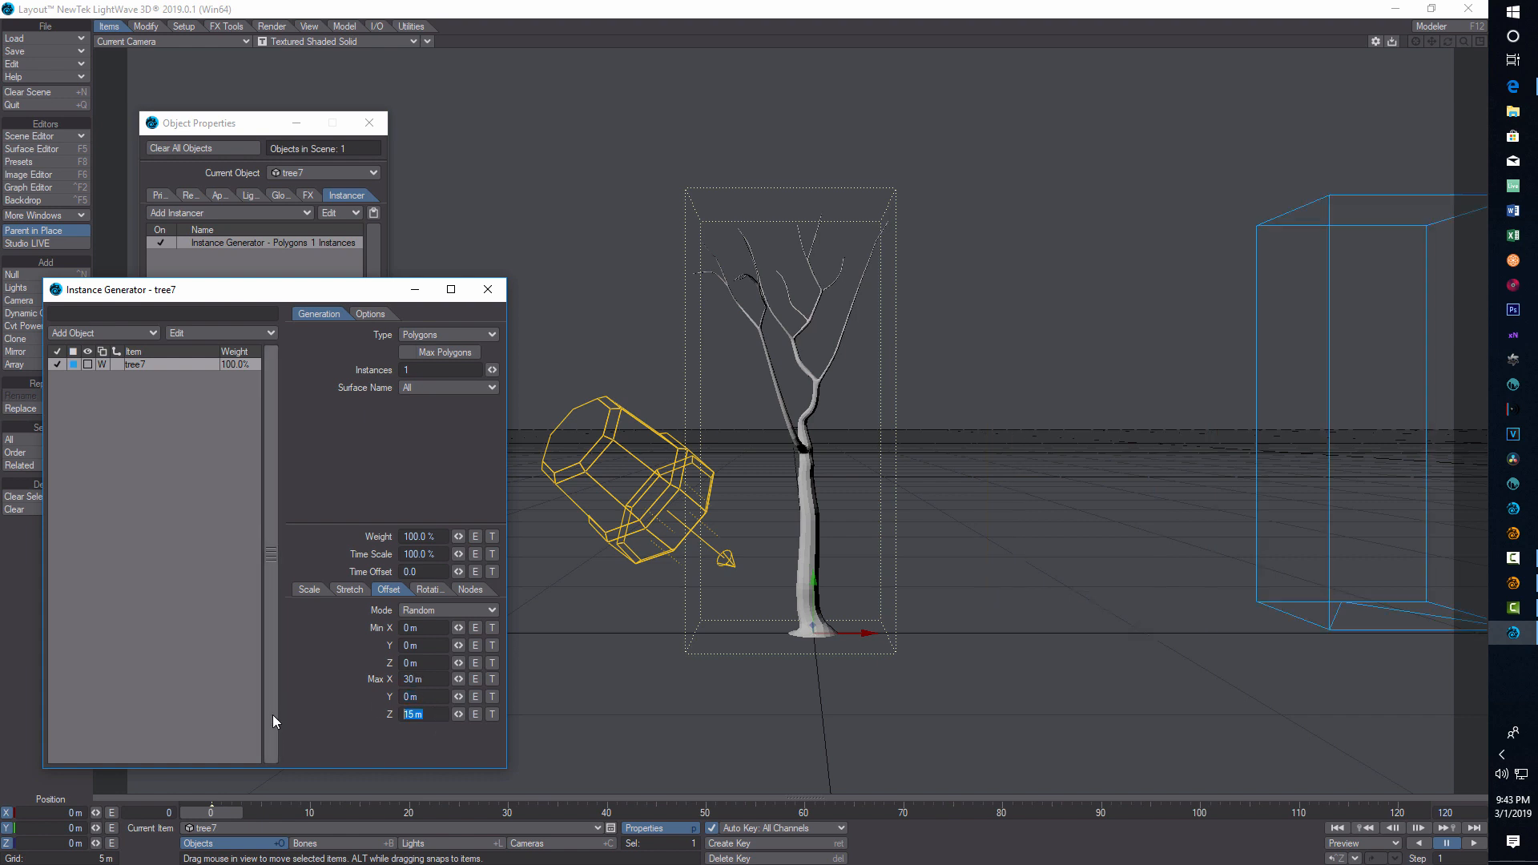
type("30 m")
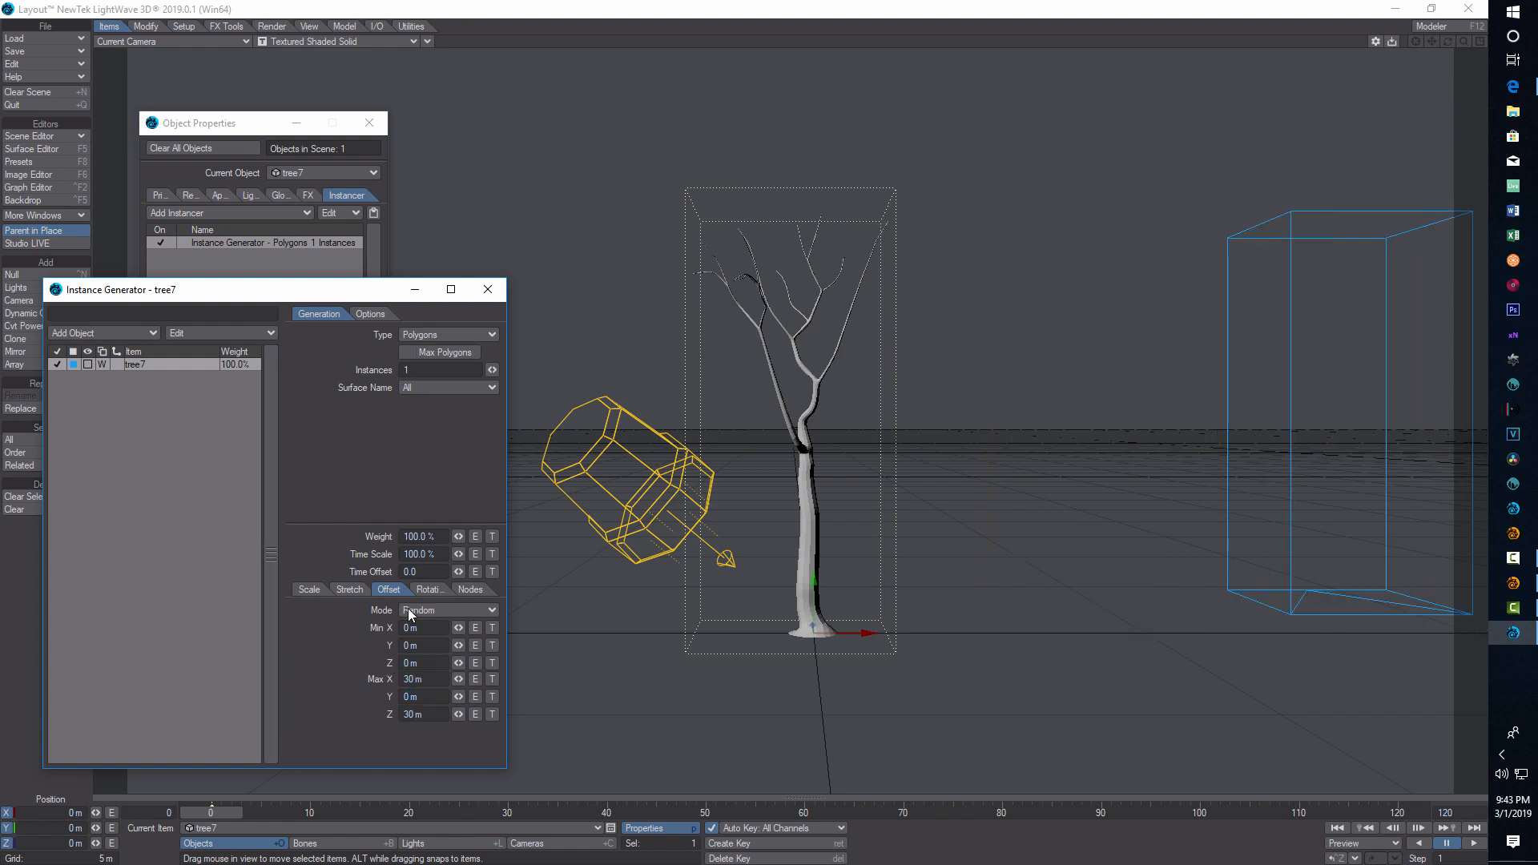
Step: Set random rotation, maximum scale 150% and 200 instances, then close the generator settings
left_click(429, 588)
type("180")
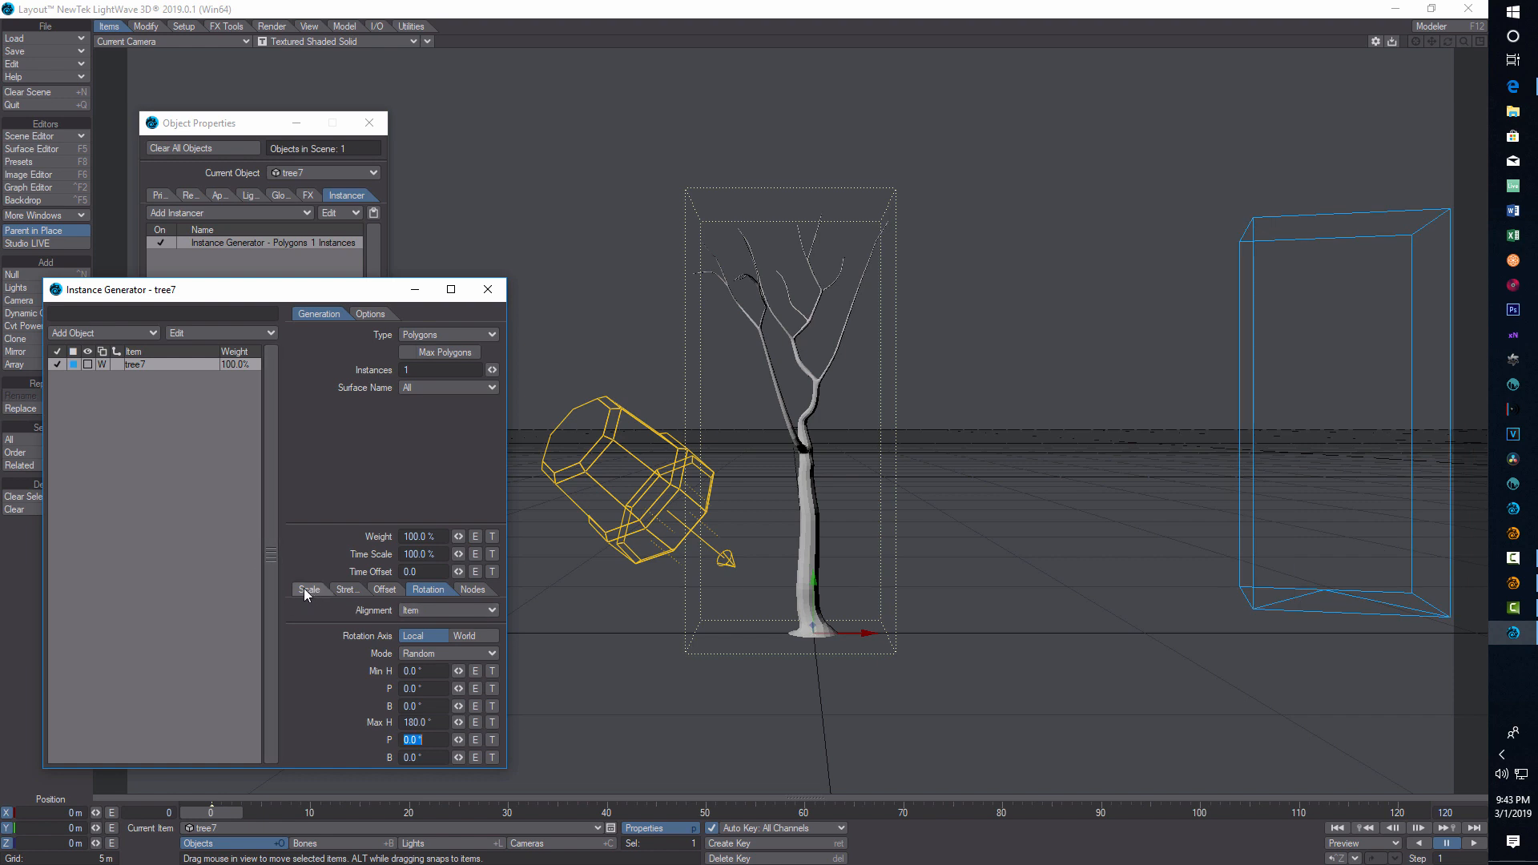
left_click(310, 589)
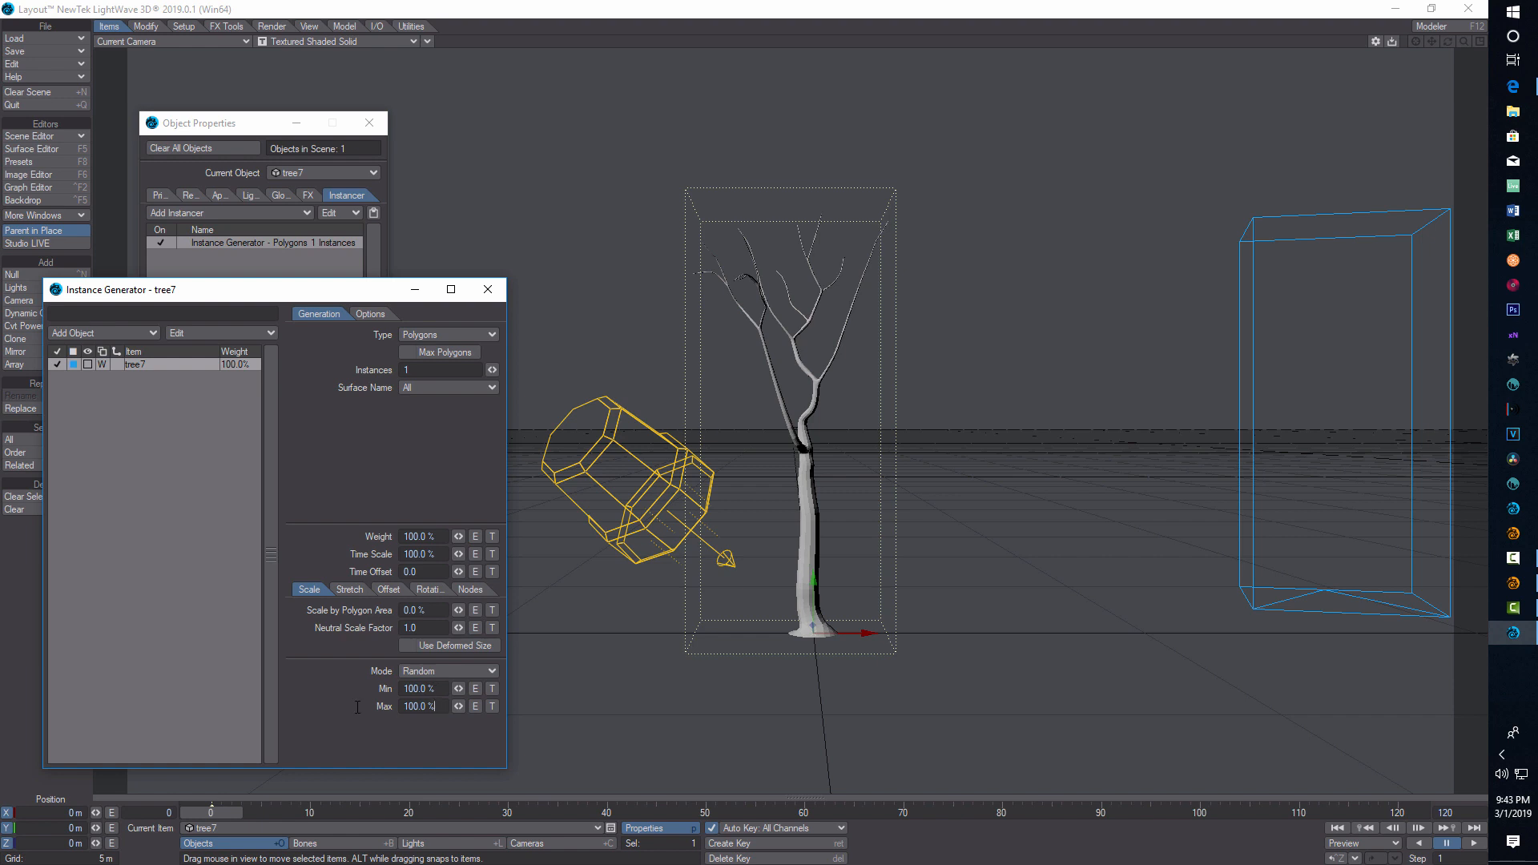
type("150.0")
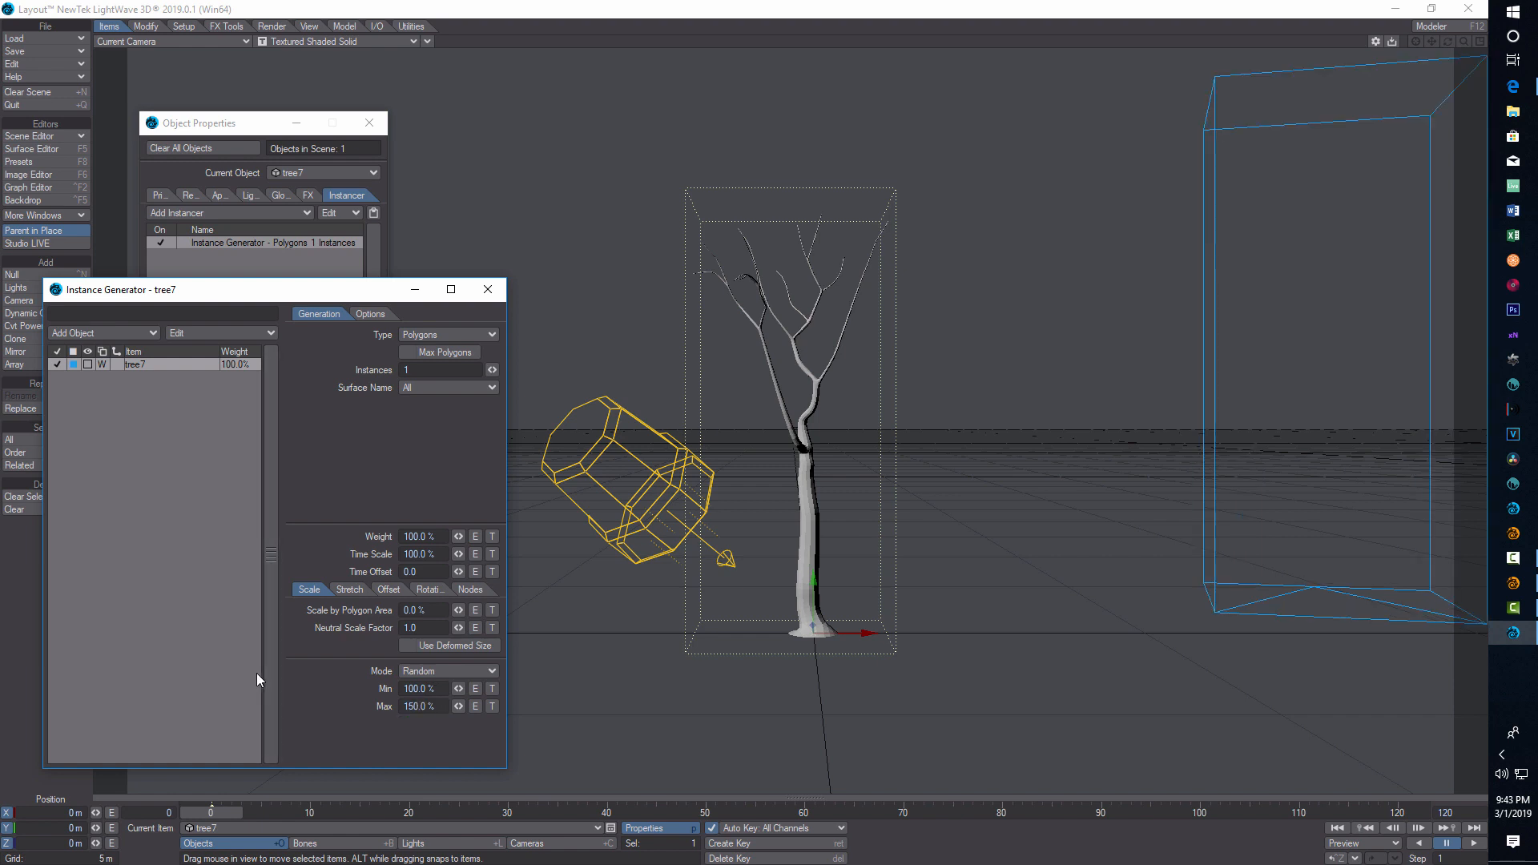
mouse_move(303, 444)
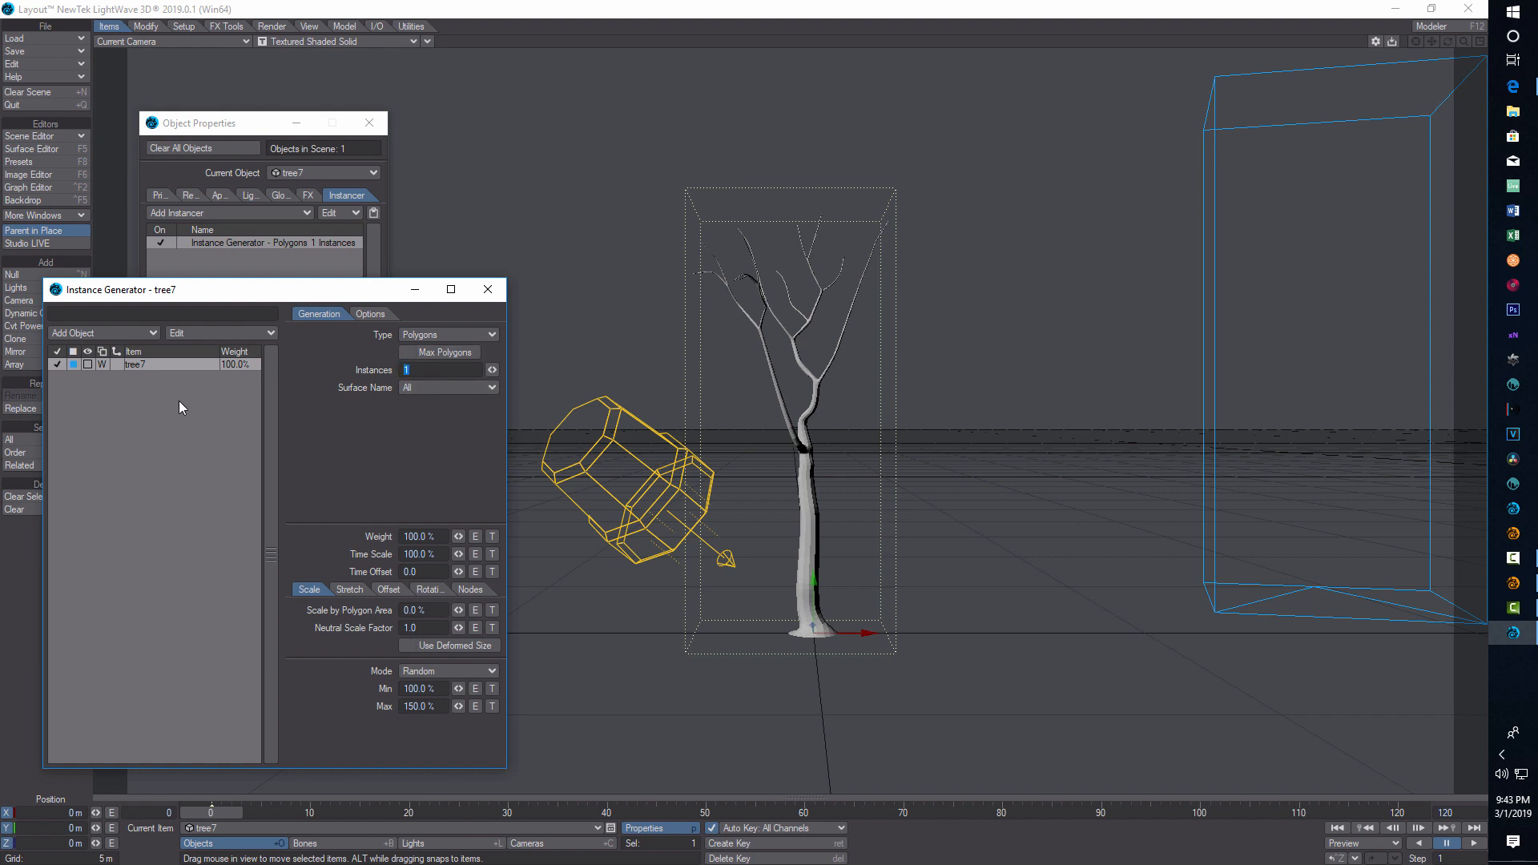
type("200")
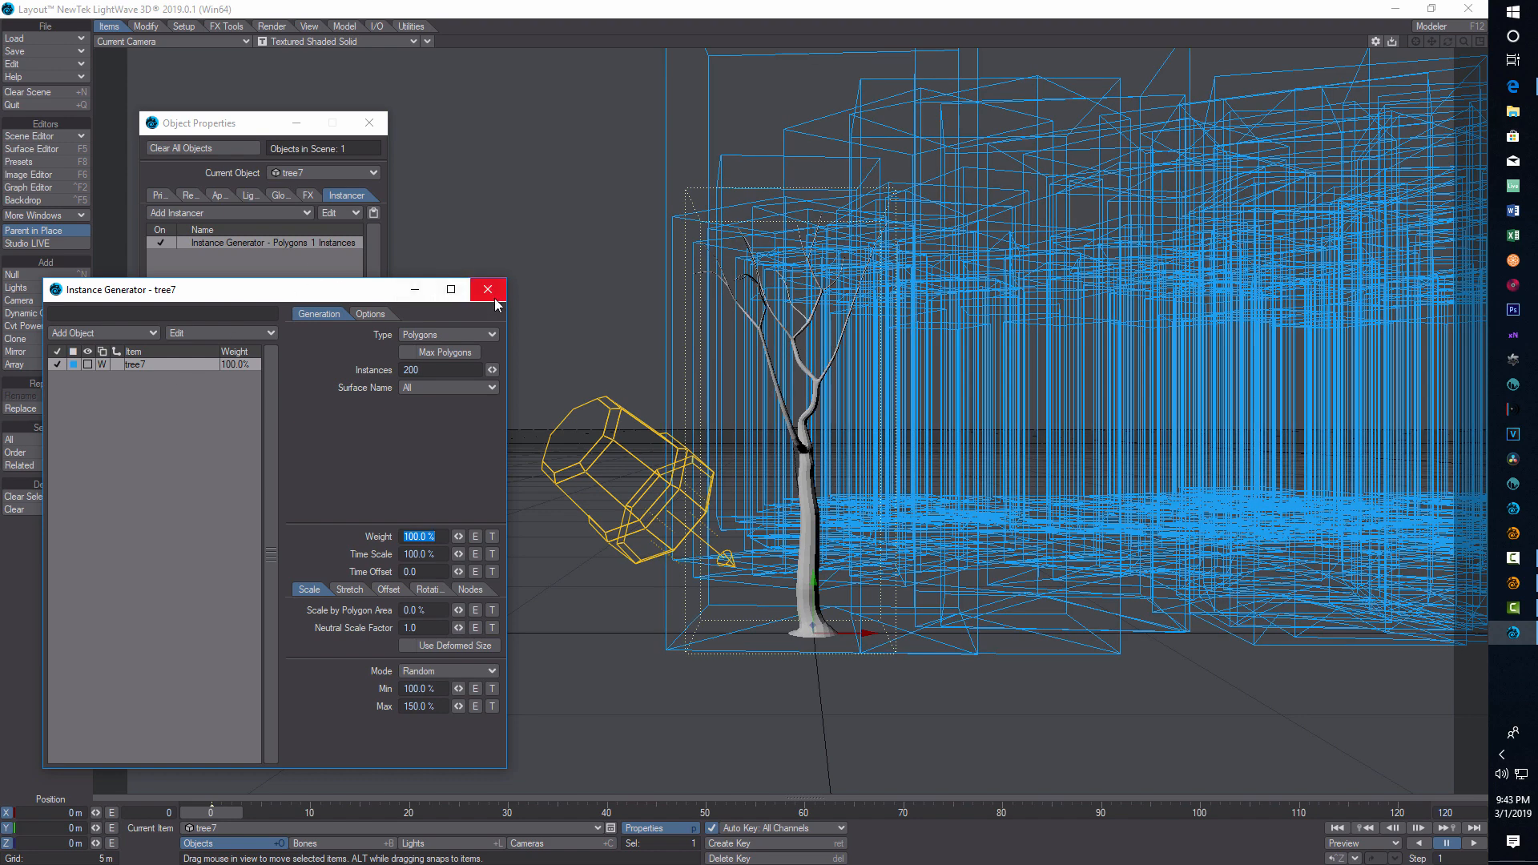
left_click(487, 289)
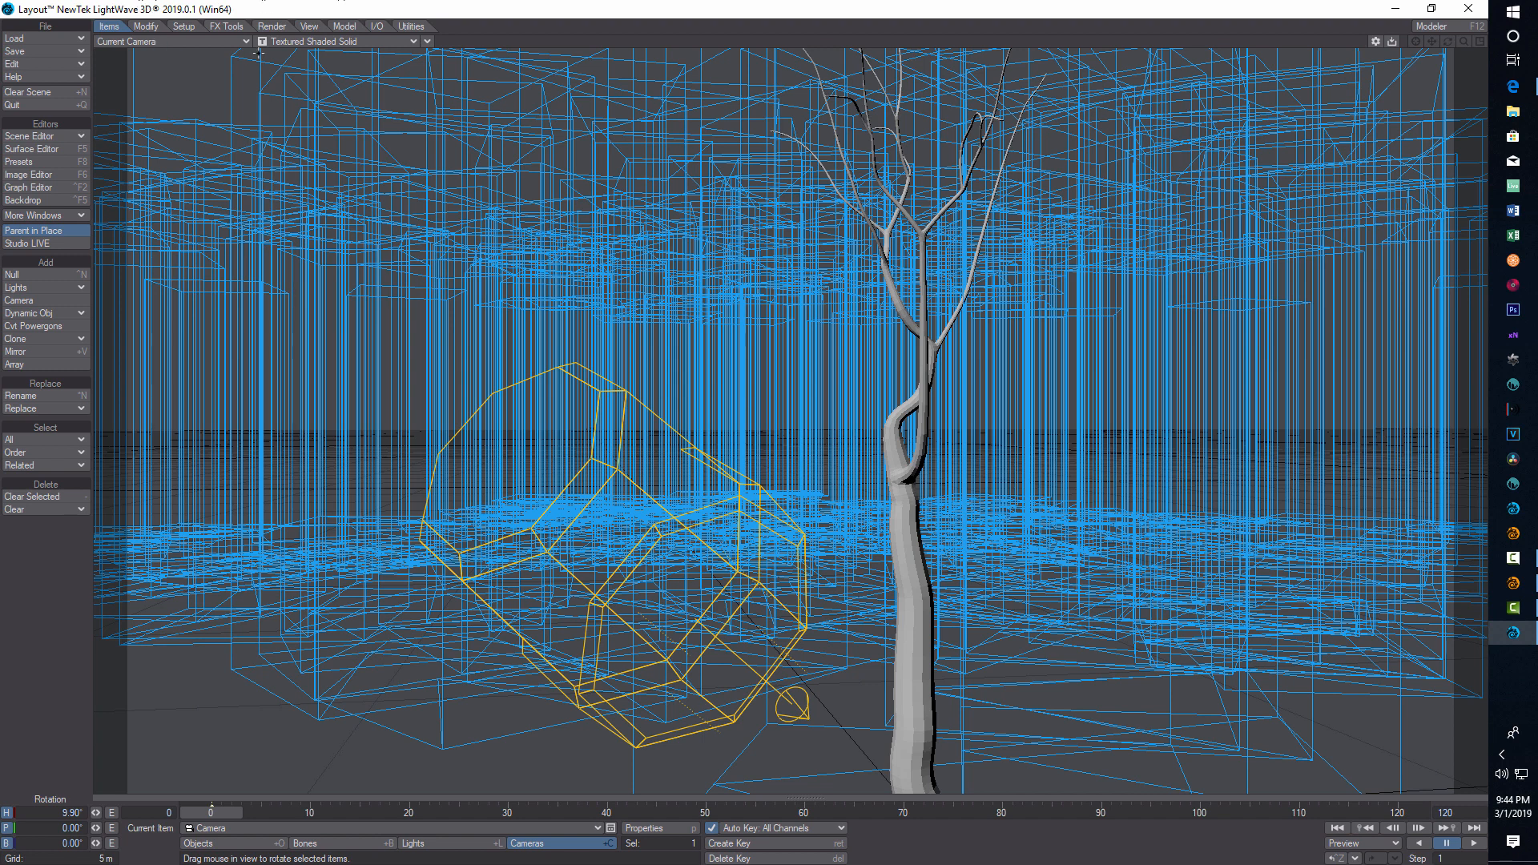
Step: In Top view drag the light to about Z 49 m beyond the forest, then return to Camera view
left_click(171, 42)
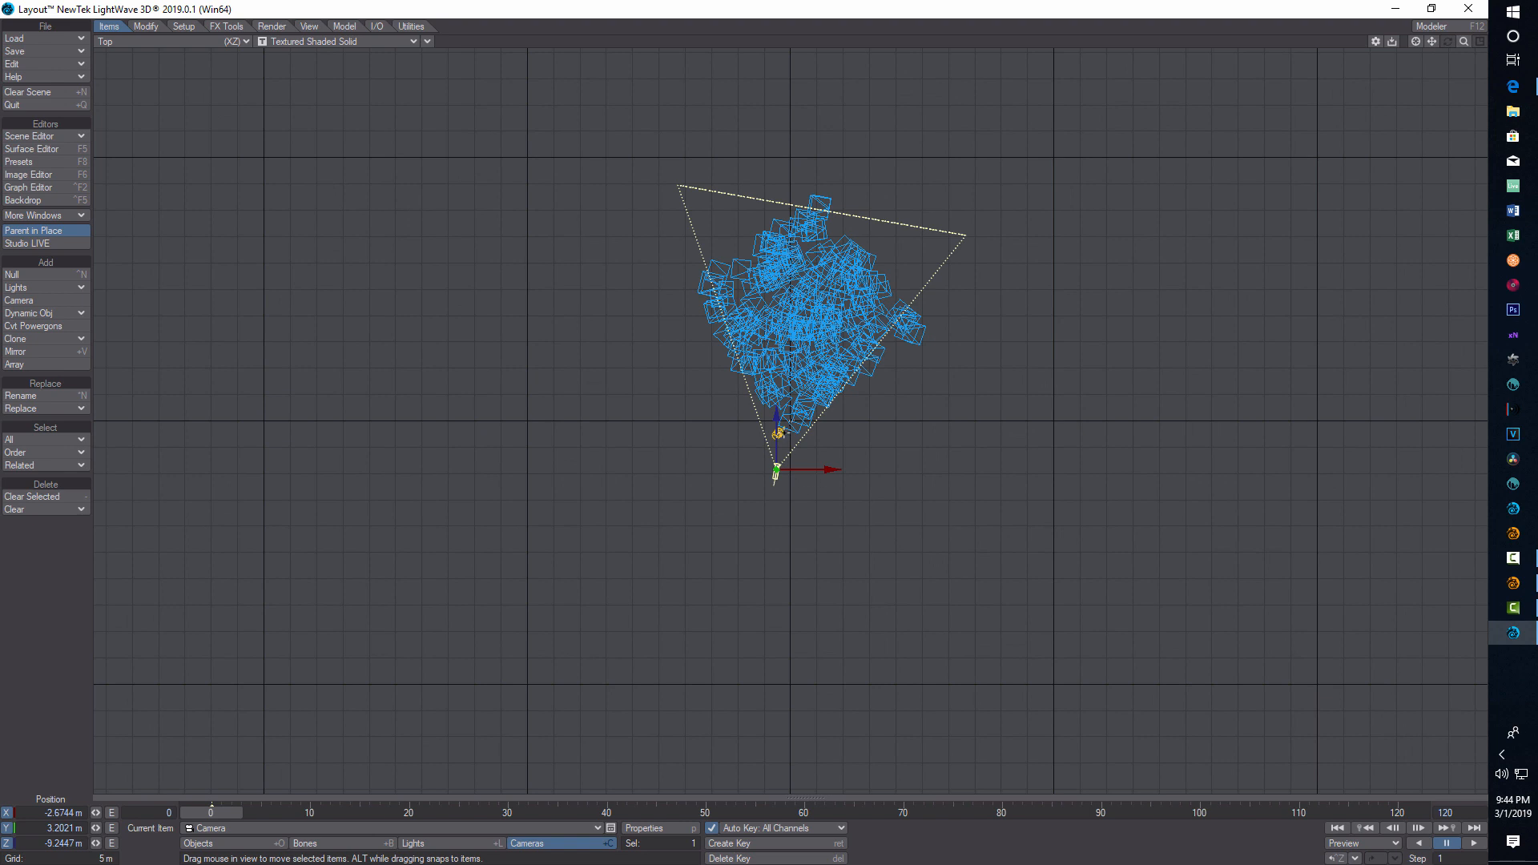
left_click(412, 845)
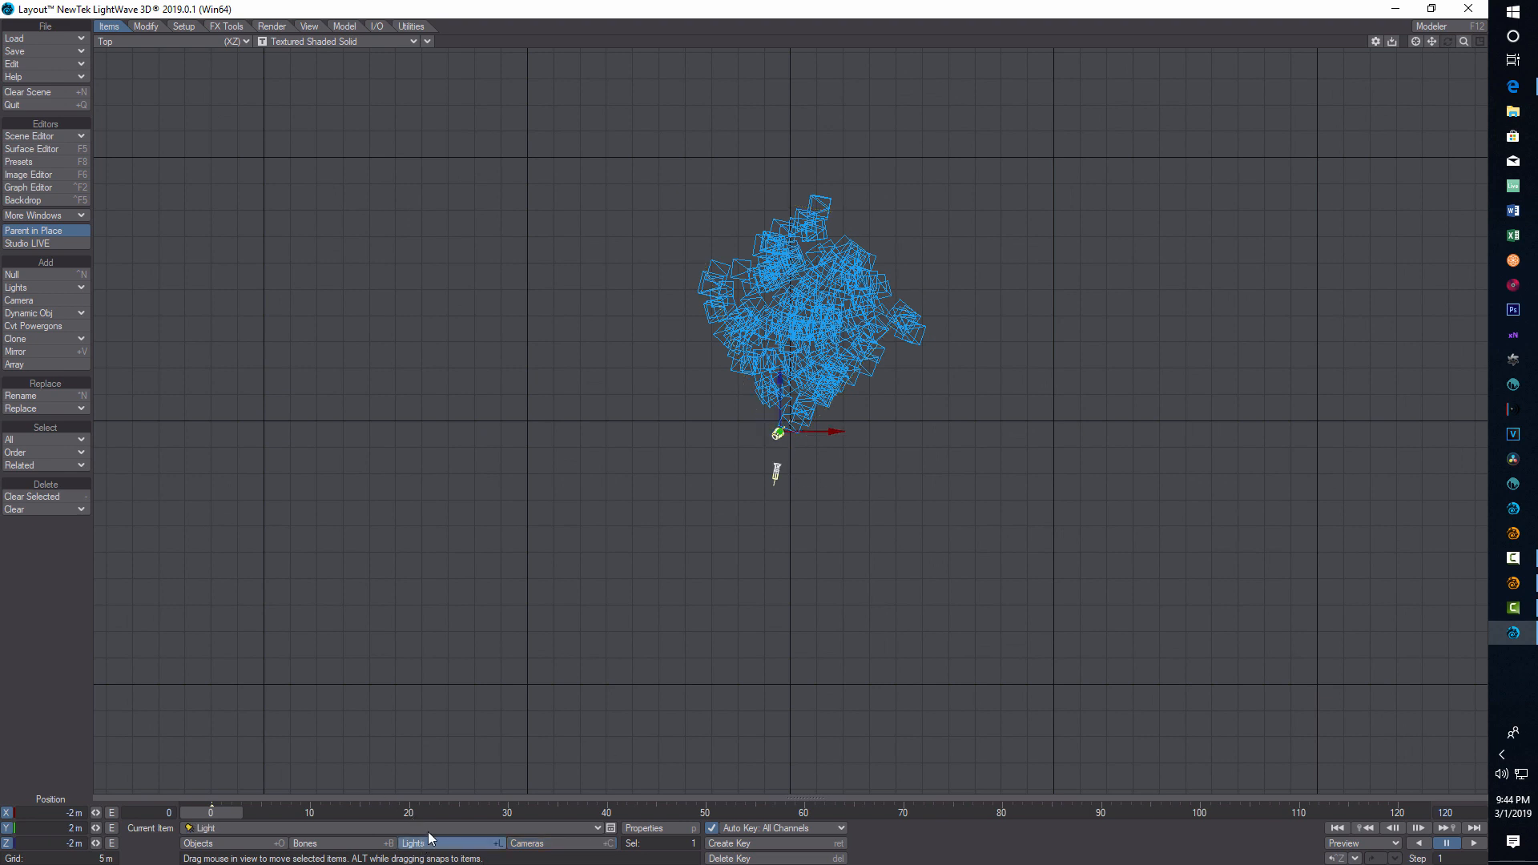
left_click_drag(775, 431, 779, 259)
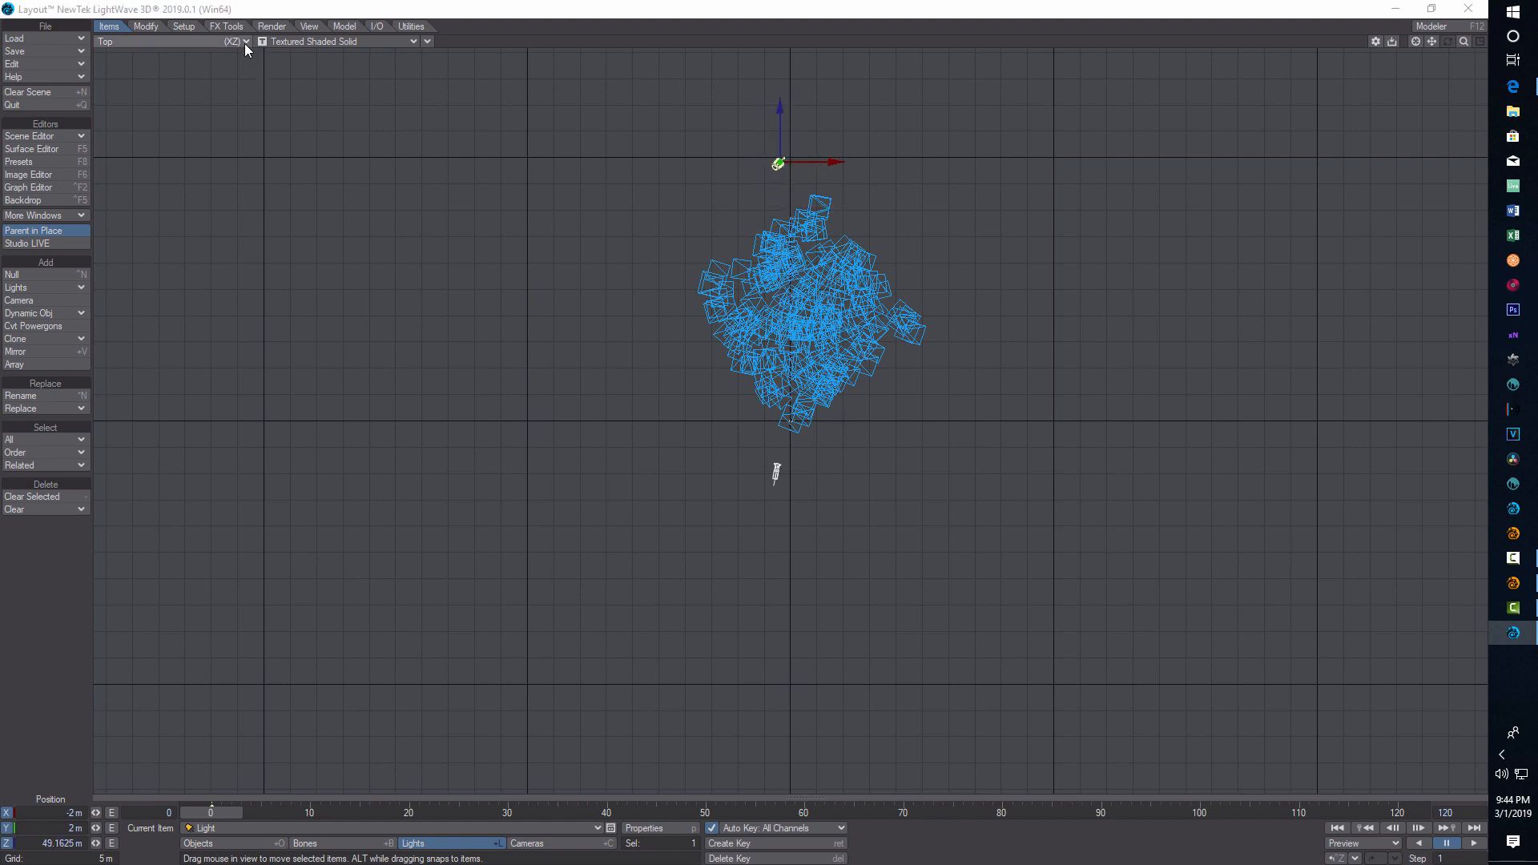
left_click(171, 41)
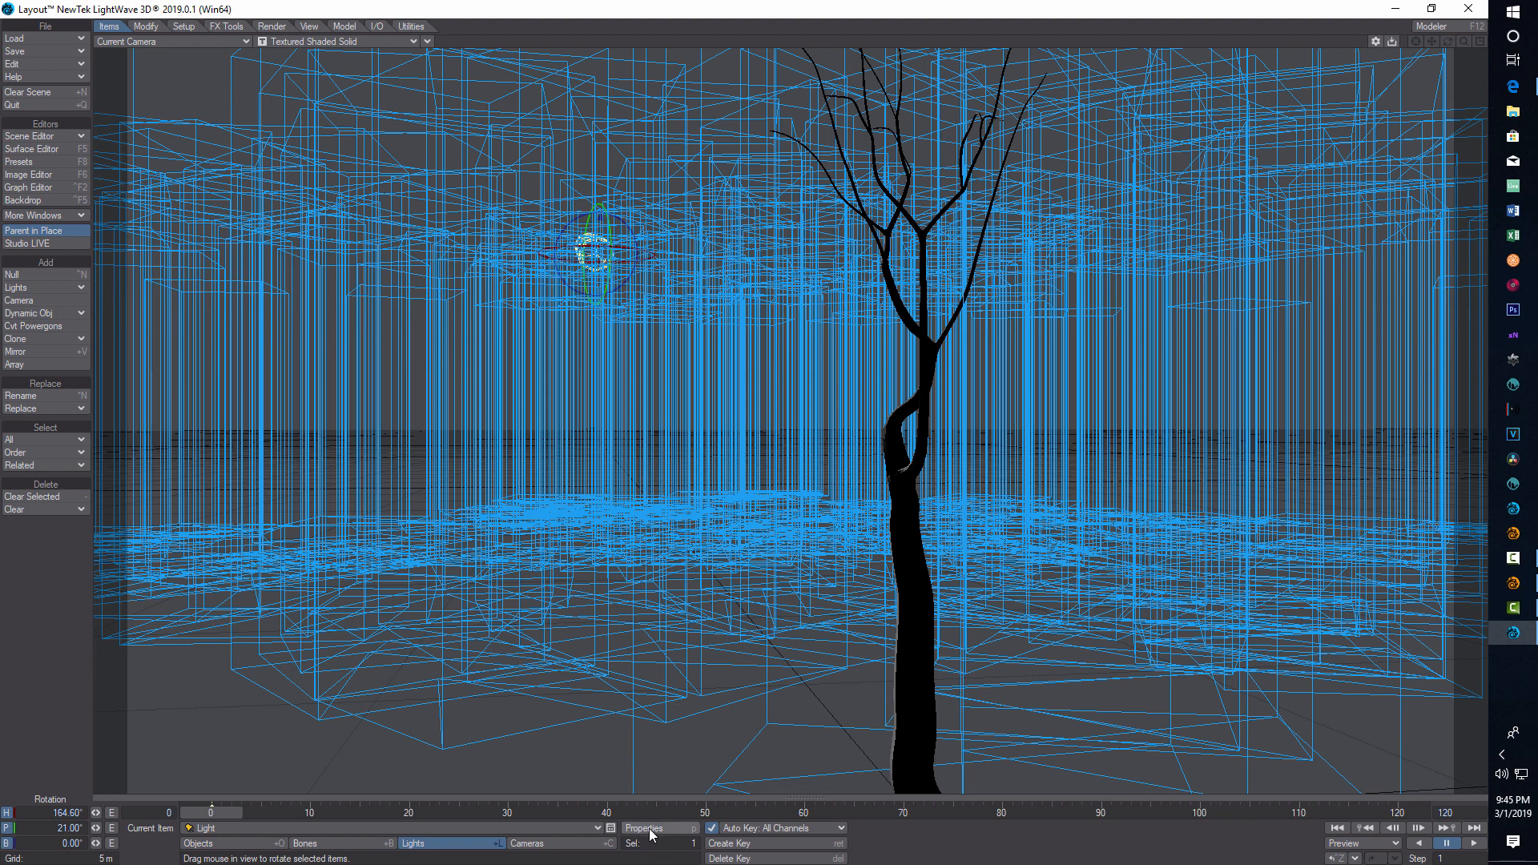
Step: Switch the viewport to VPR and make the light a Spherical light
left_click(642, 829)
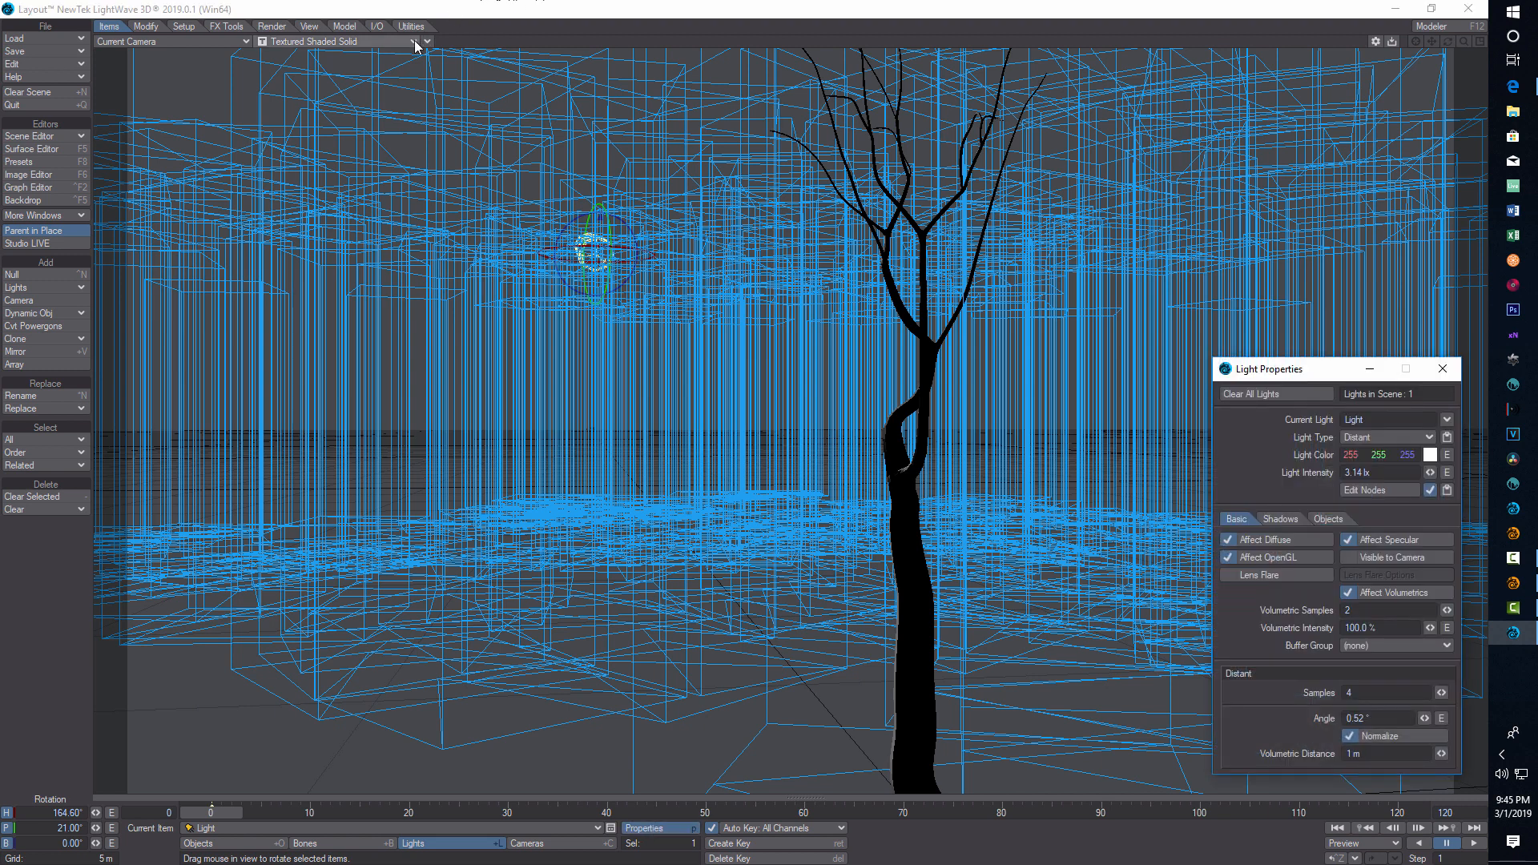
left_click(423, 41)
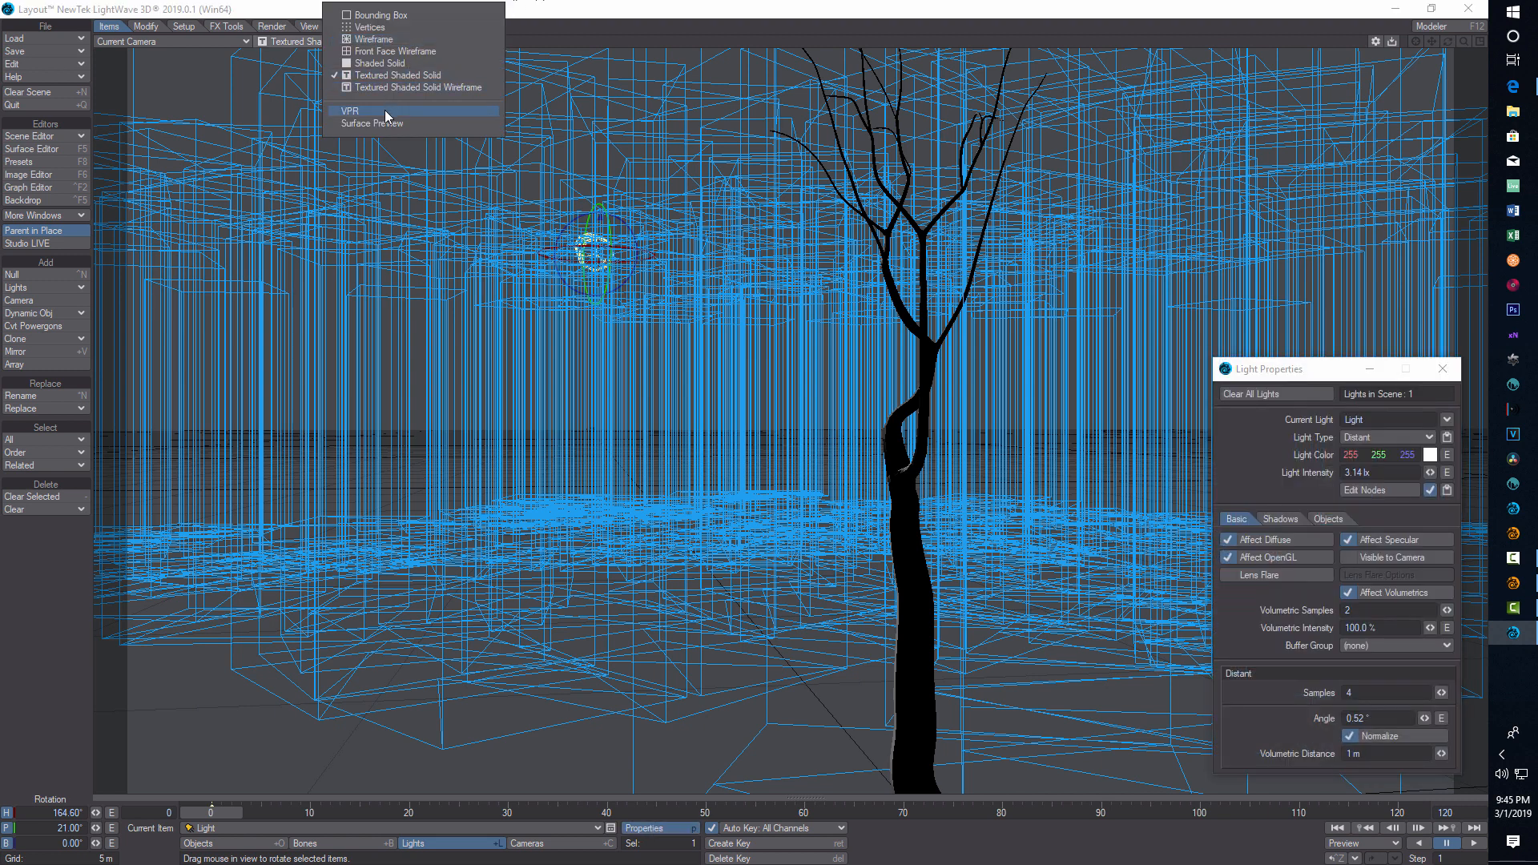
left_click(349, 111)
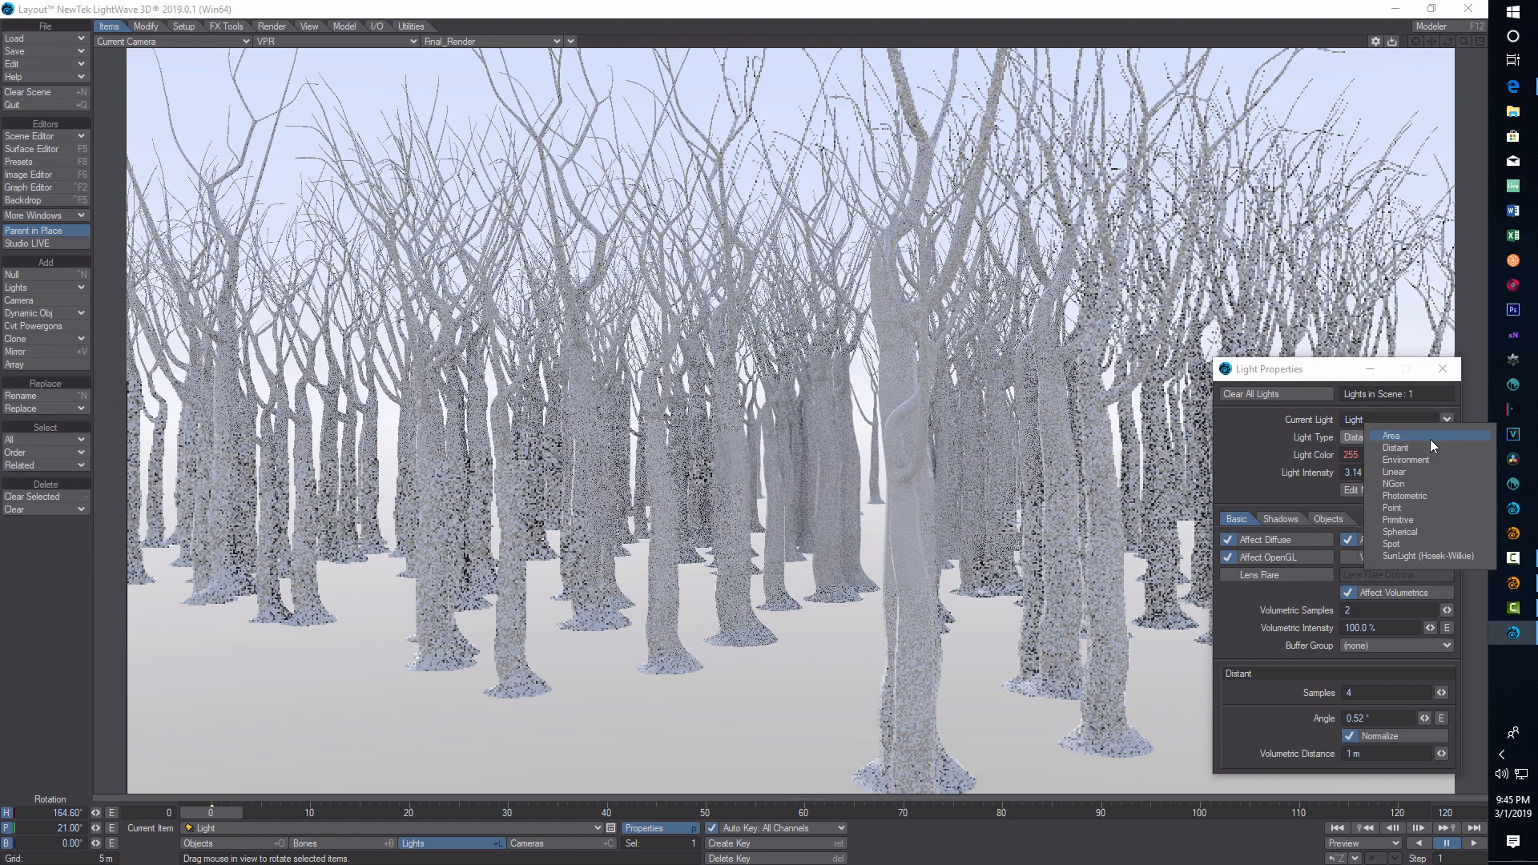
left_click(1401, 532)
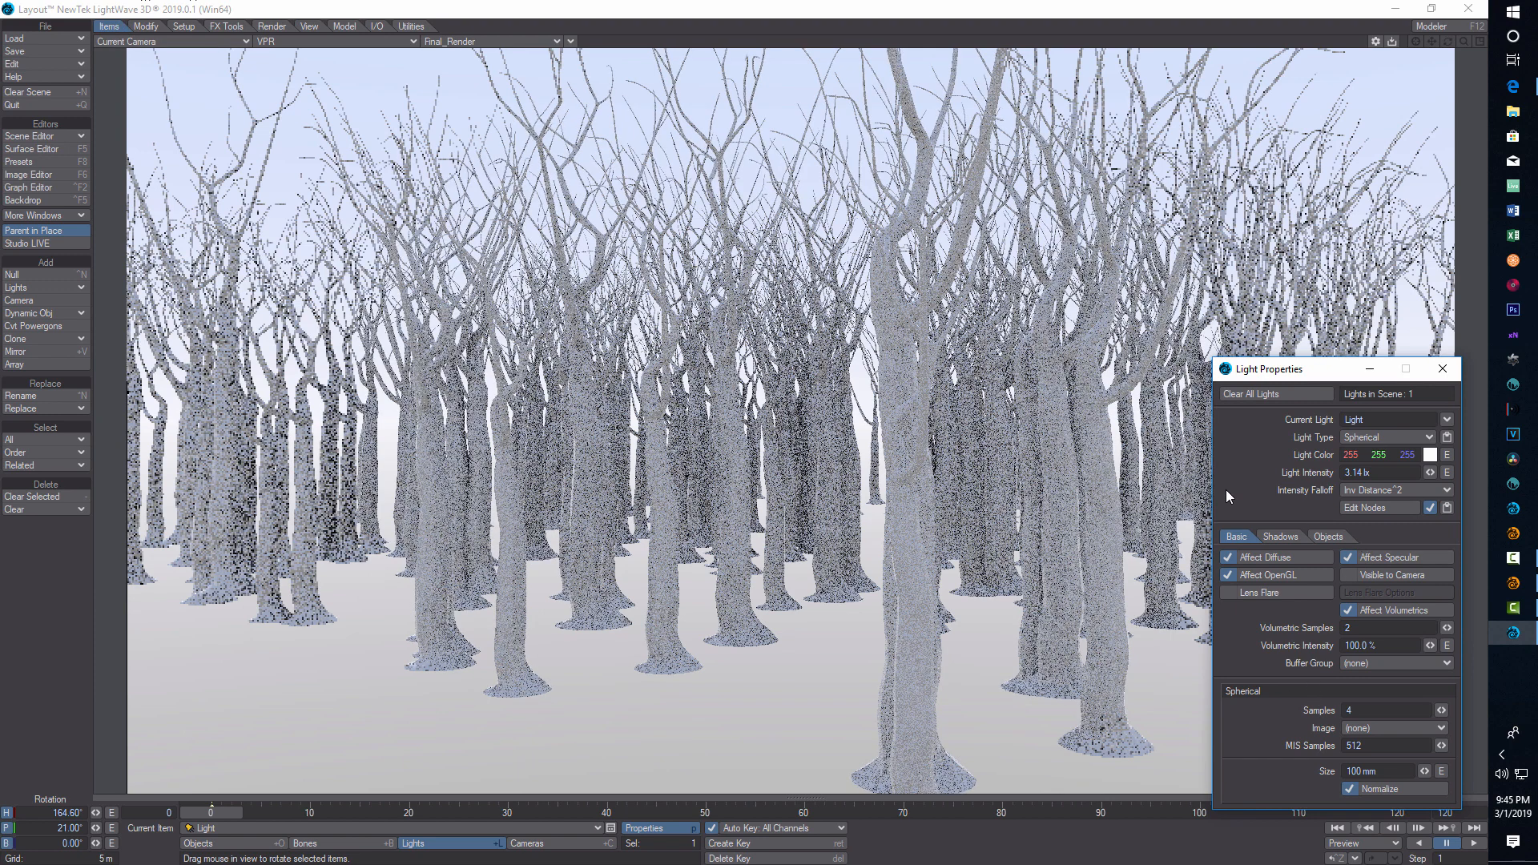
Step: Turn off the Gradient Backdrop in the backdrop settings
left_click(24, 200)
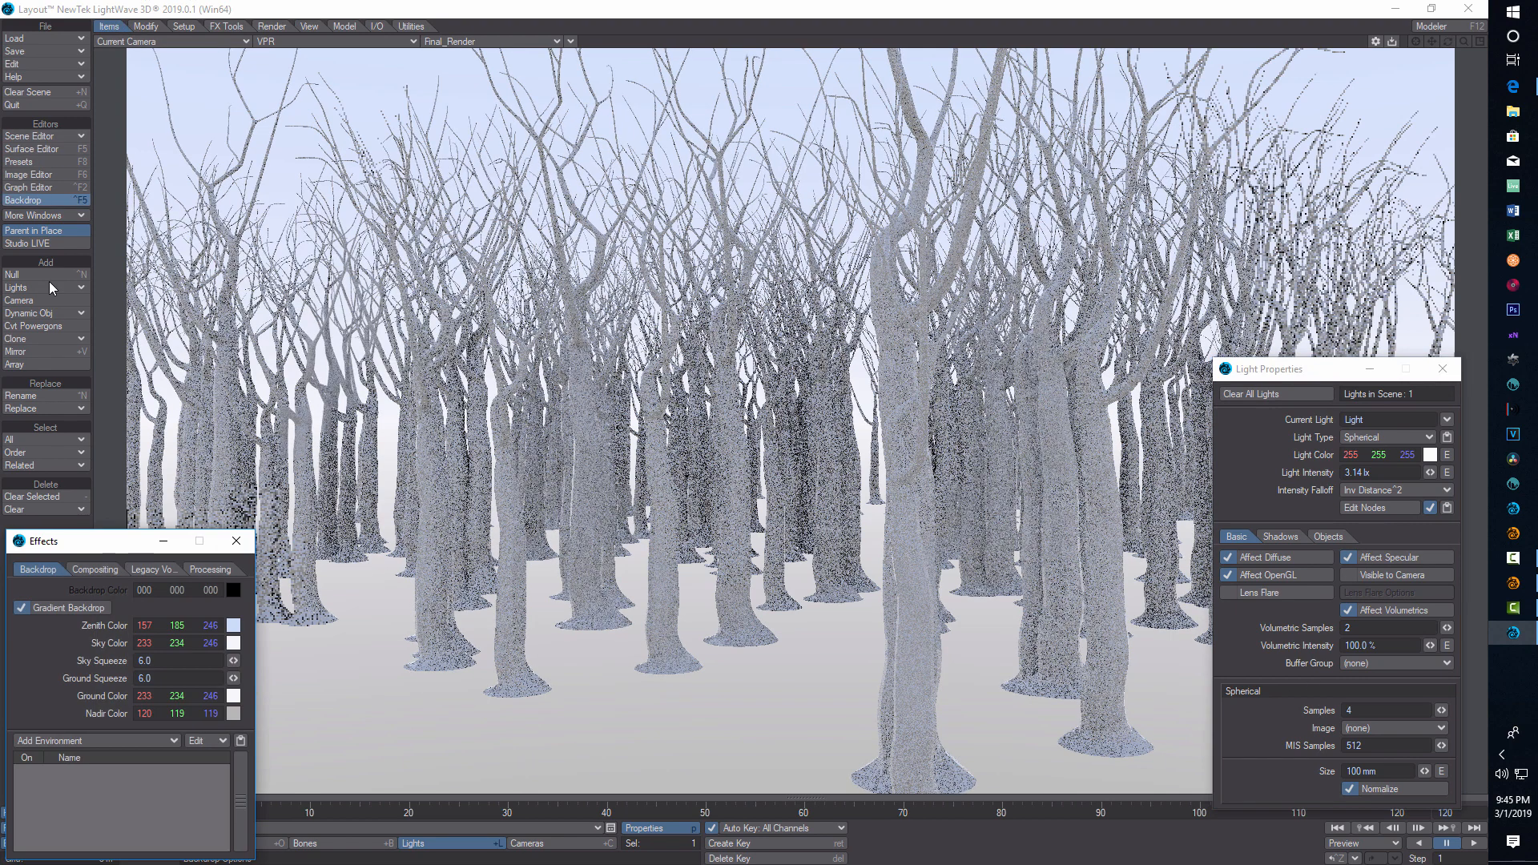
left_click(22, 609)
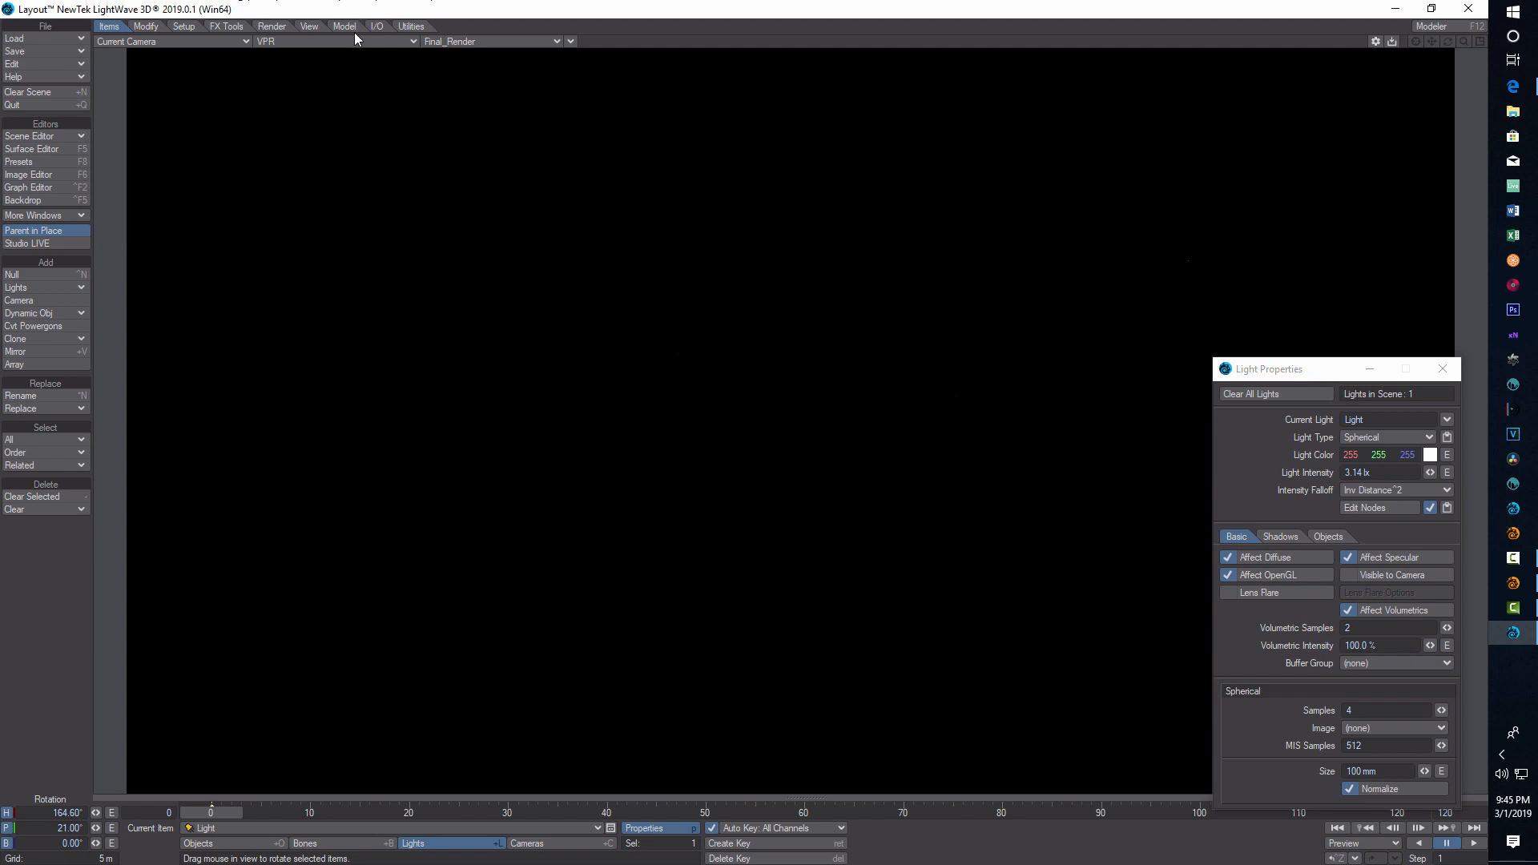
Step: Enable Use Volumetric Scattering in Render Properties, then bring up the light's node graph
left_click(272, 26)
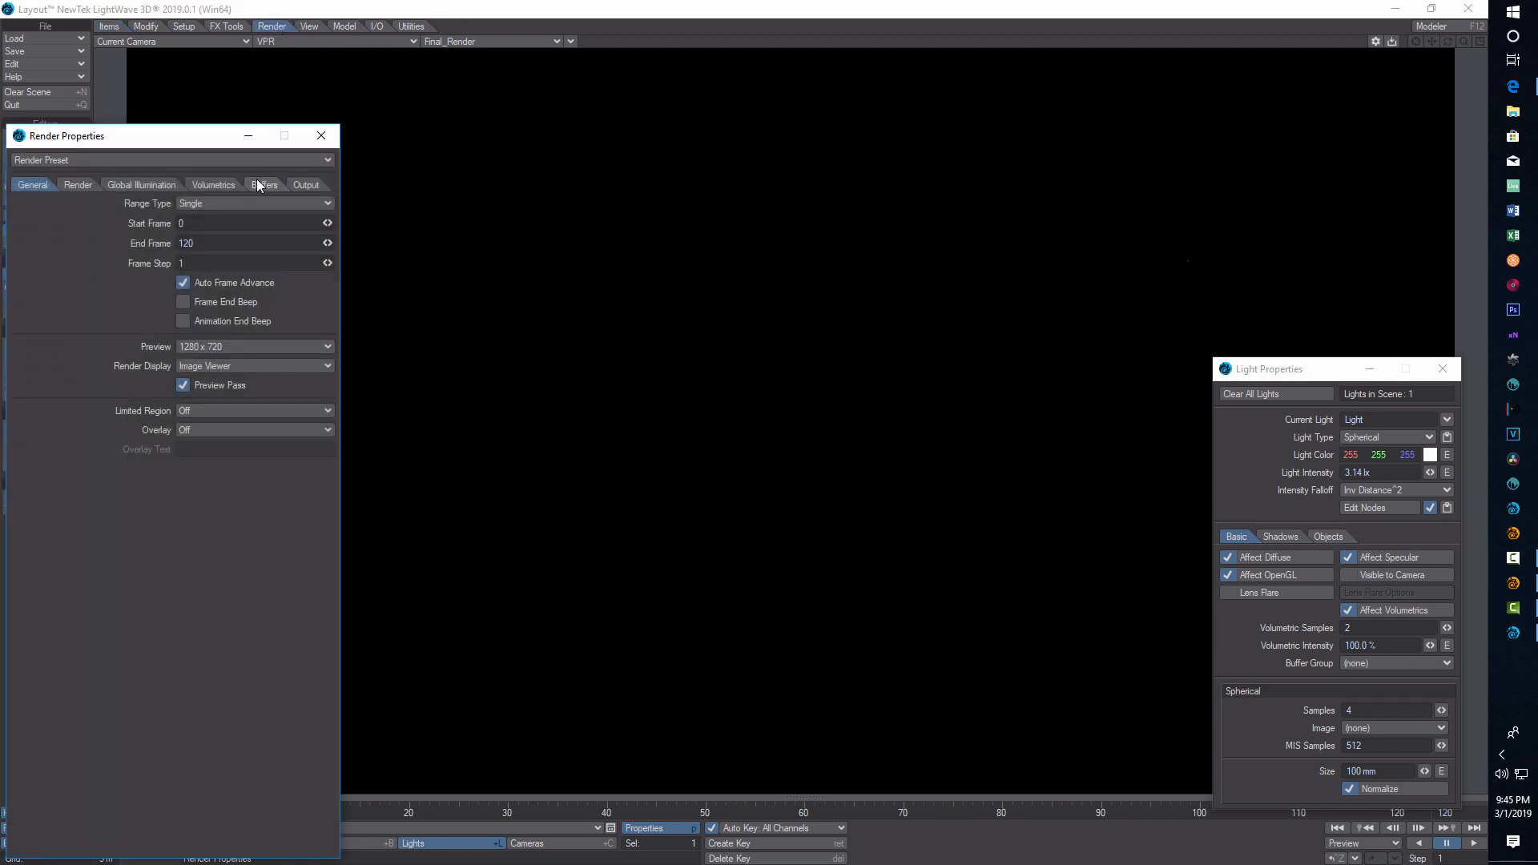
left_click(214, 185)
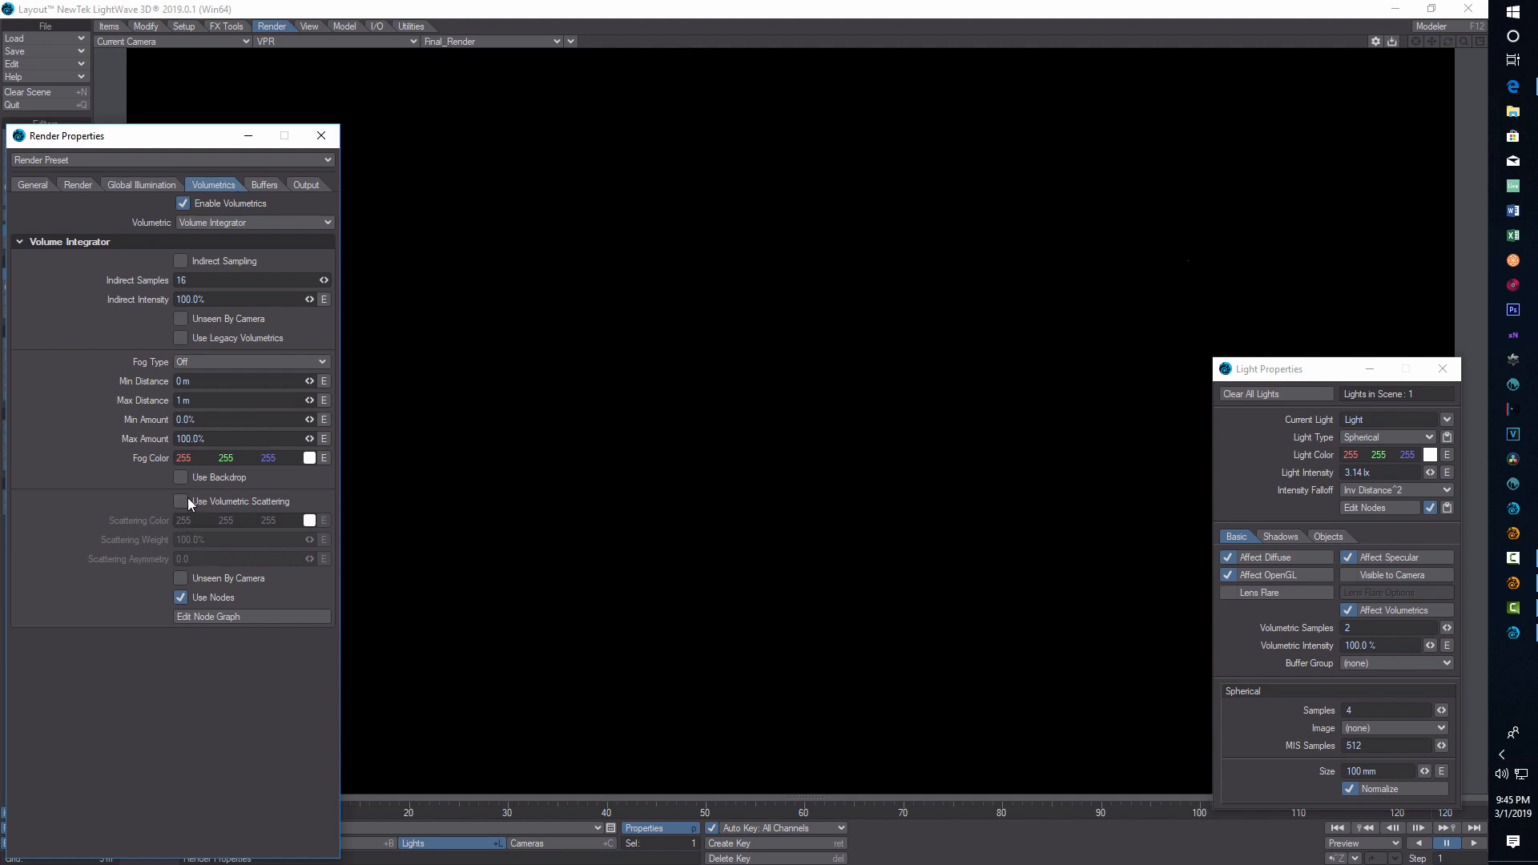
left_click(181, 501)
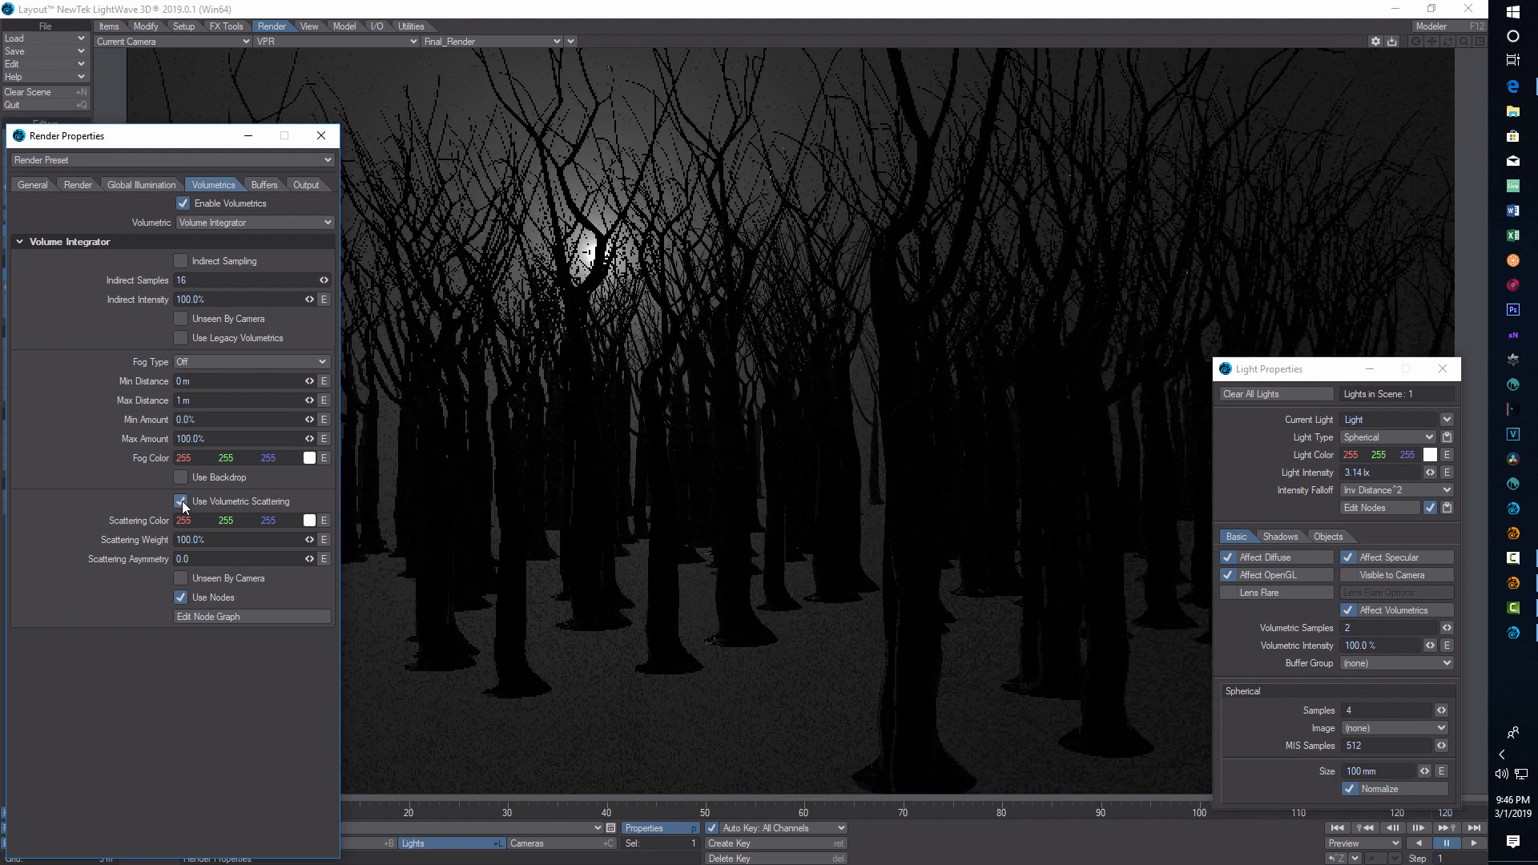
left_click(181, 502)
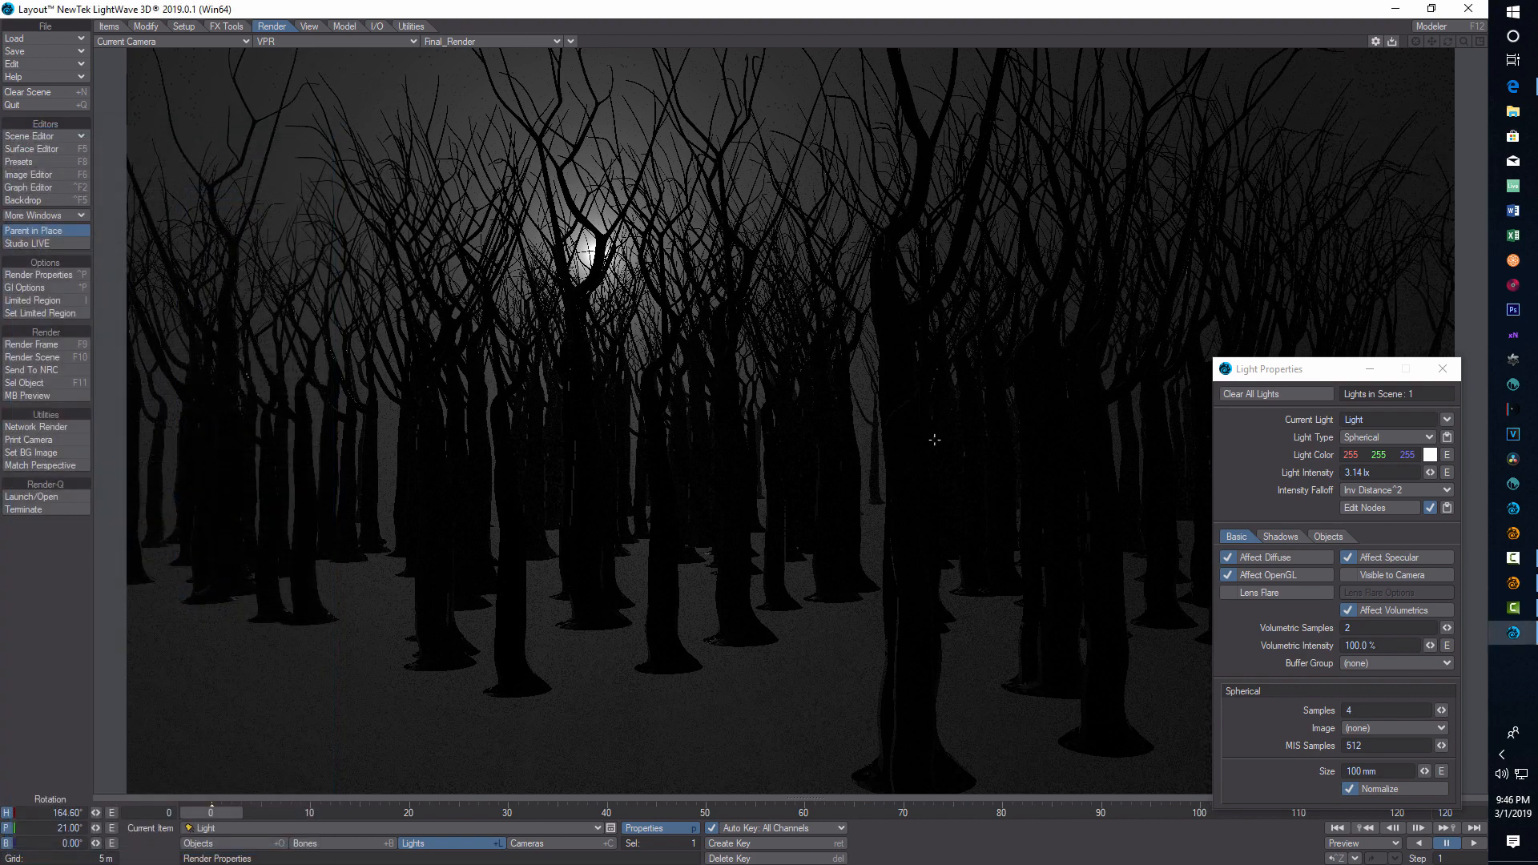
left_click(1379, 508)
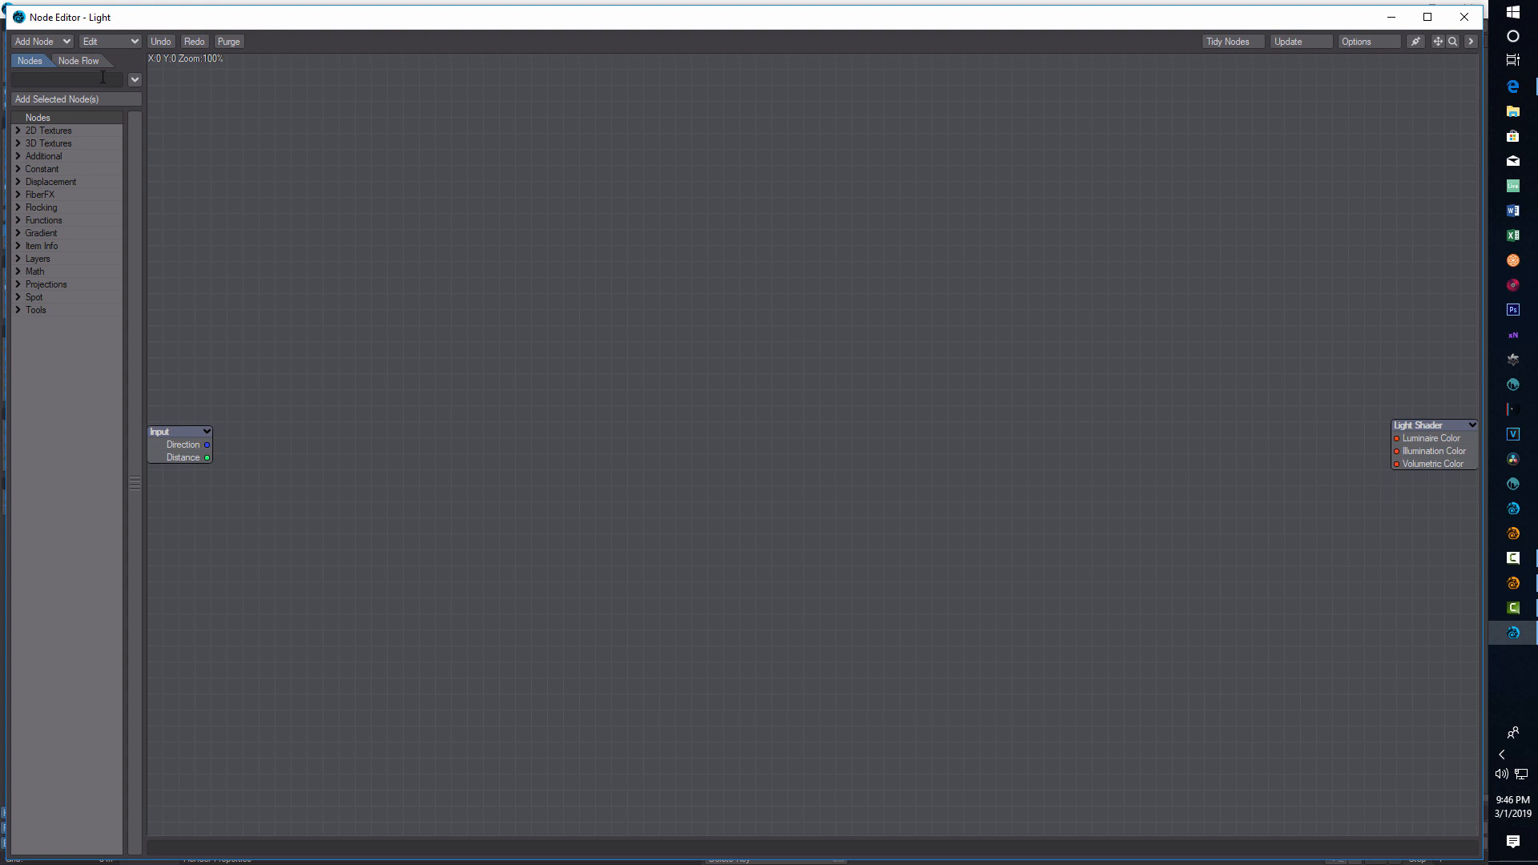
Step: Add a BlackBody Radiator node and wire its Color to Luminare, Illumination and Volumetric Color
type("black")
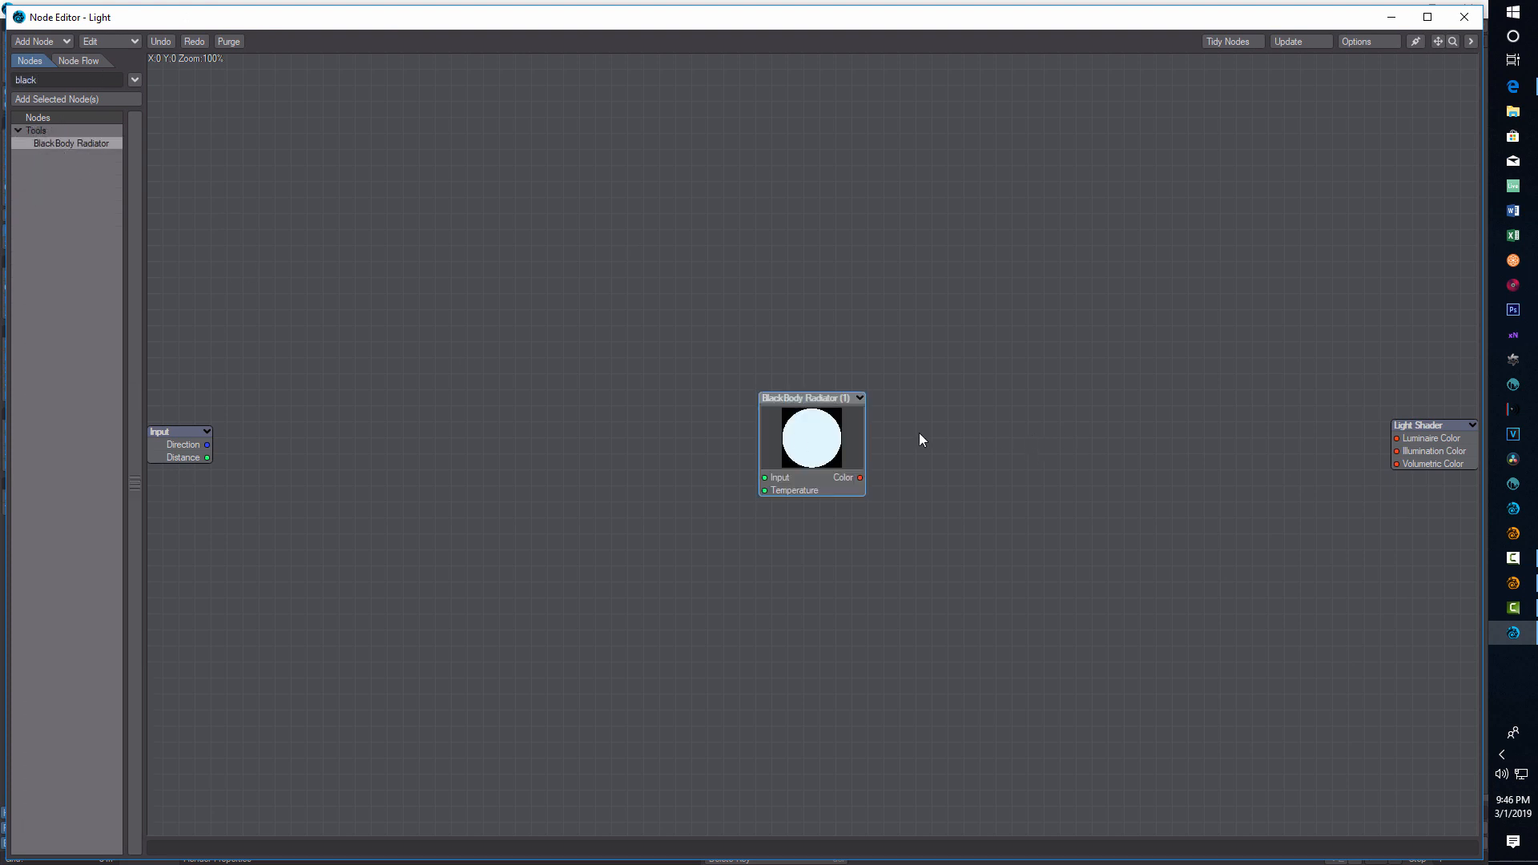
left_click_drag(811, 398, 1017, 380)
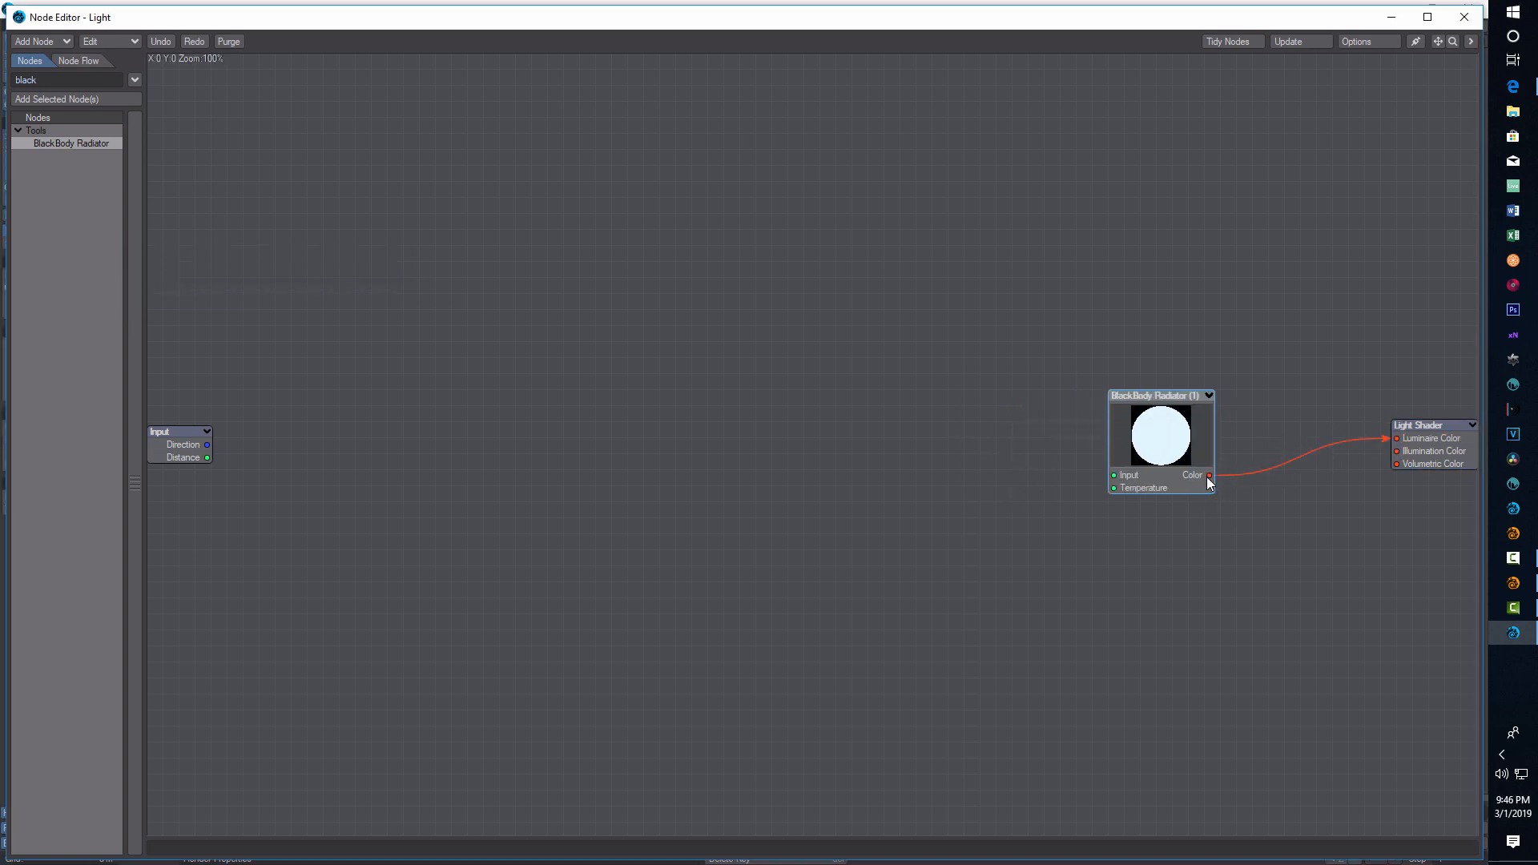
left_click_drag(1208, 474, 1394, 451)
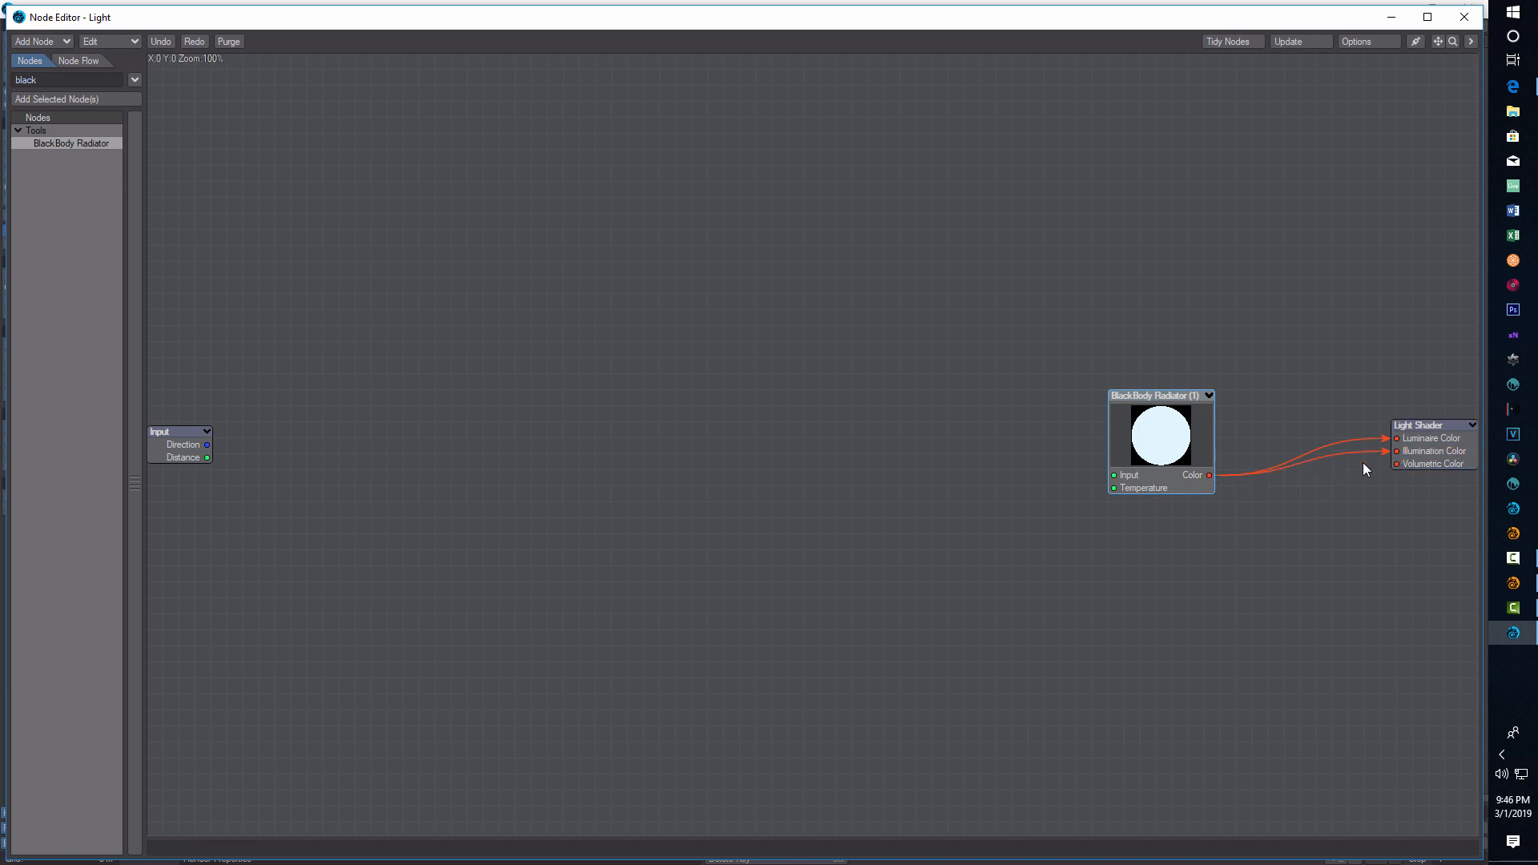
mouse_move(1205, 479)
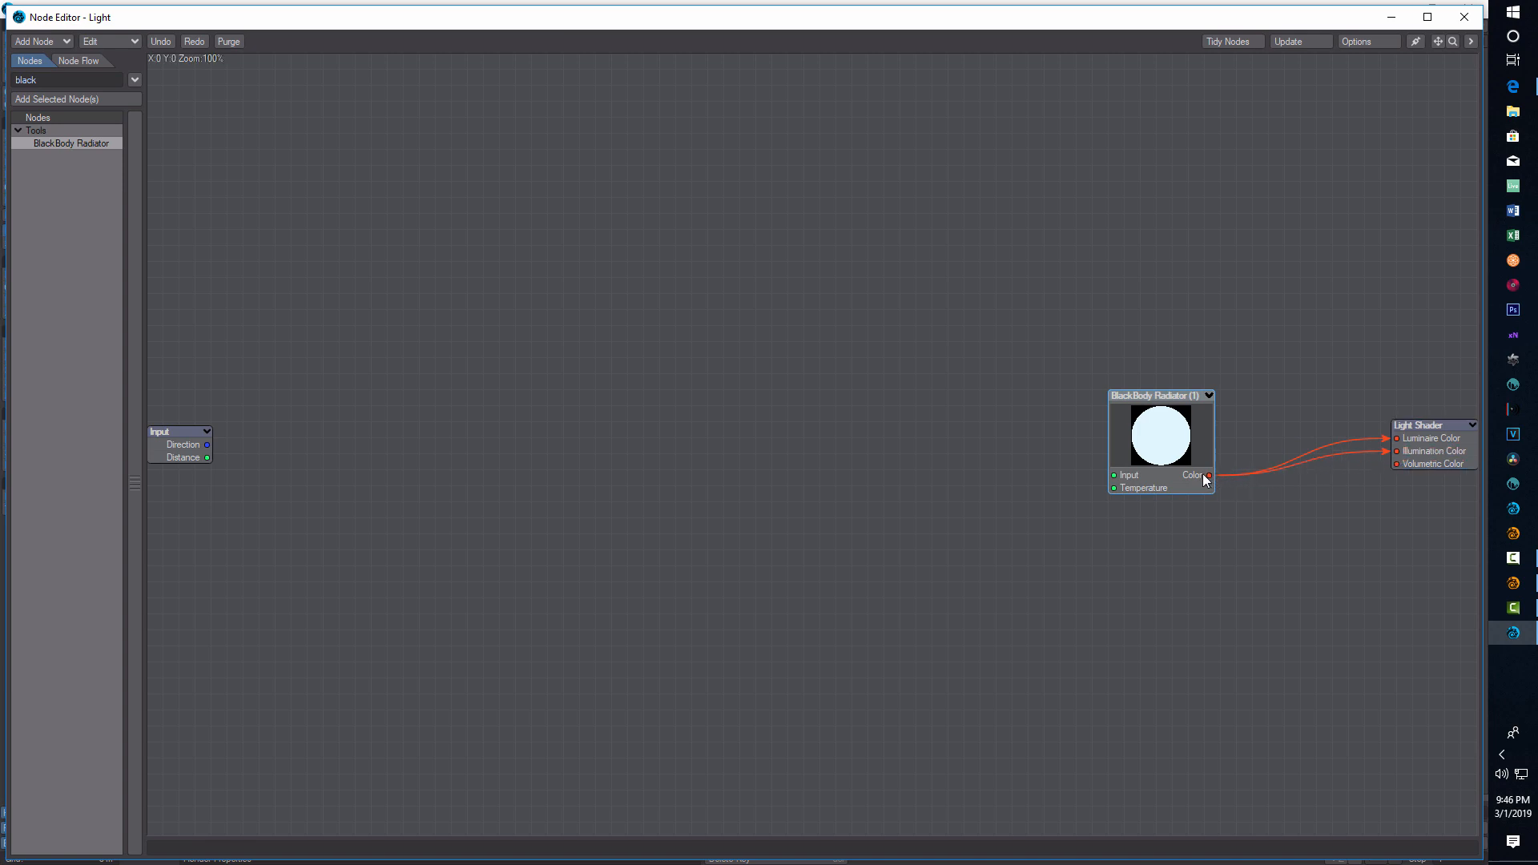
left_click_drag(1208, 476, 1386, 465)
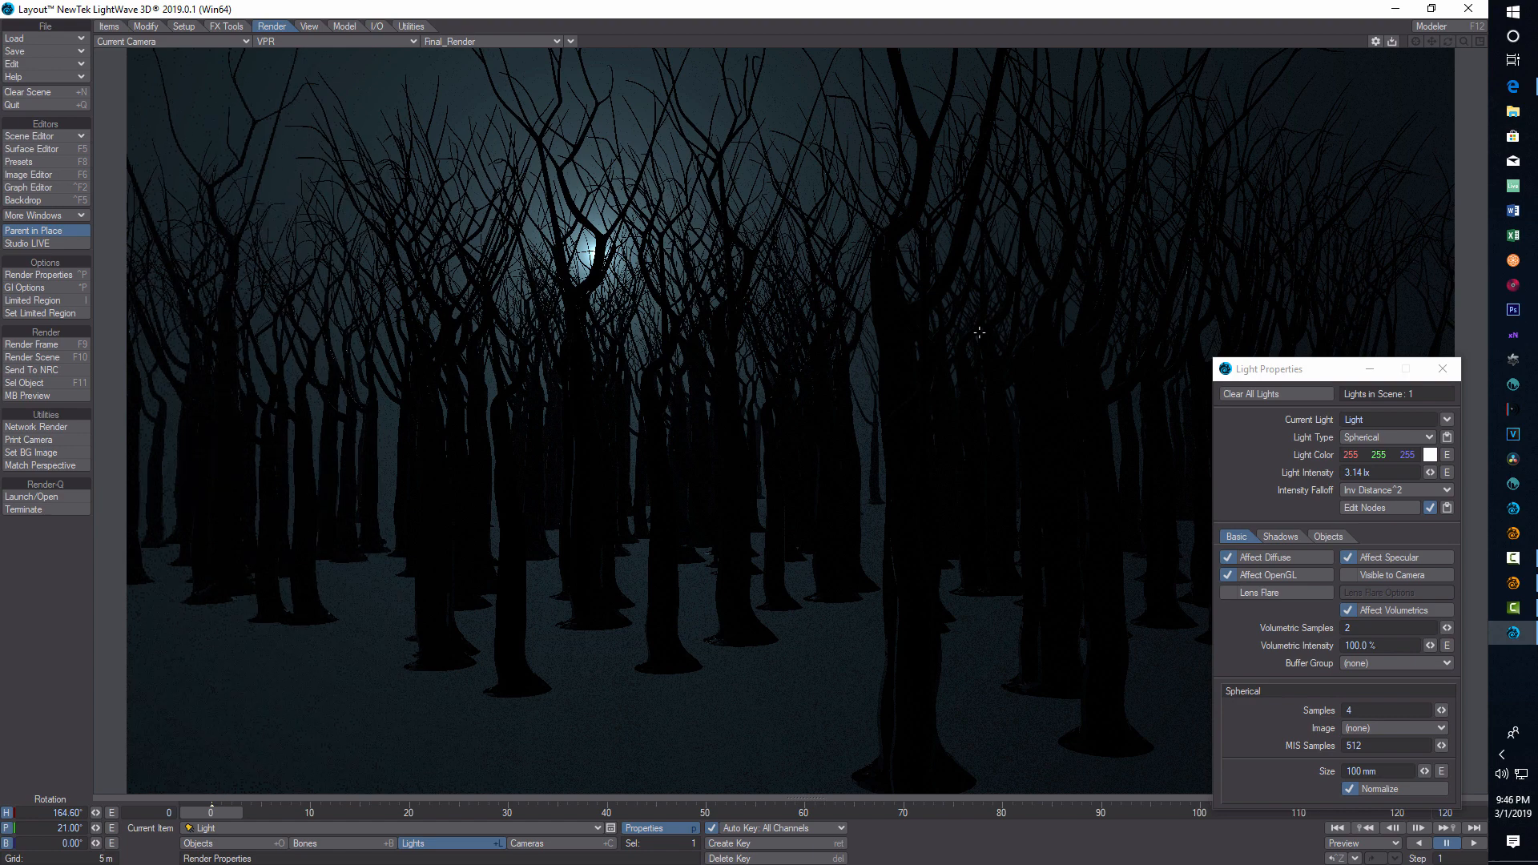
mouse_move(1013, 348)
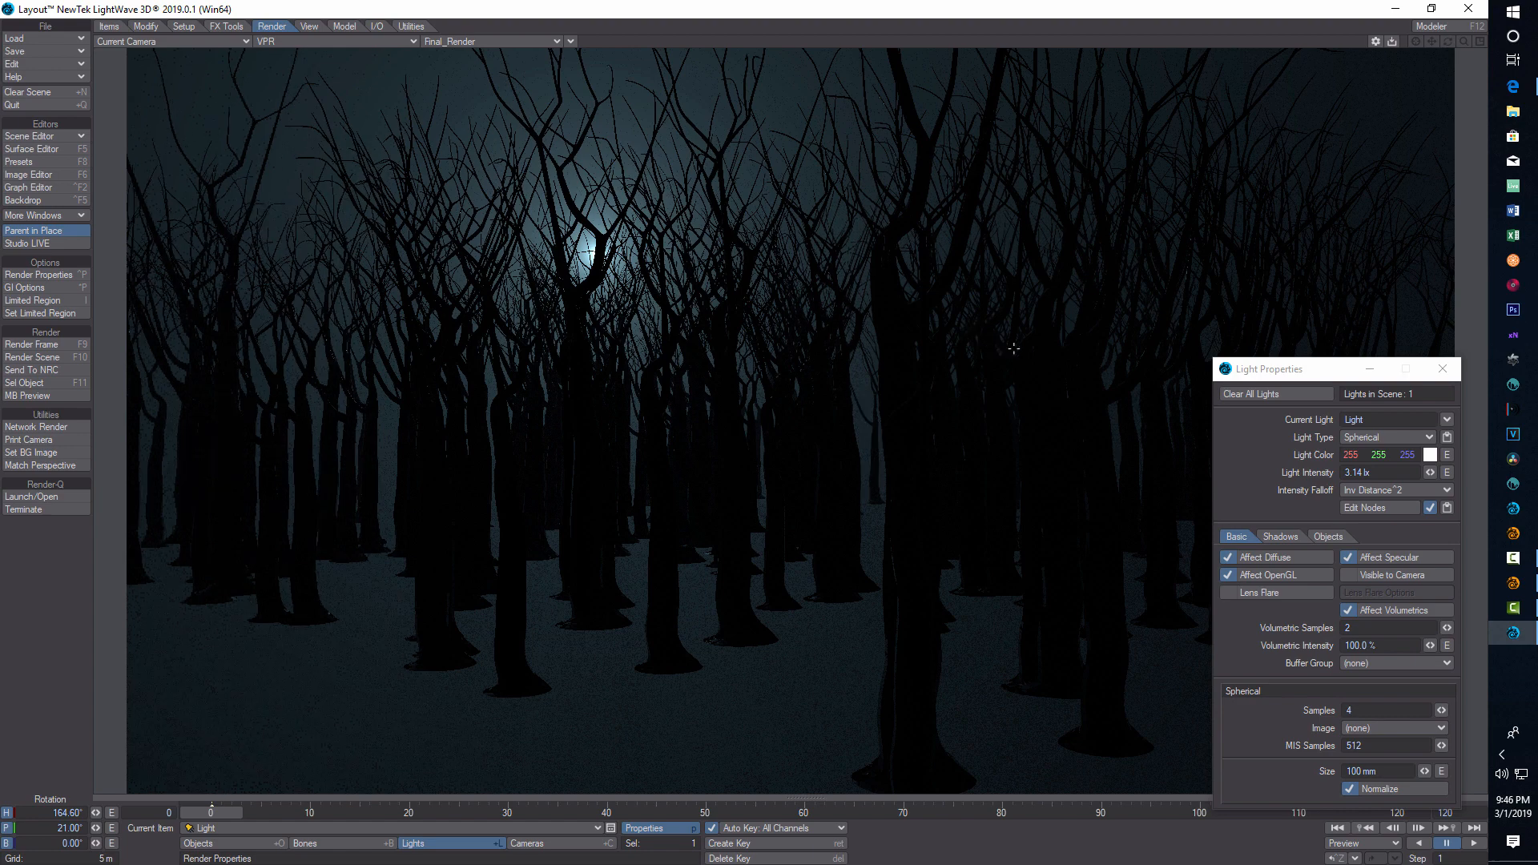
Step: Set the moon light Size to 4 m with Volumetric Samples 16, Samples 2, MIS 1024 and higher intensity
left_click(1383, 628)
type("16")
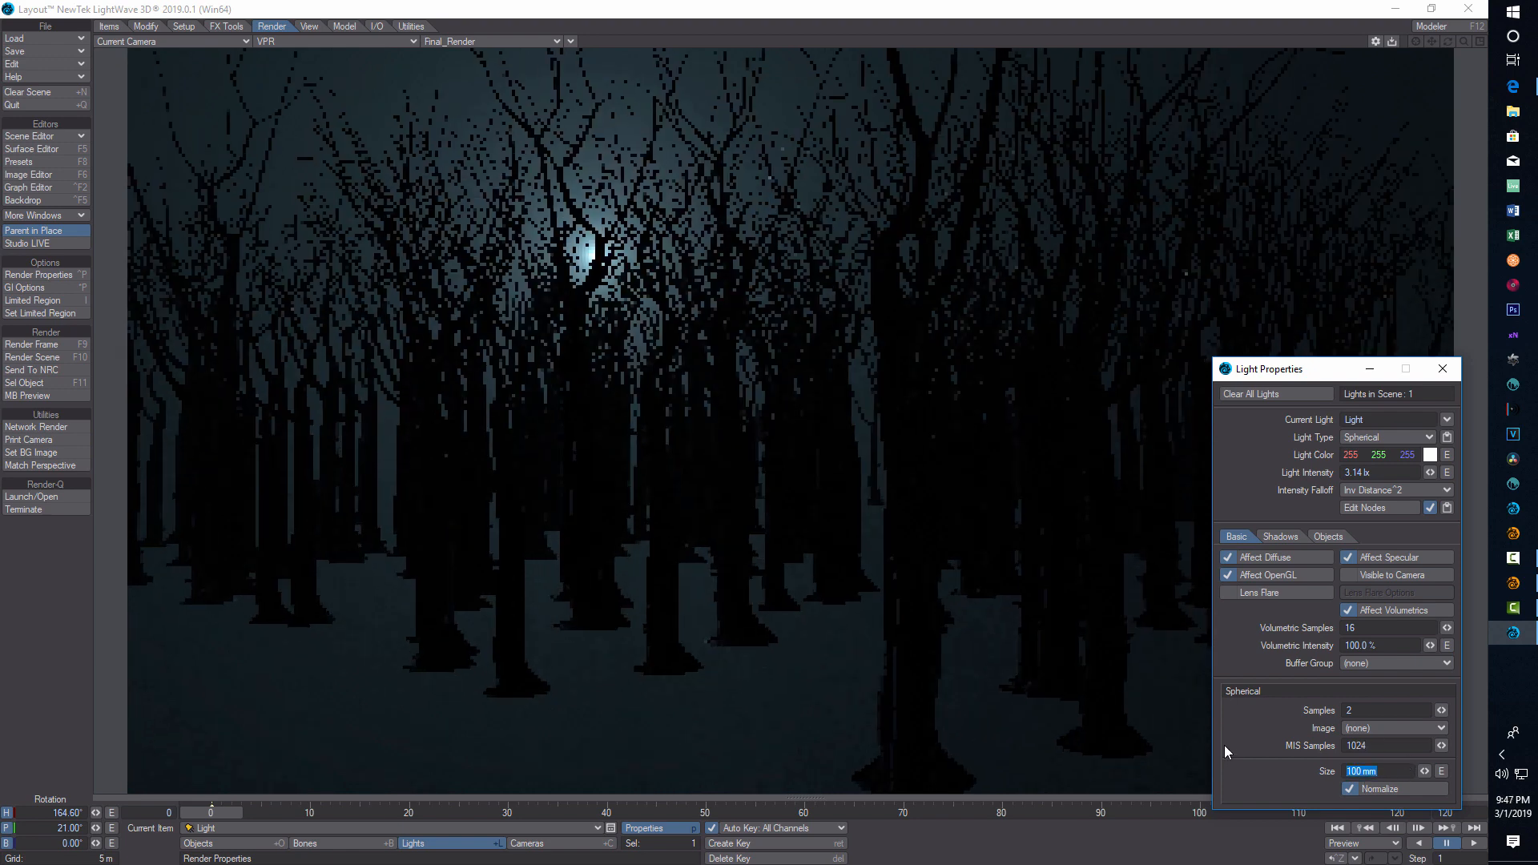
type("4 m")
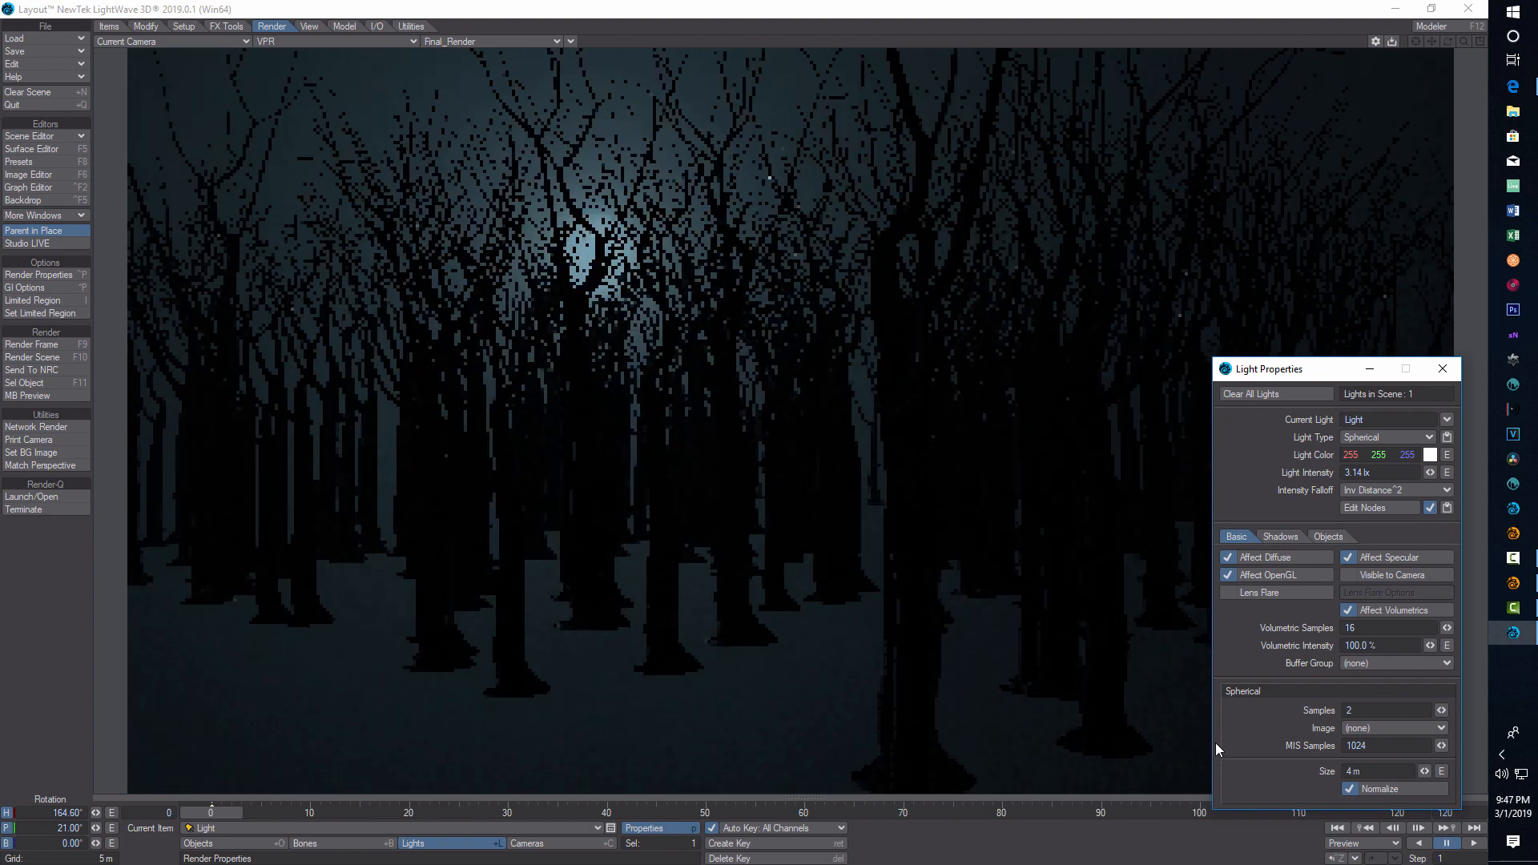
mouse_move(1392, 604)
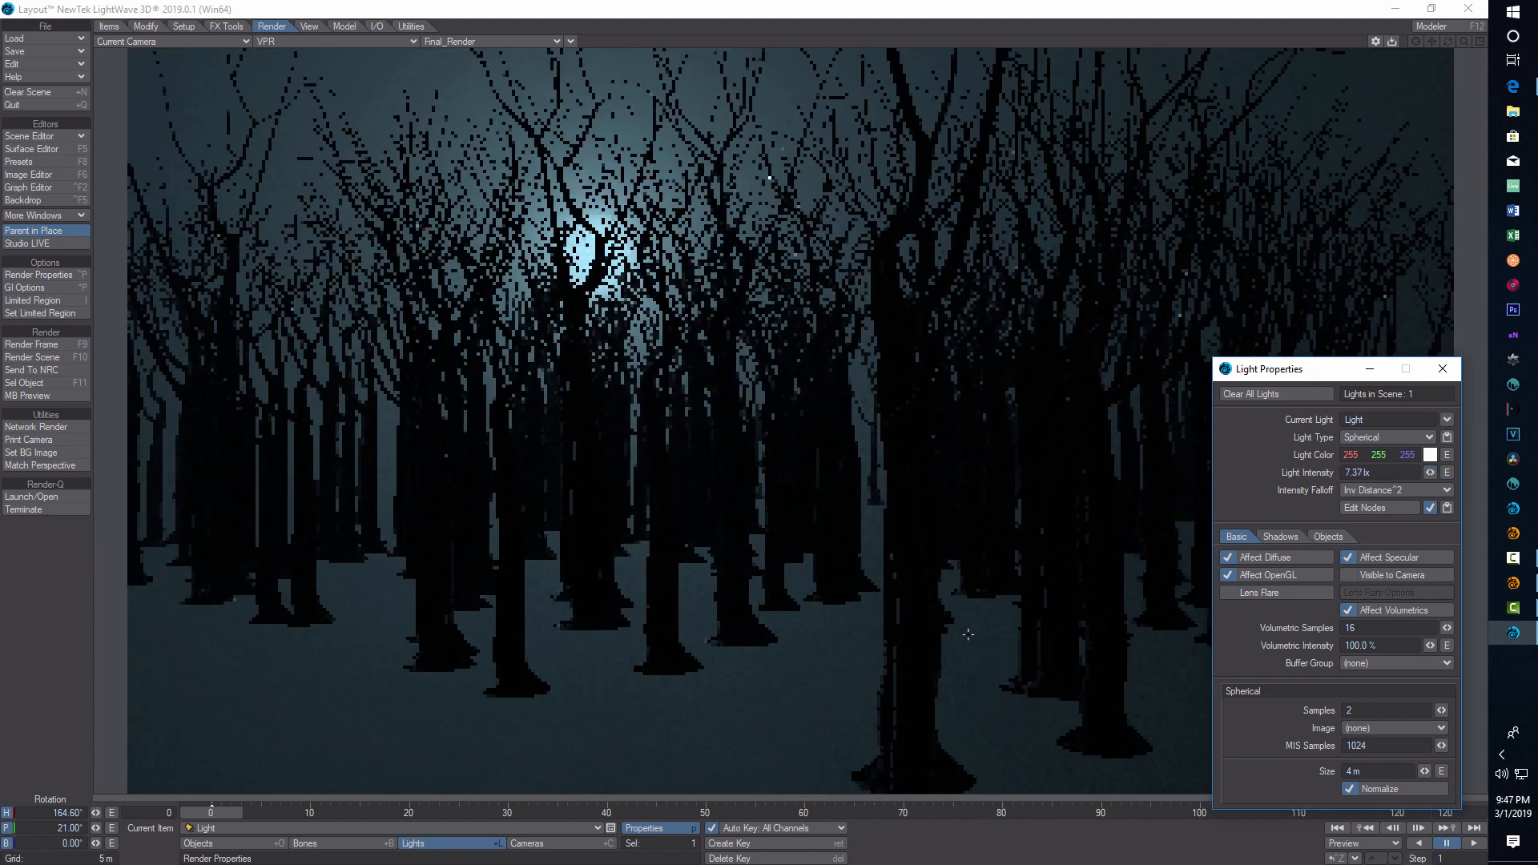
mouse_move(1296, 676)
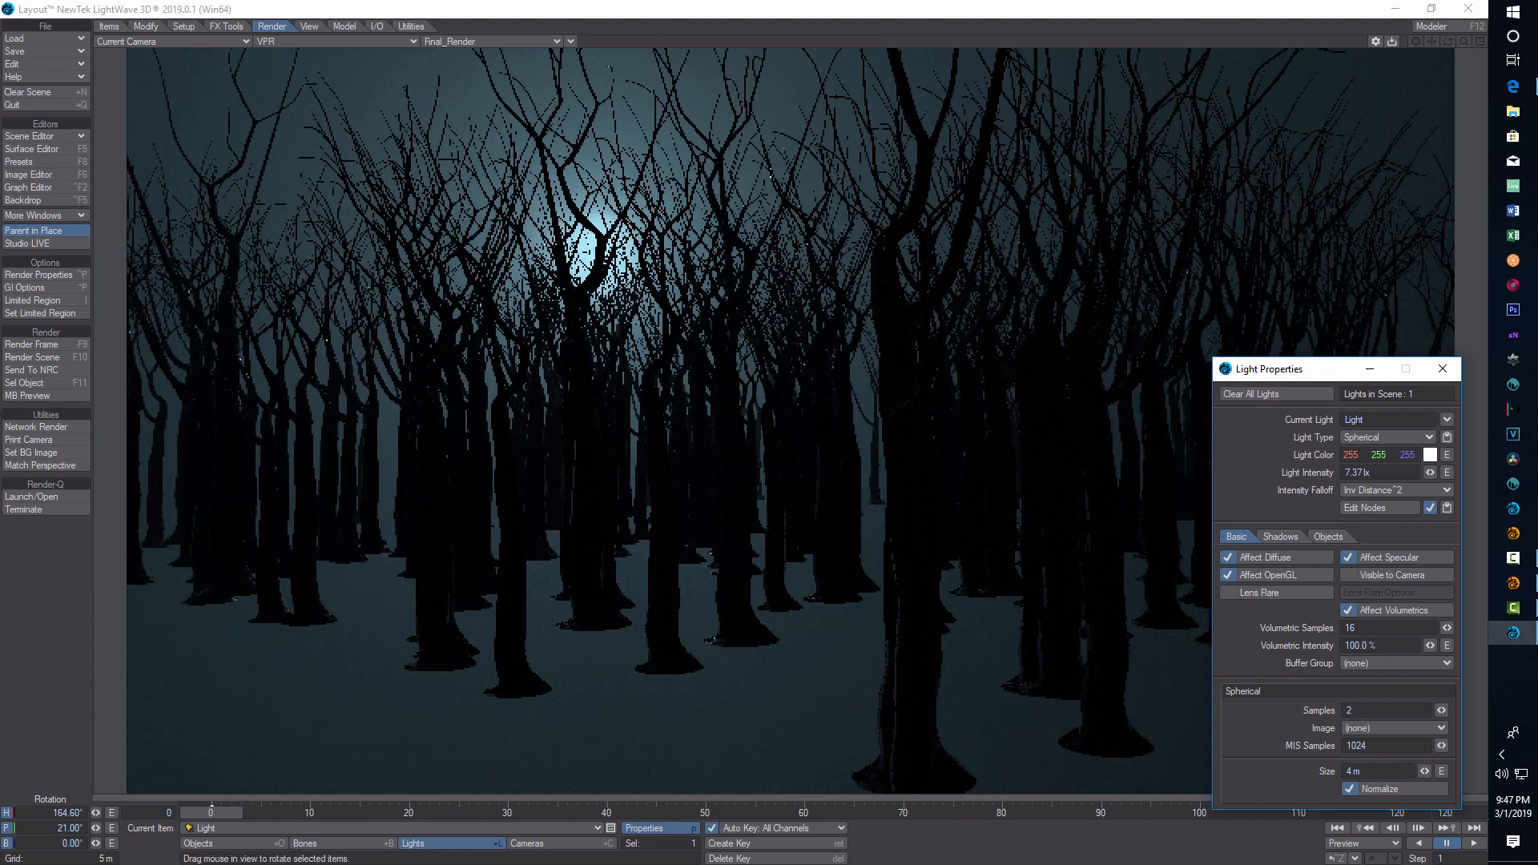
Step: Set global illumination to 16 rays with ISBG sampling at 1024 samples instead of backdrop sampling
left_click(38, 274)
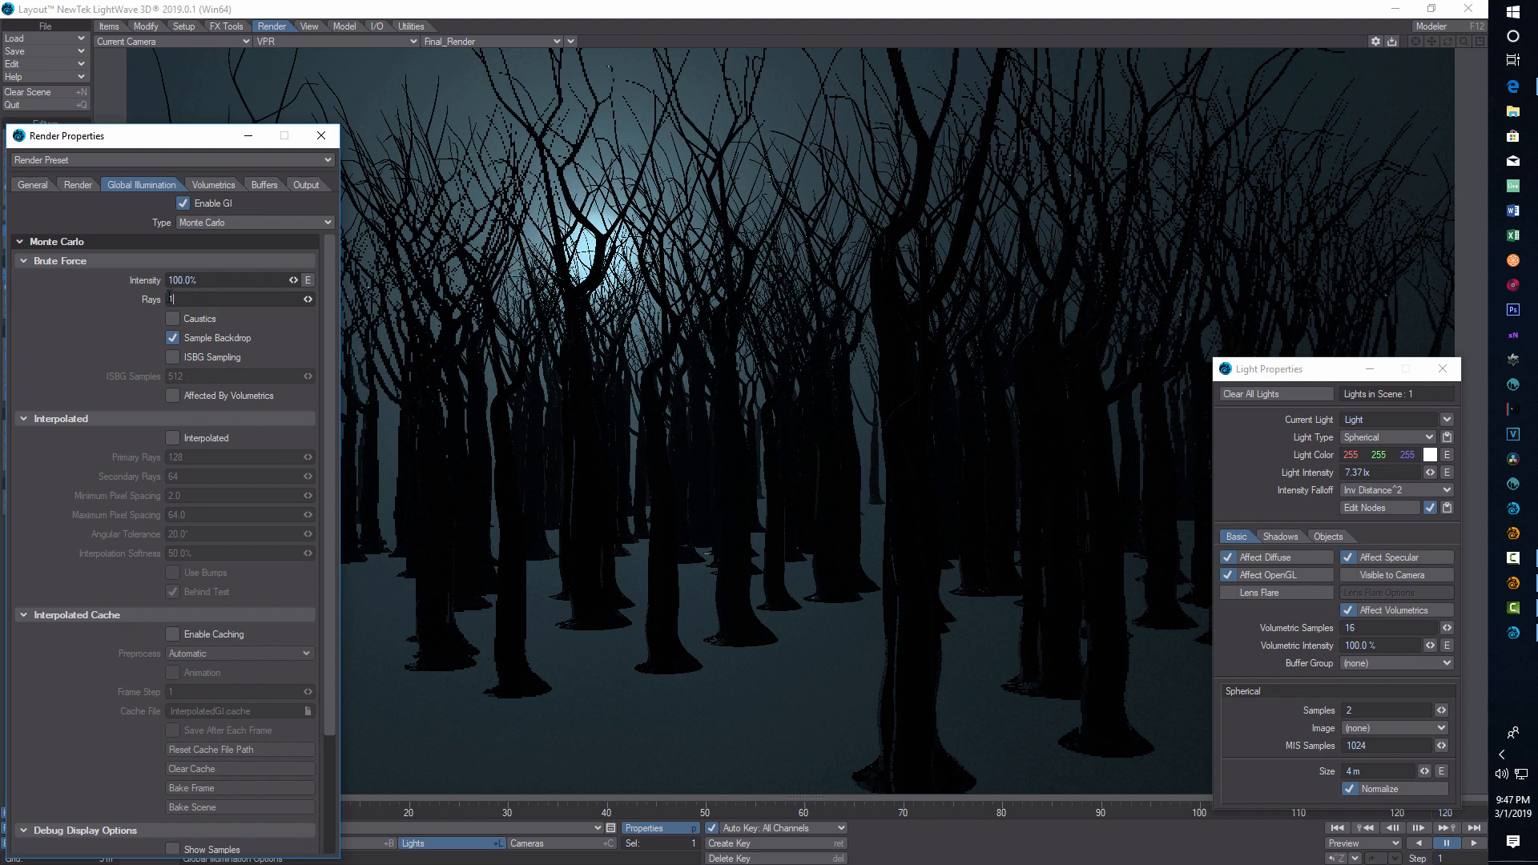
type("16")
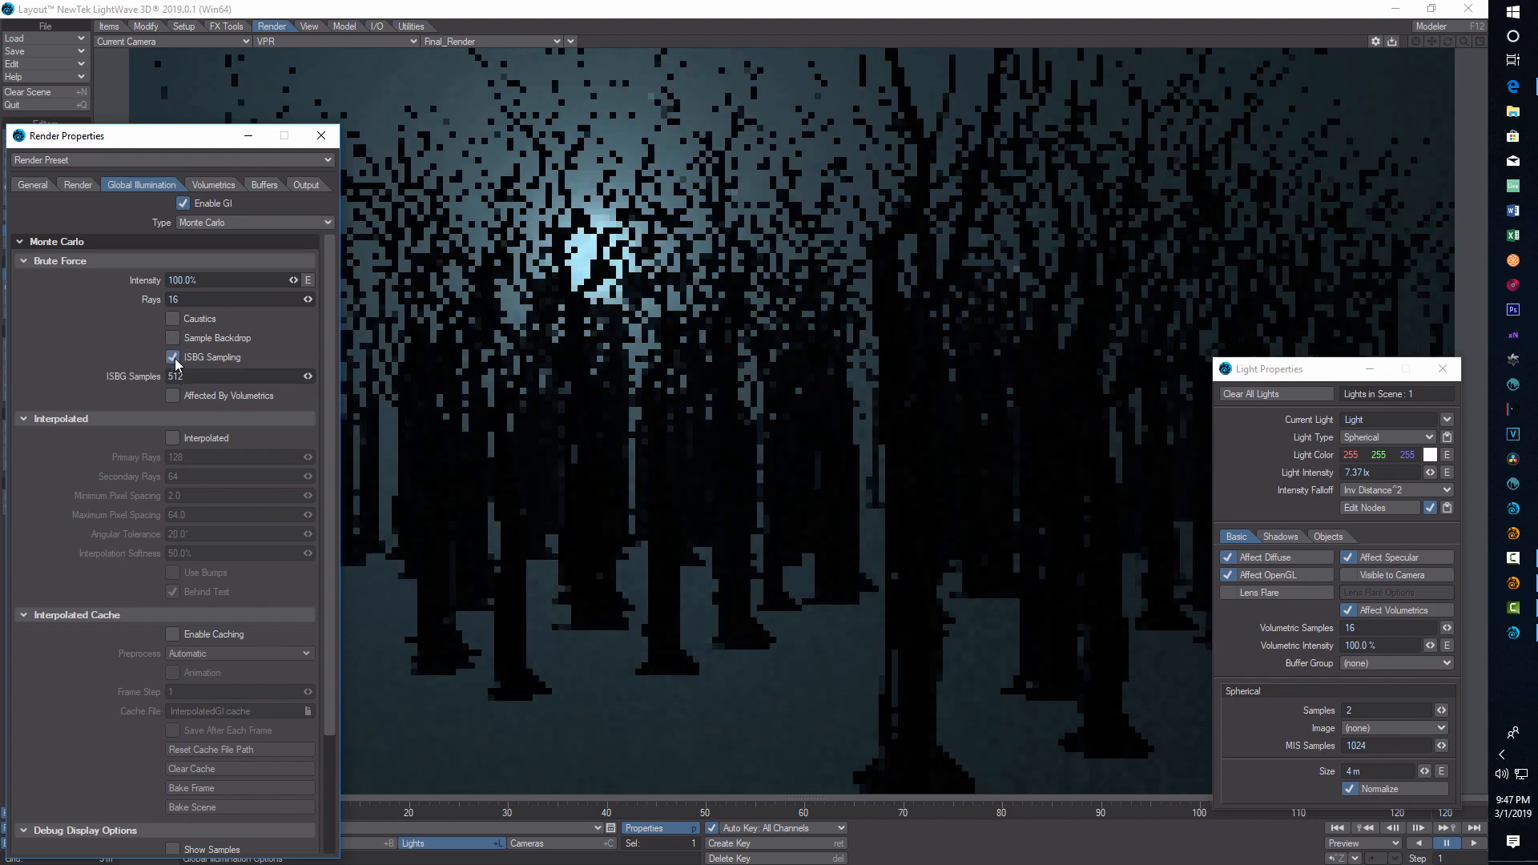
mouse_move(239, 397)
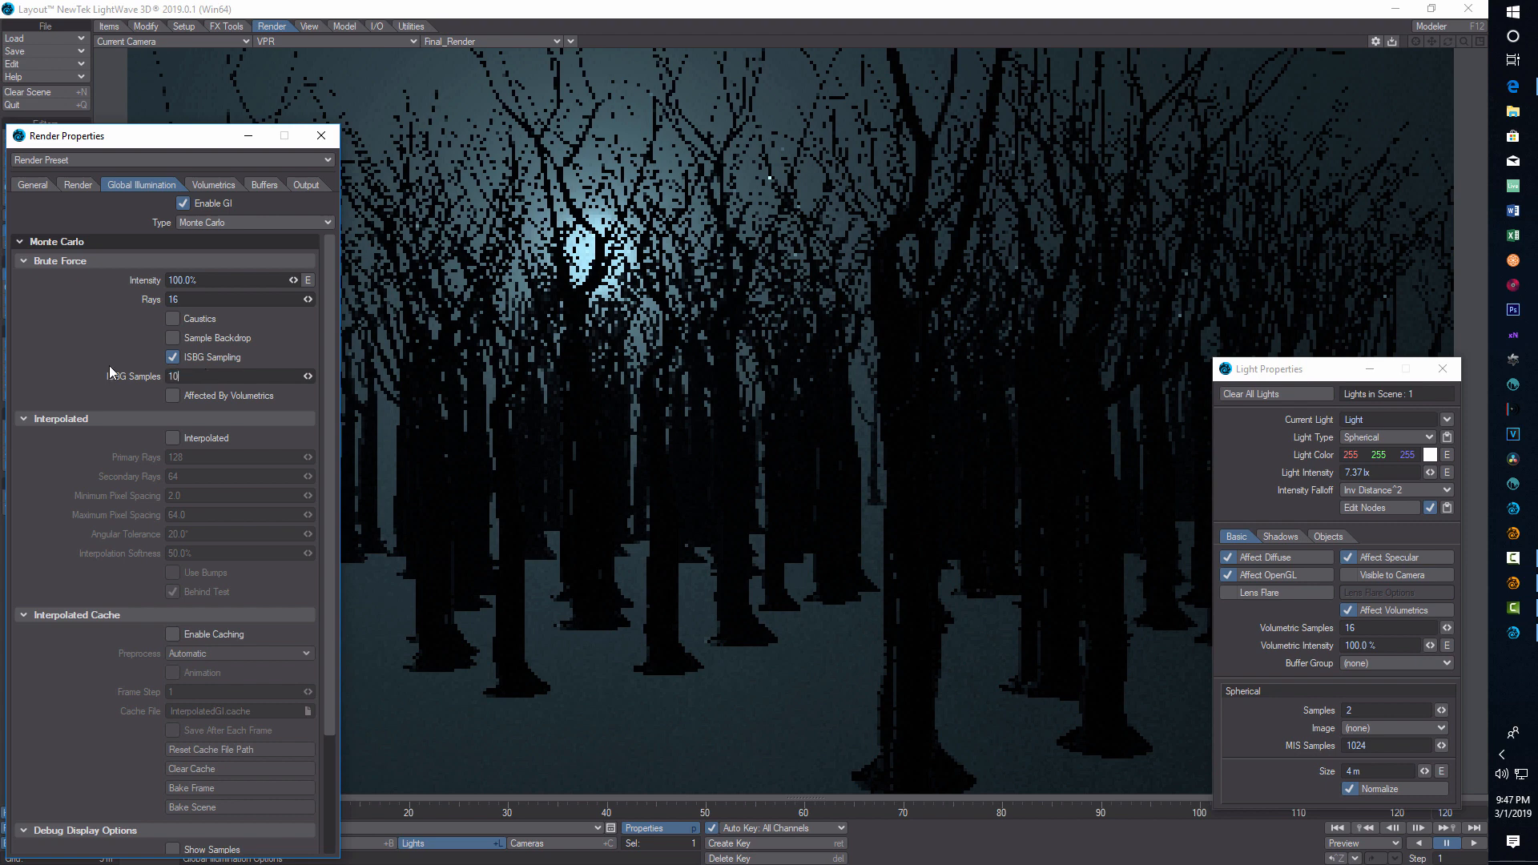
type("1024")
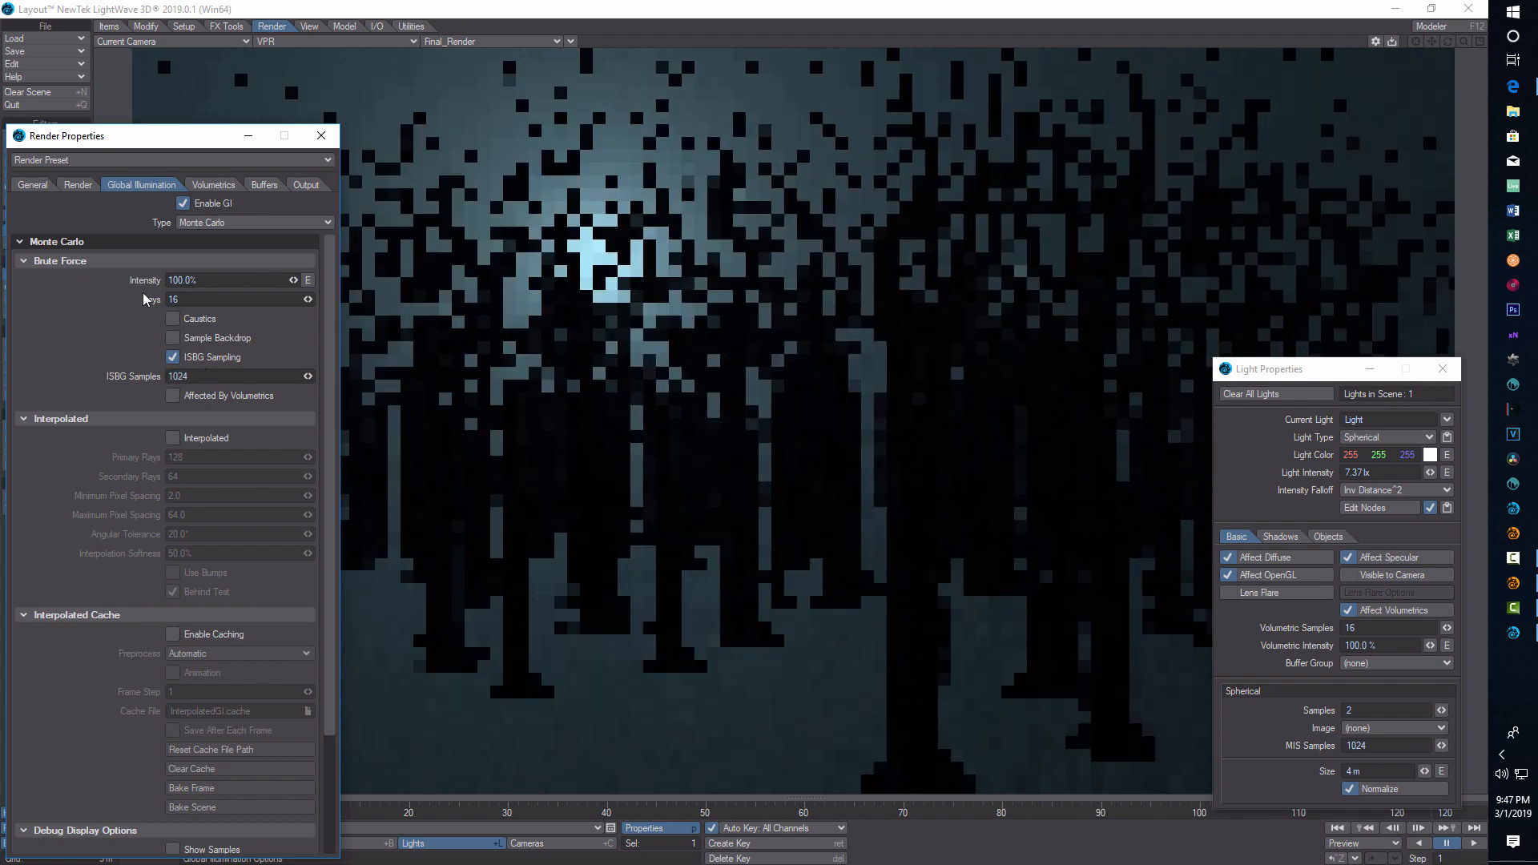
Step: Enable Despike in the renderer's raytracing options to remove bright speckles
left_click(77, 184)
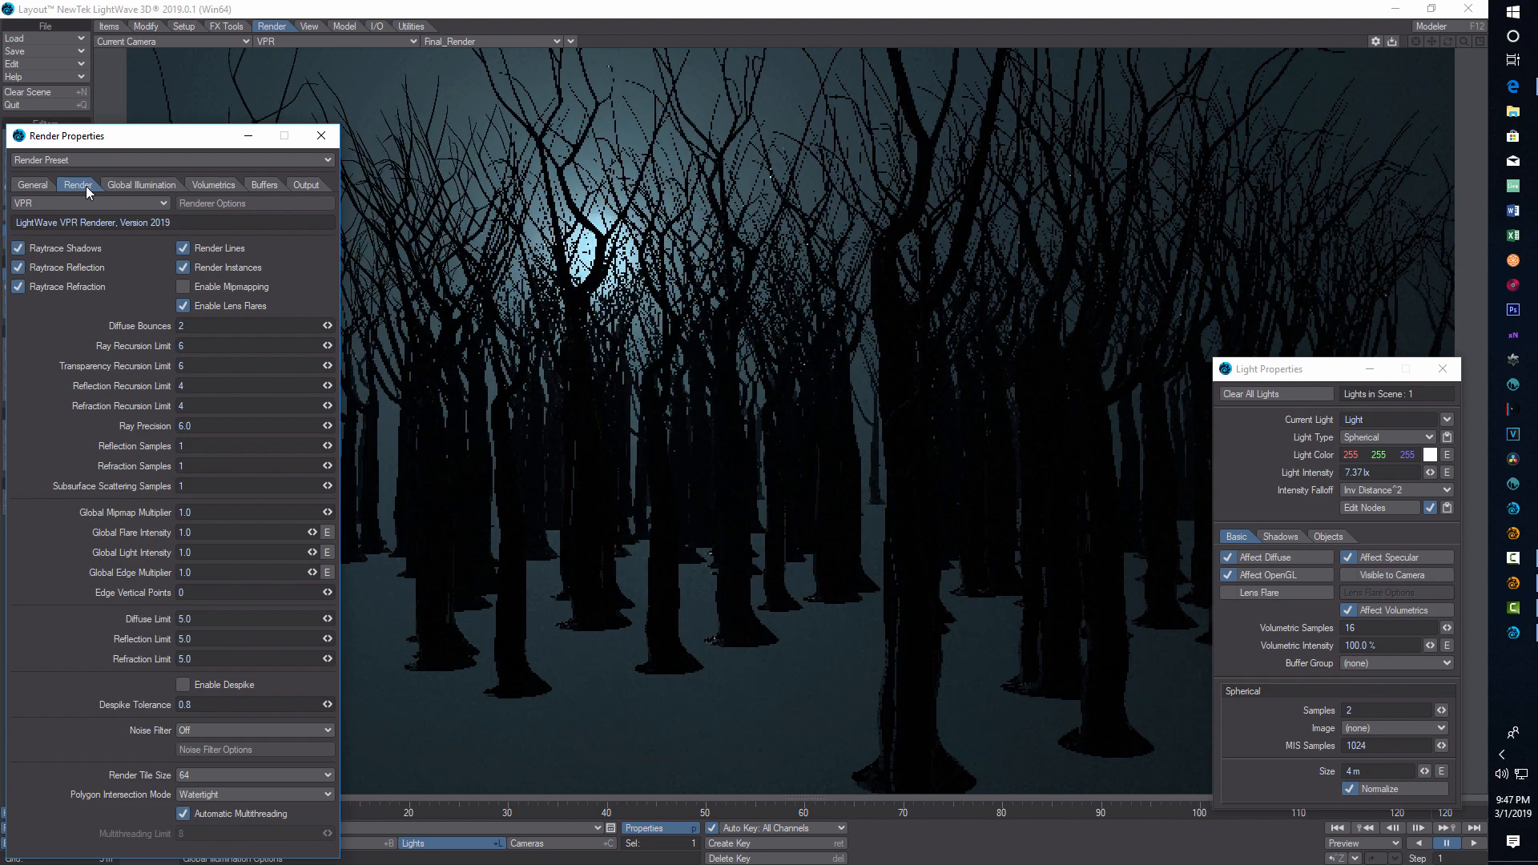
left_click(183, 684)
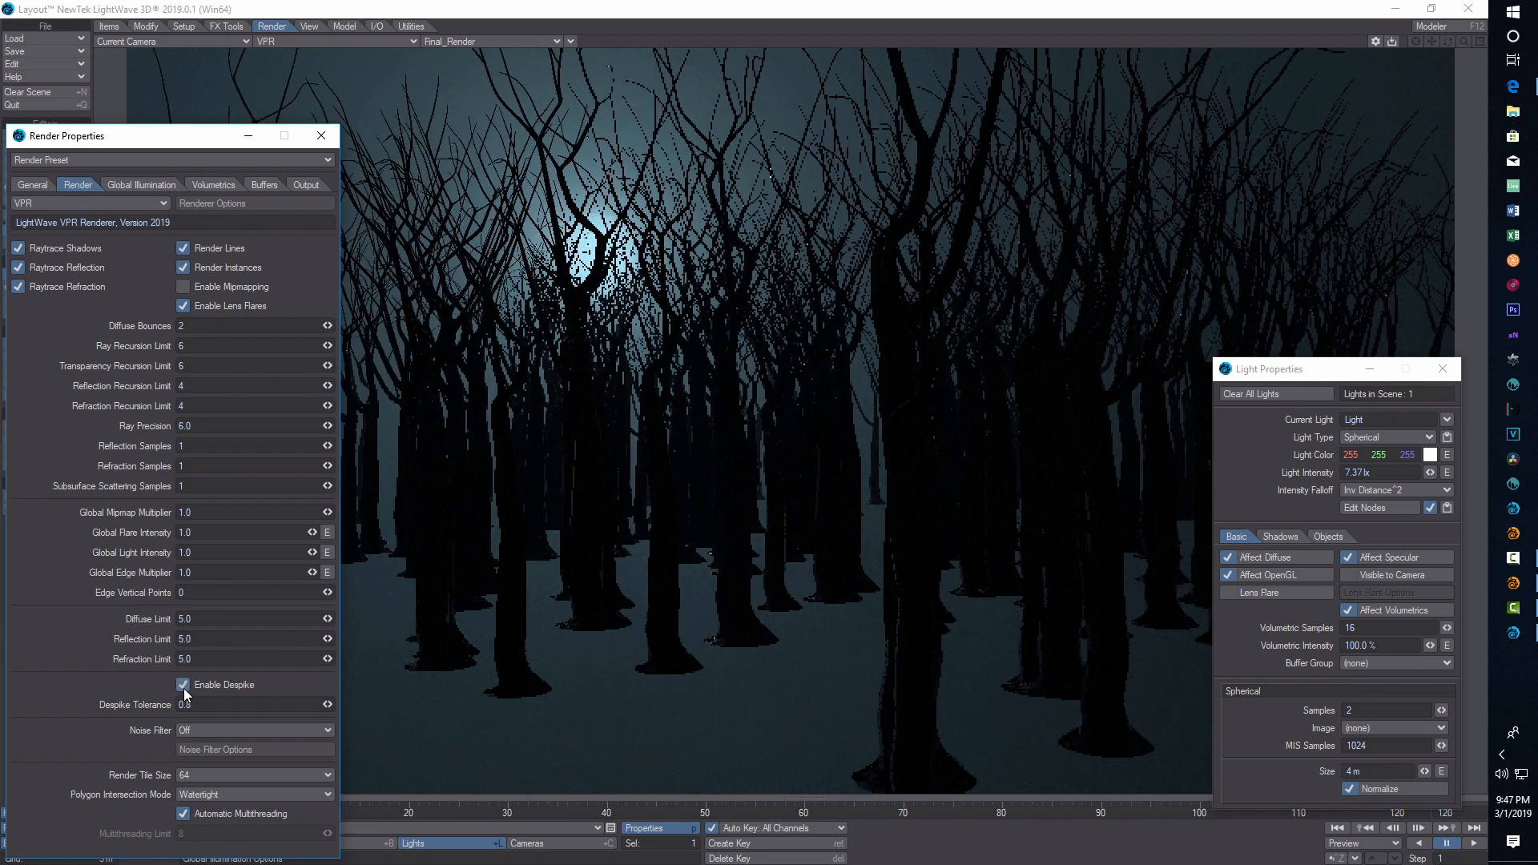